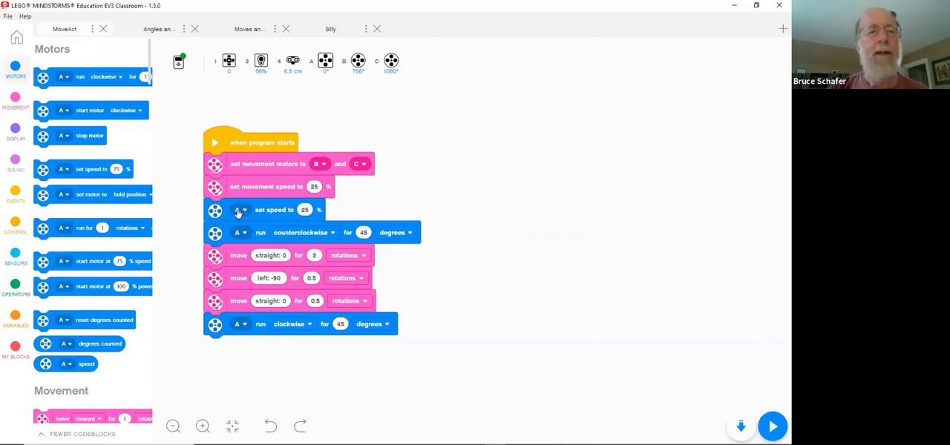
mouse_move(187, 219)
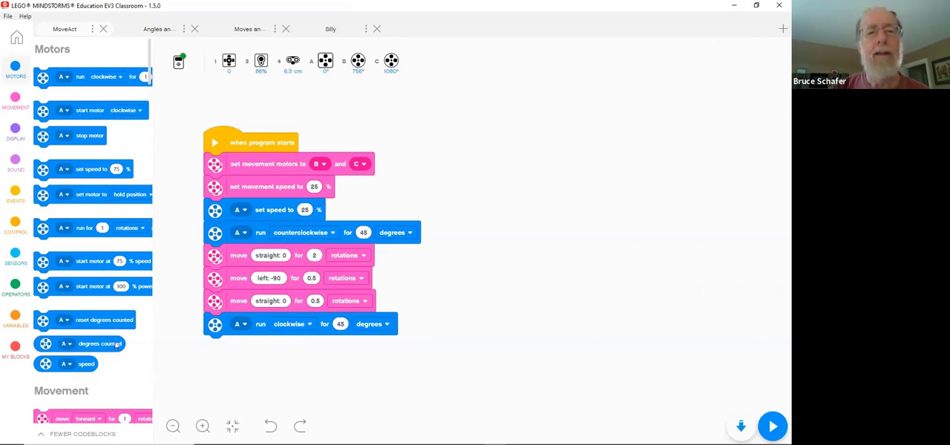
mouse_move(223, 259)
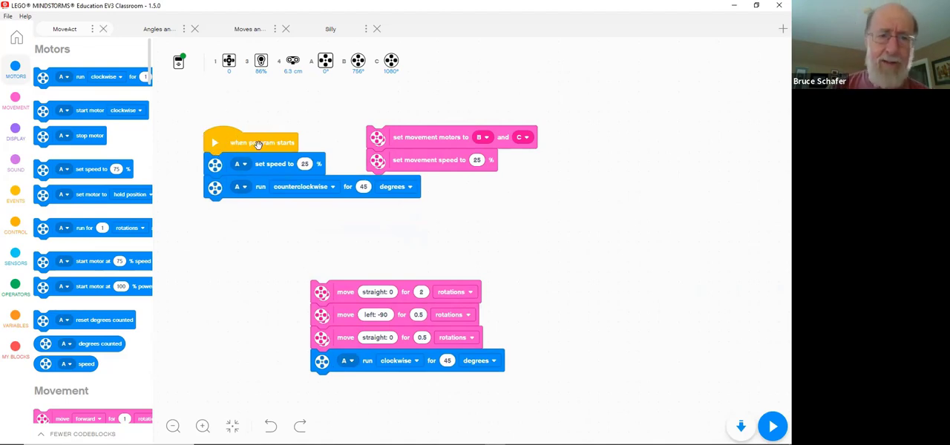
mouse_move(266, 219)
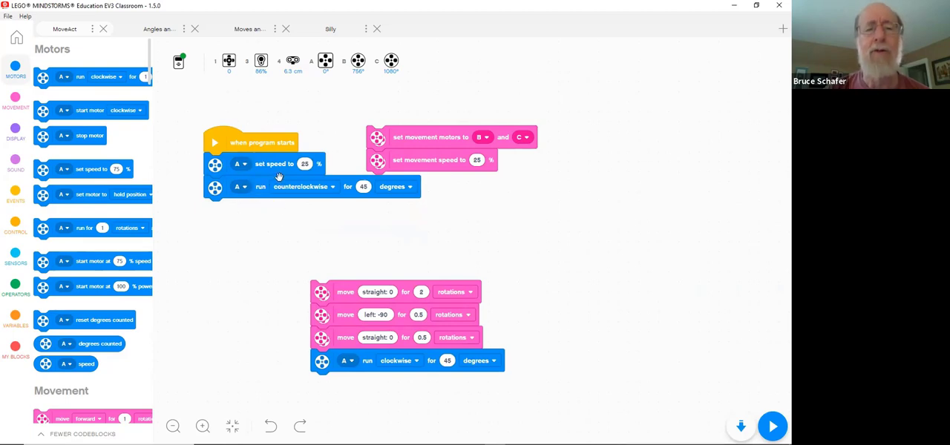
mouse_move(398, 134)
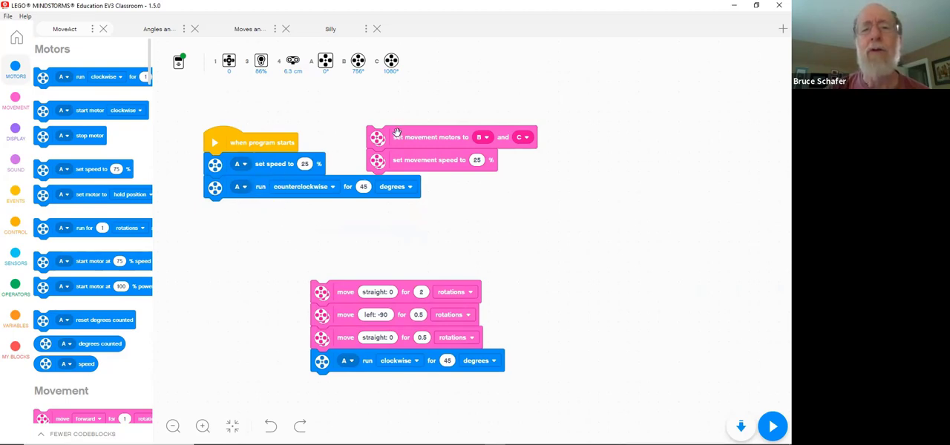
Step: Move the movement-motor (B and C) and movement-speed pair below the start stack
drag(415, 137, 186, 279)
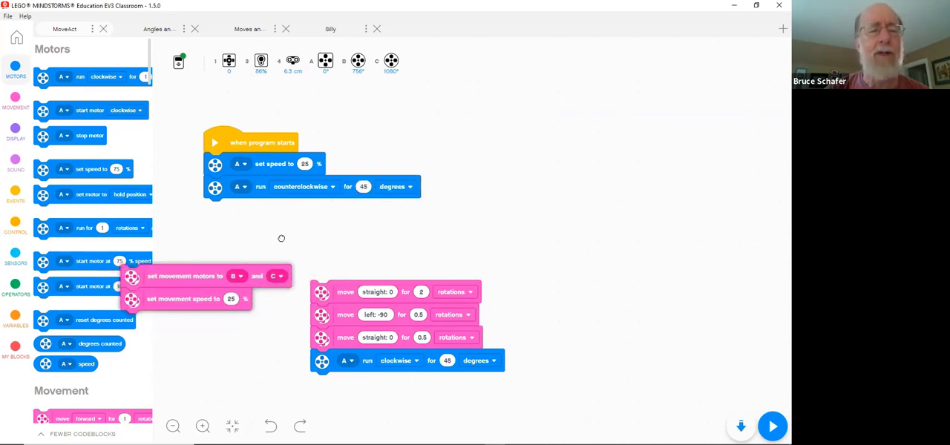
drag(186, 276, 438, 225)
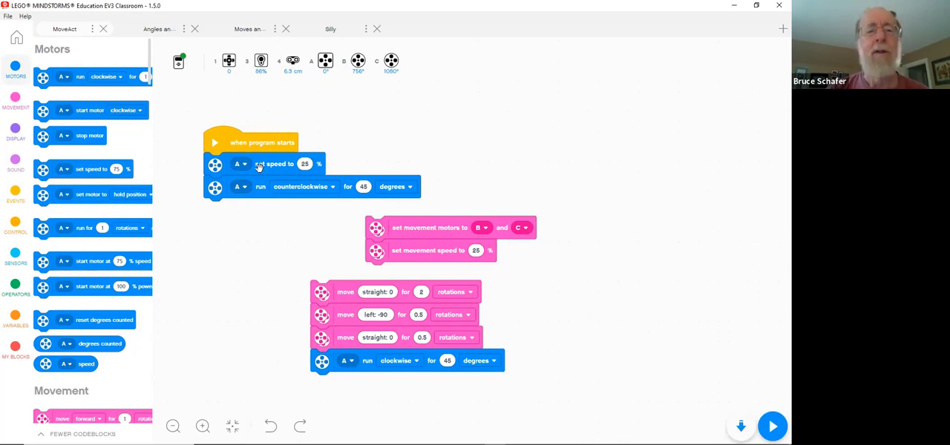
mouse_move(234, 178)
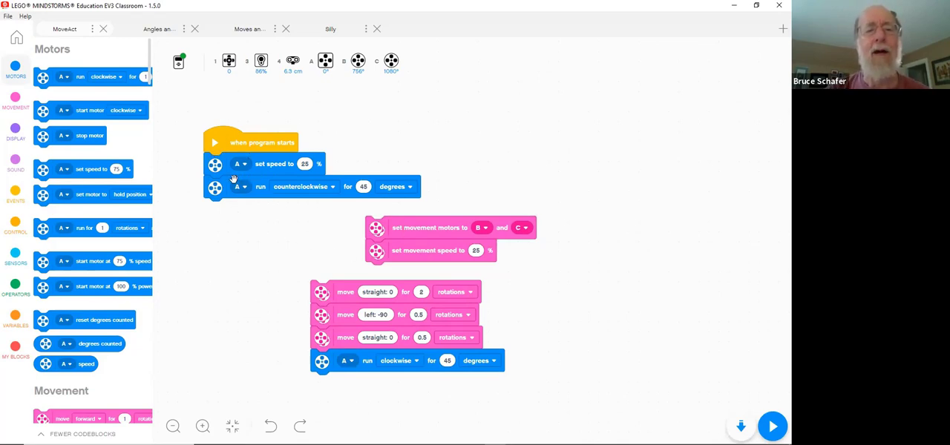
mouse_move(249, 151)
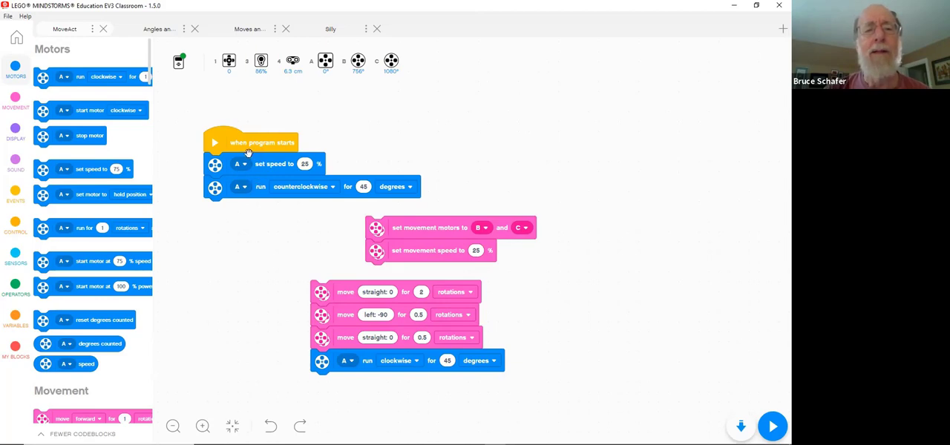
mouse_move(237, 173)
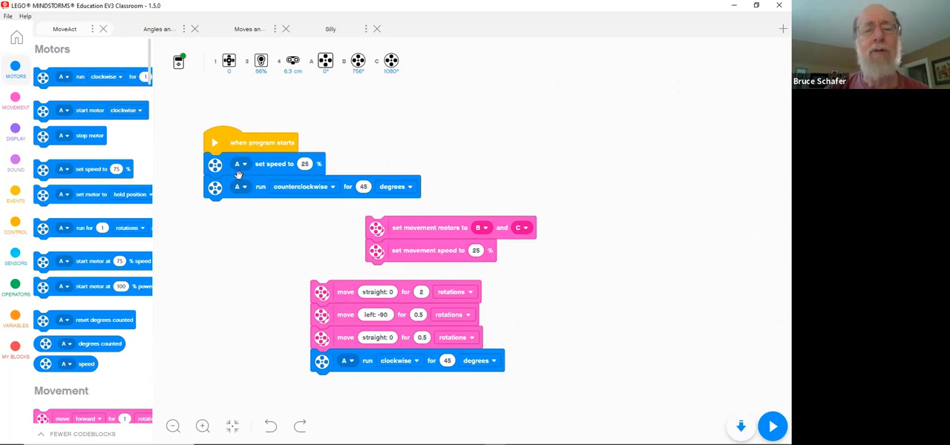
mouse_move(261, 175)
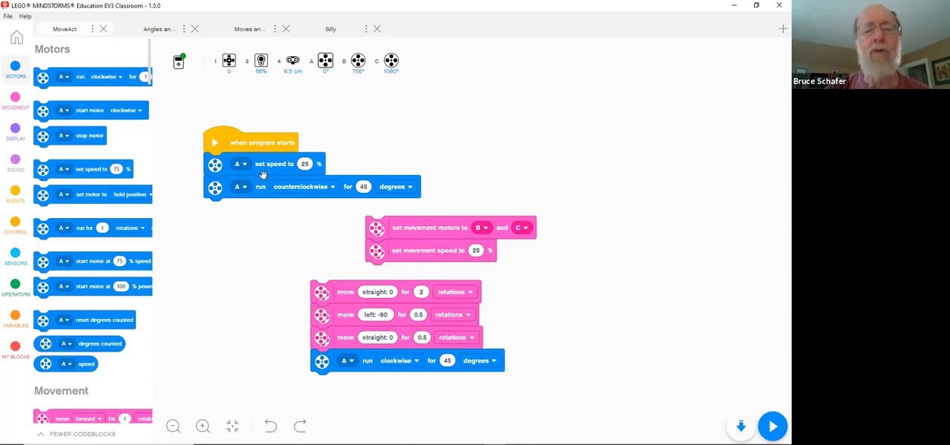
mouse_move(292, 202)
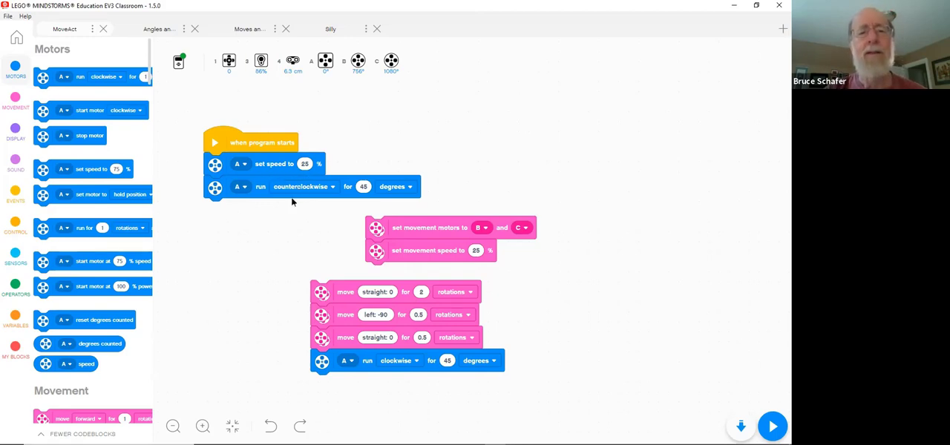
mouse_move(246, 202)
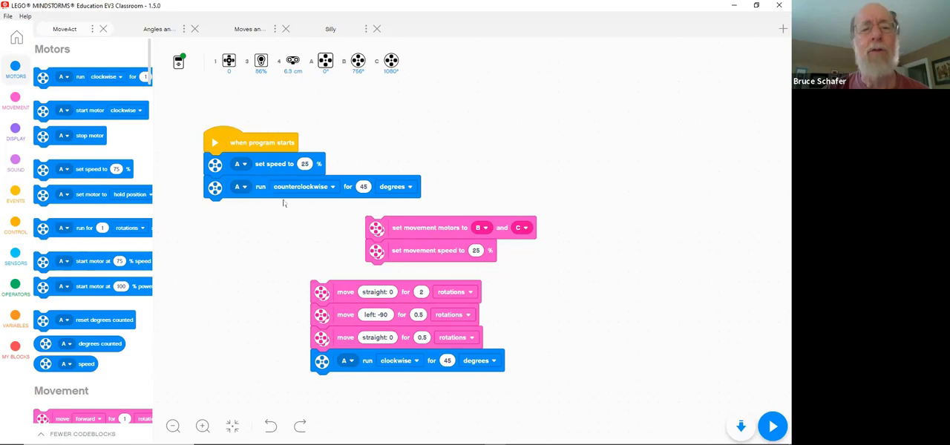
mouse_move(356, 206)
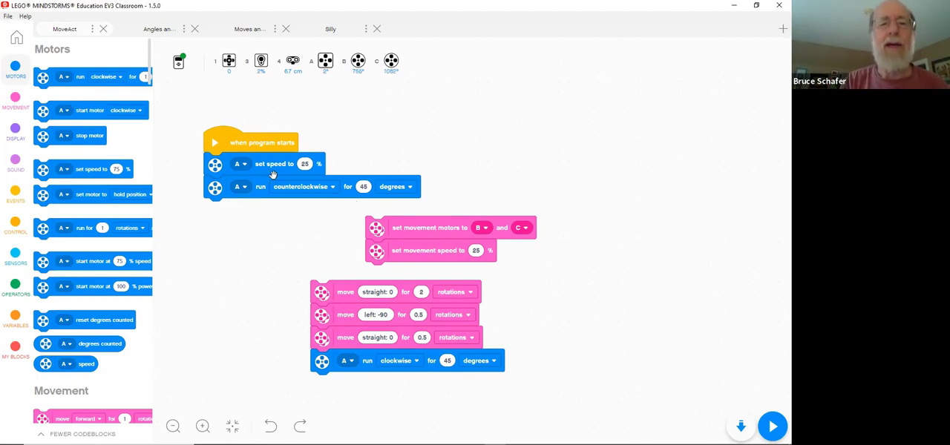
mouse_move(240, 169)
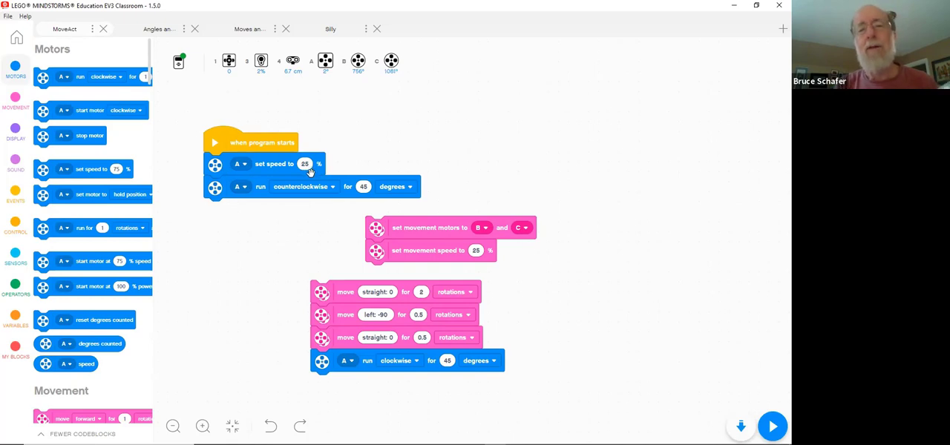
mouse_move(315, 211)
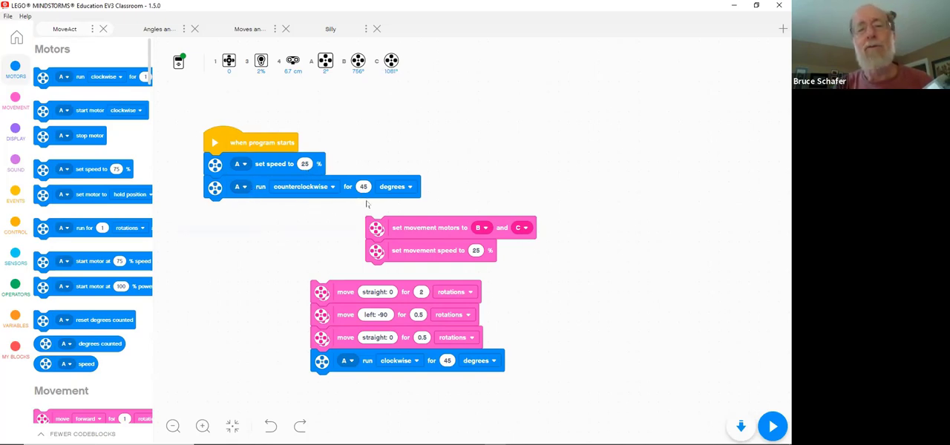
mouse_move(528, 264)
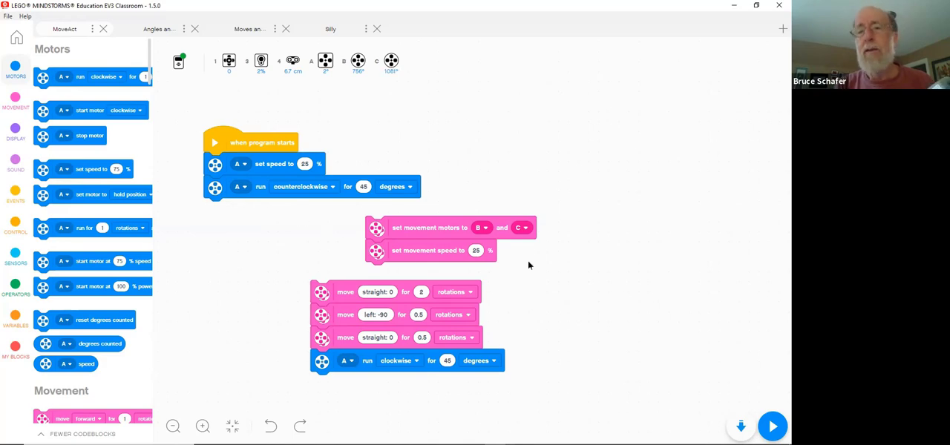
mouse_move(558, 196)
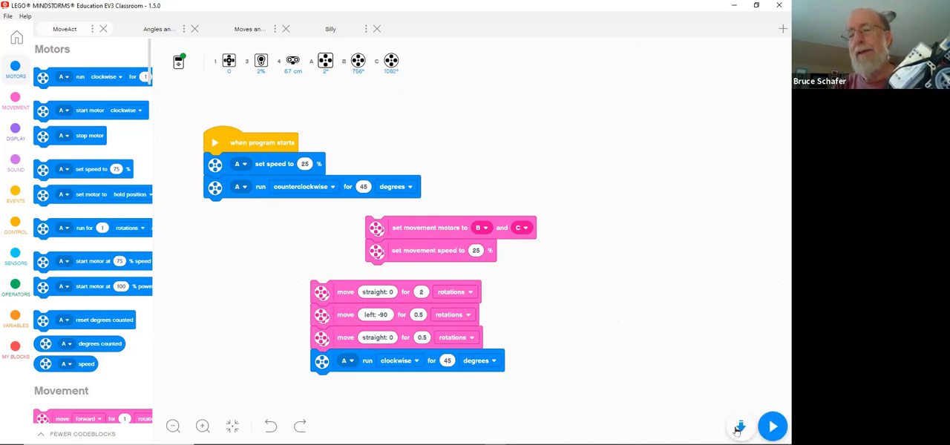
mouse_move(744, 424)
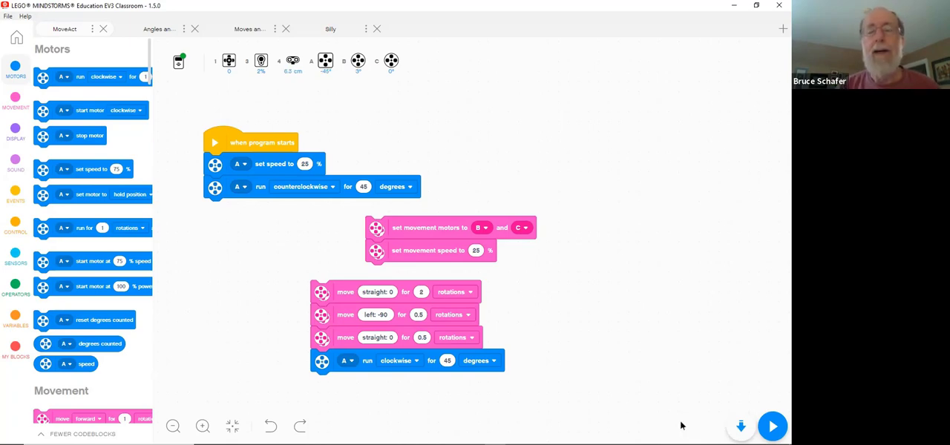
Step: Attach the movement setup under the counterclockwise turn, then the moves and clockwise turn below it
drag(383, 227, 228, 208)
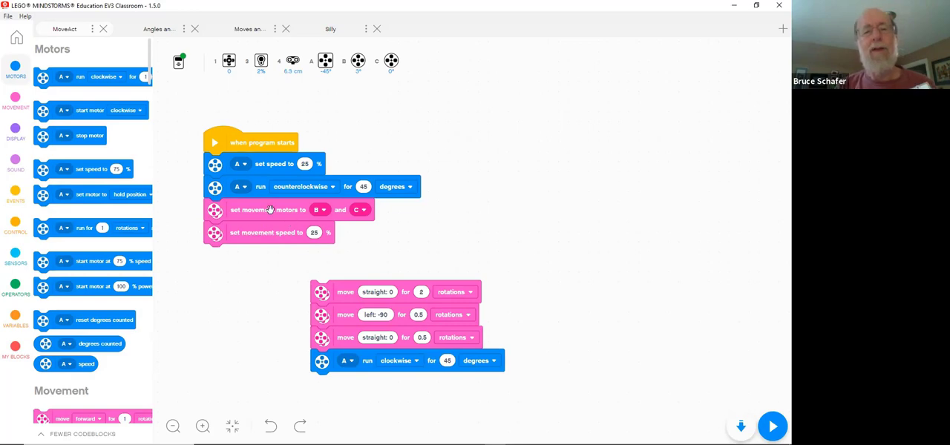
mouse_move(247, 236)
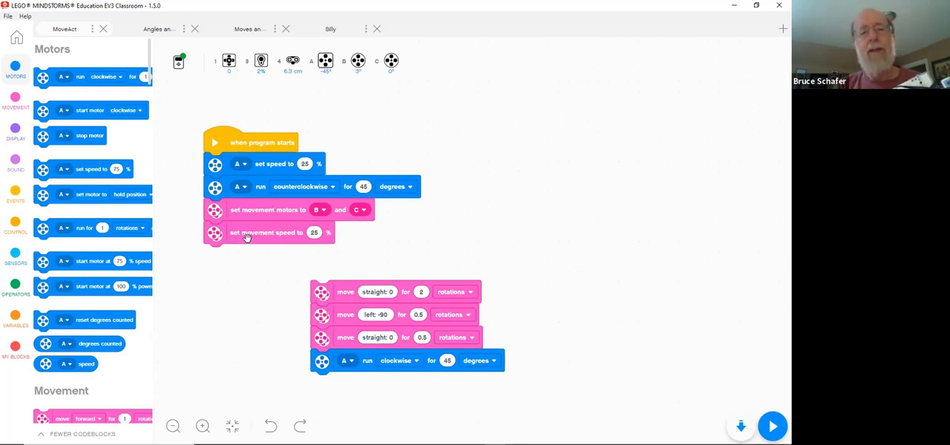
mouse_move(320, 291)
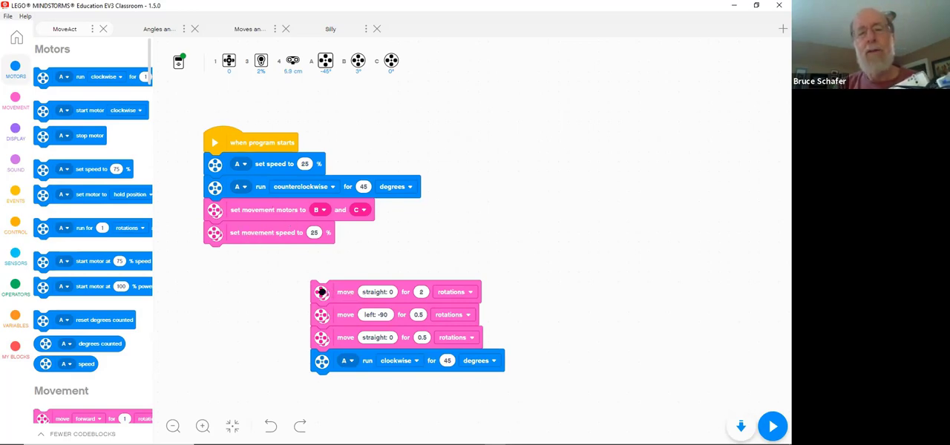
drag(344, 290, 252, 256)
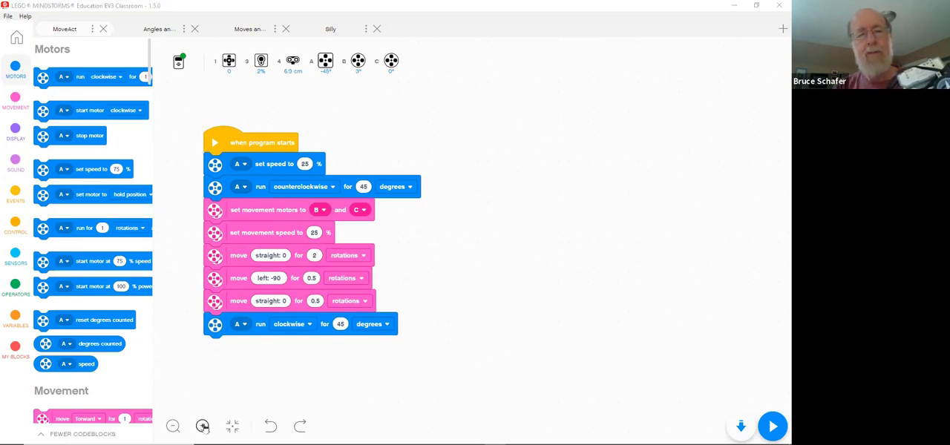
click(202, 426)
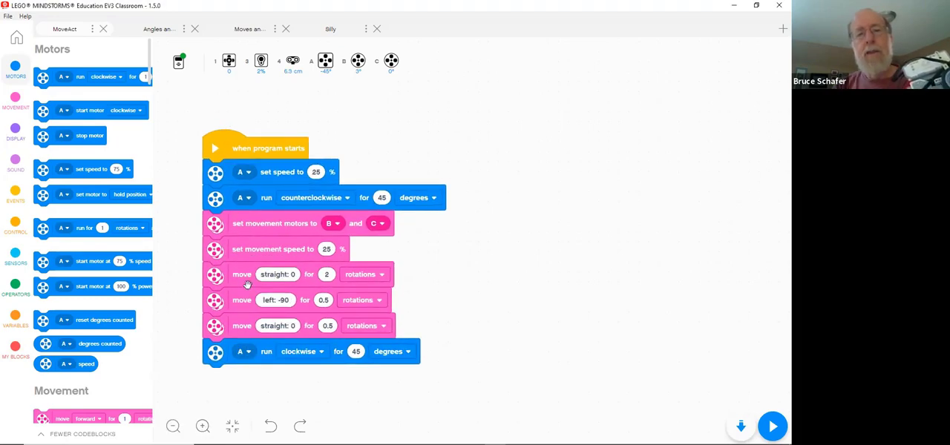
mouse_move(338, 286)
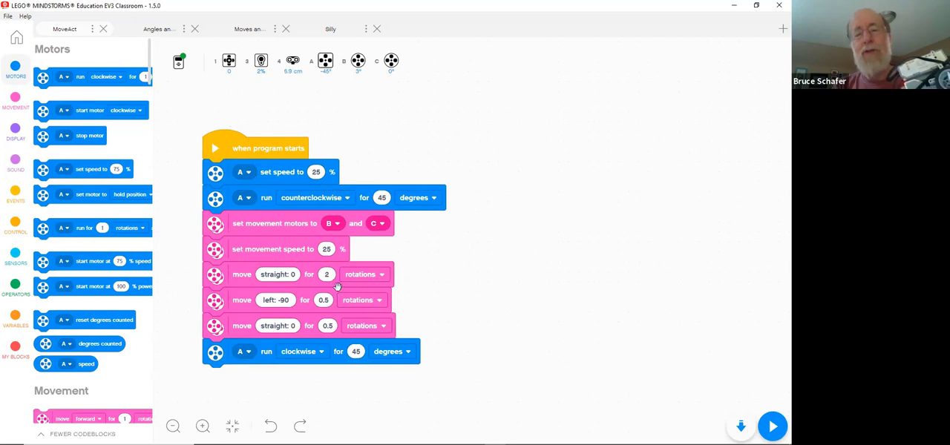
mouse_move(409, 282)
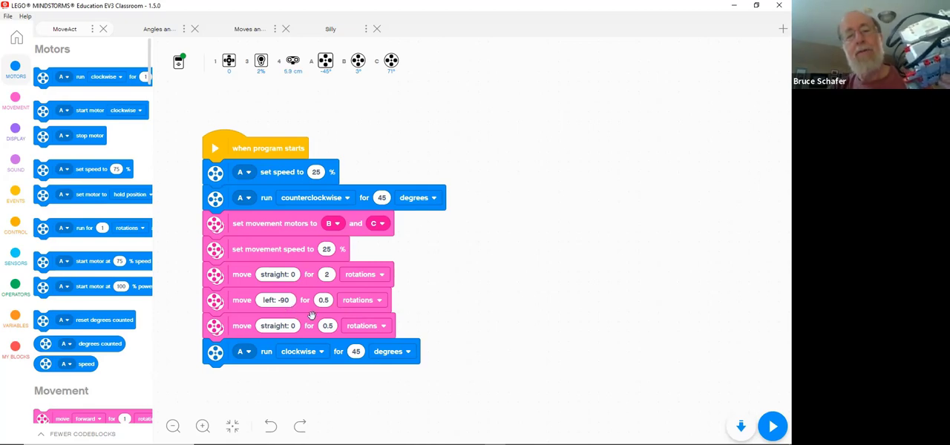
mouse_move(282, 336)
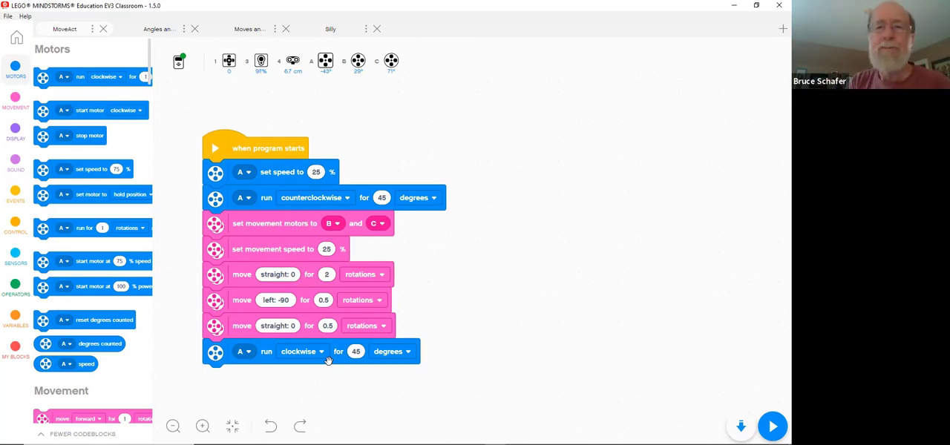
mouse_move(380, 247)
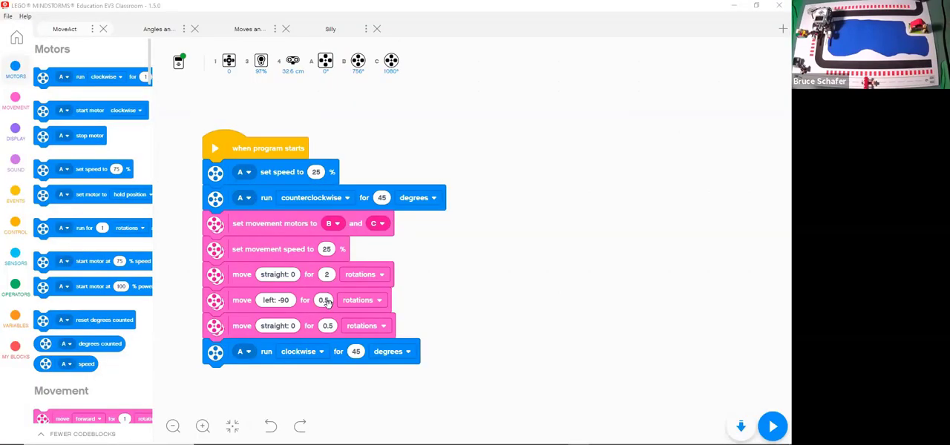
mouse_move(351, 356)
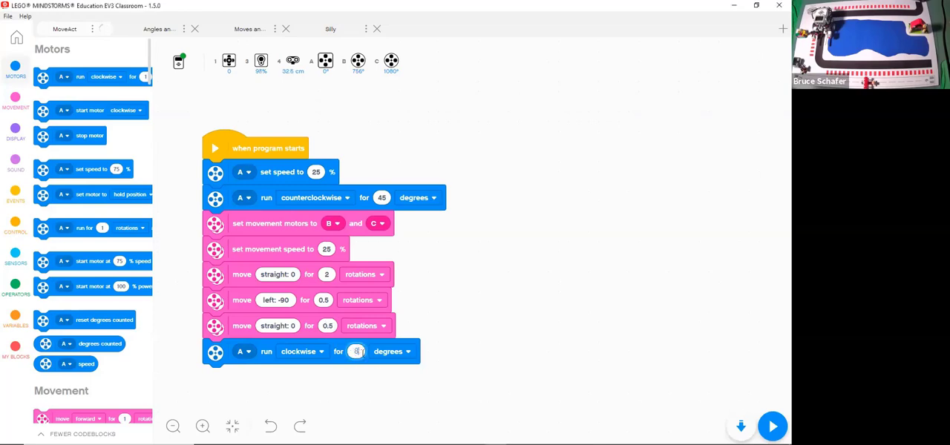
Step: Set the final motor A clockwise turn to 80 degrees
text(80)
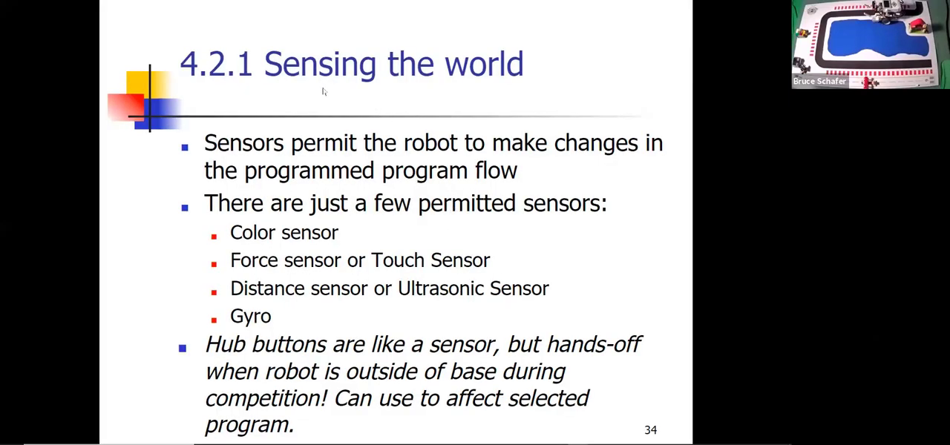
mouse_move(339, 103)
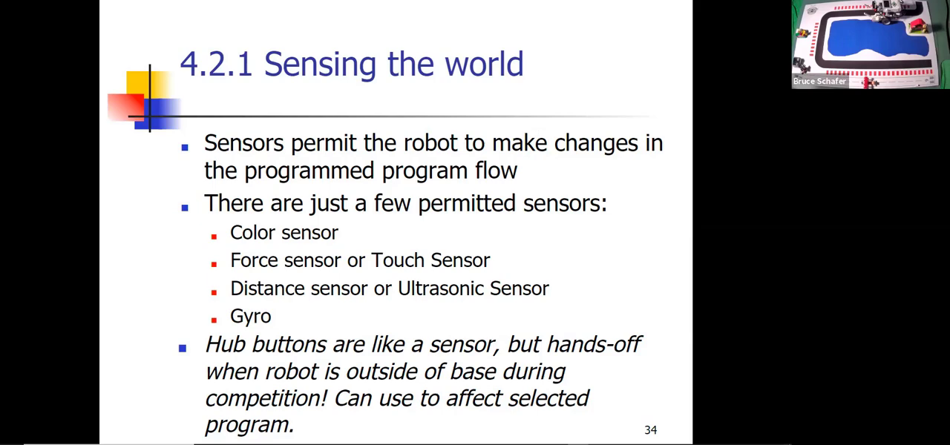
mouse_move(536, 31)
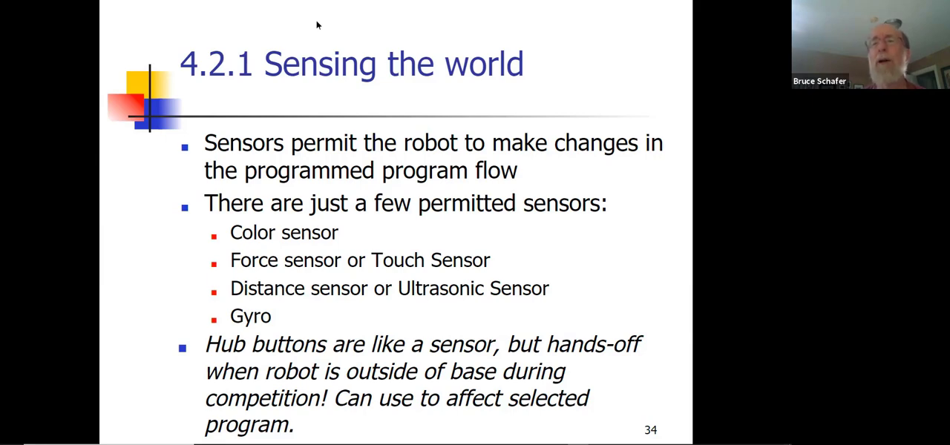
mouse_move(609, 46)
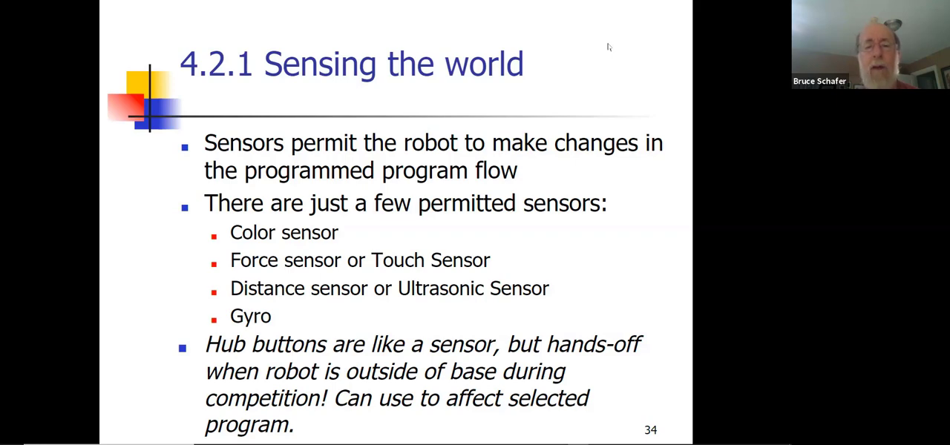
mouse_move(405, 308)
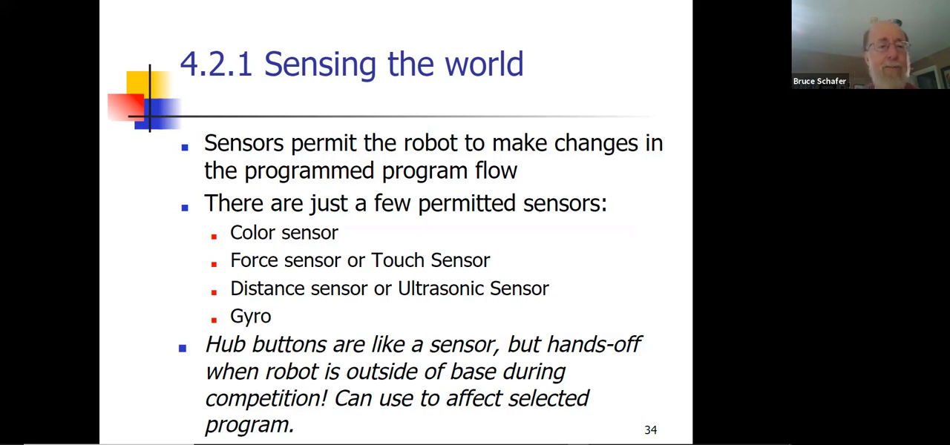
key(Right)
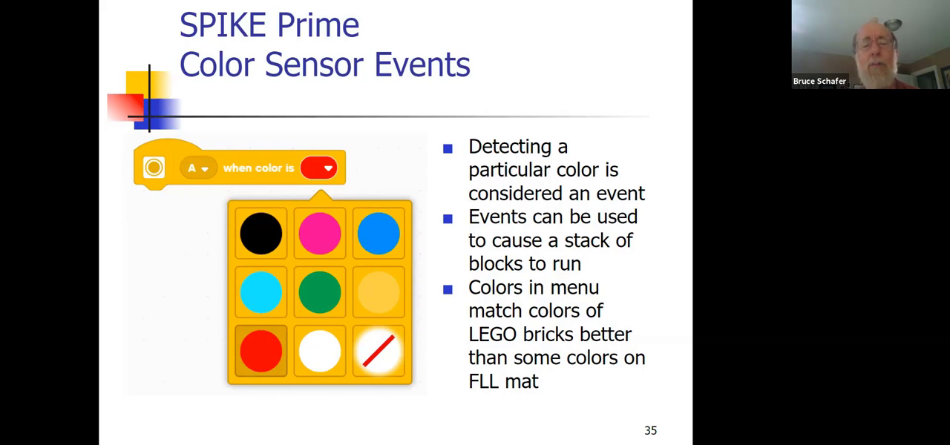
mouse_move(377, 161)
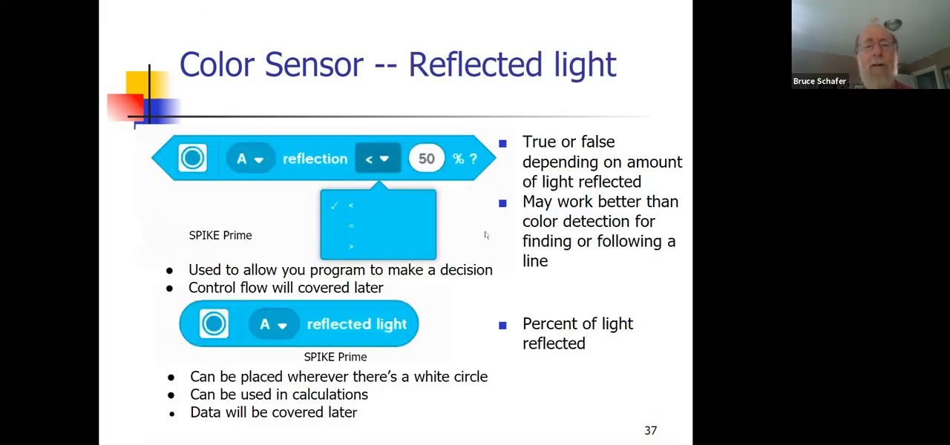
mouse_move(727, 38)
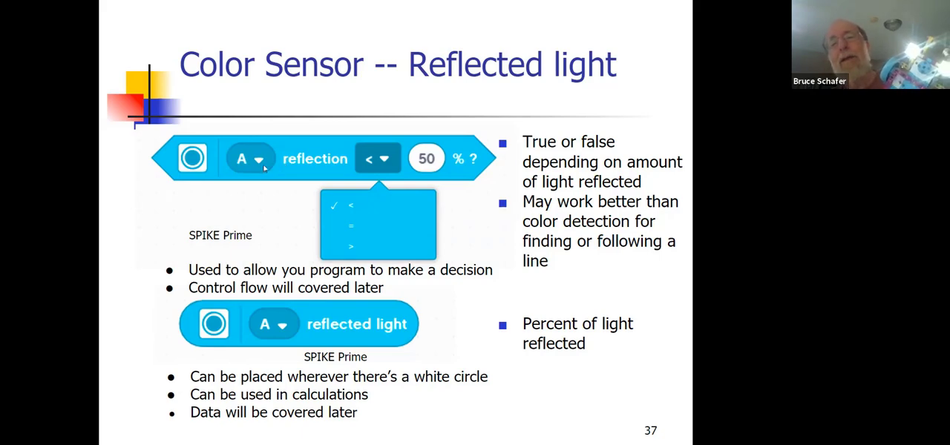
mouse_move(333, 169)
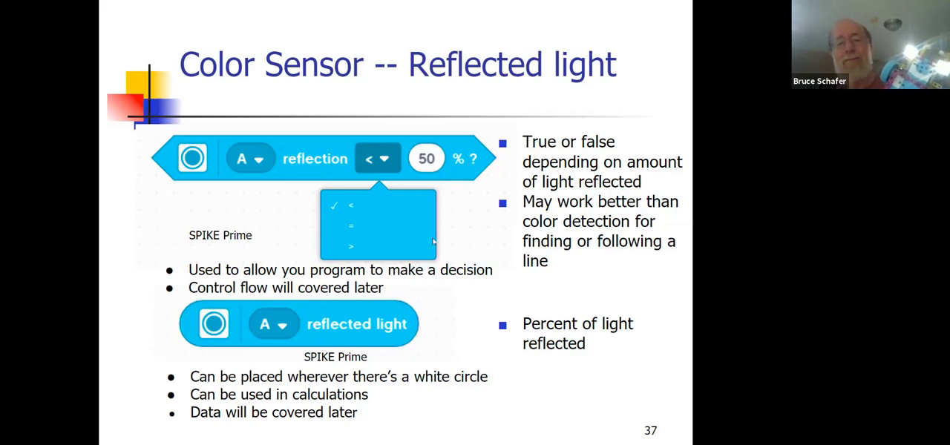
mouse_move(406, 299)
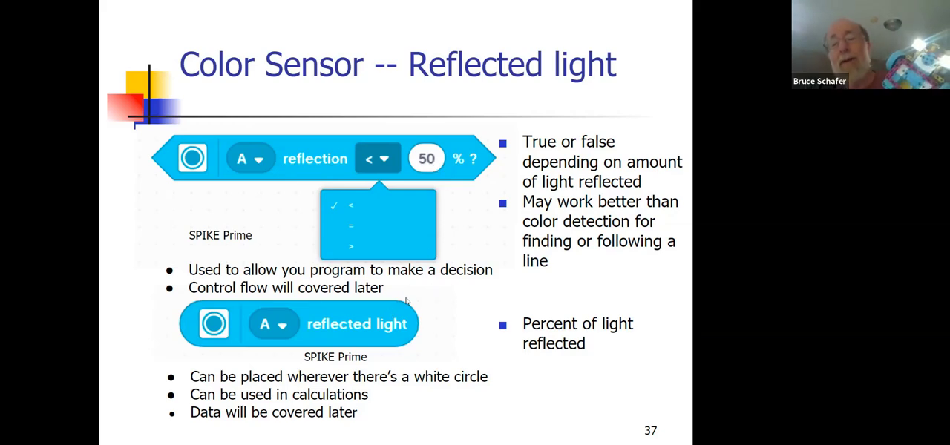
mouse_move(416, 293)
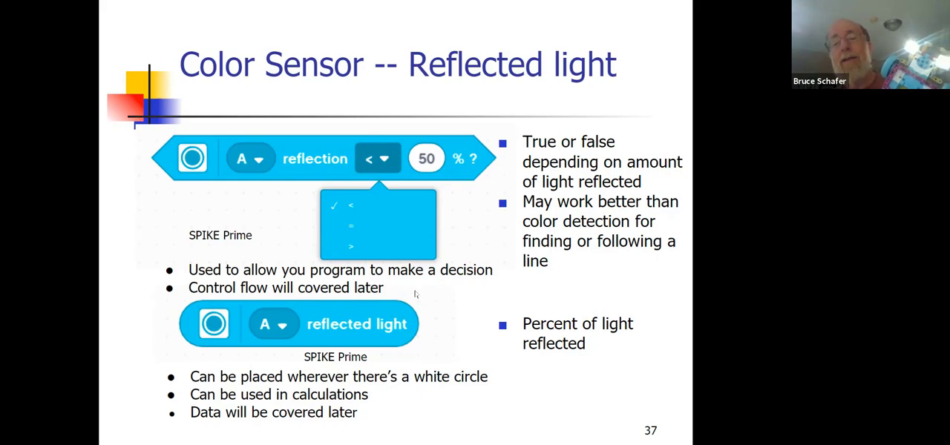
mouse_move(397, 354)
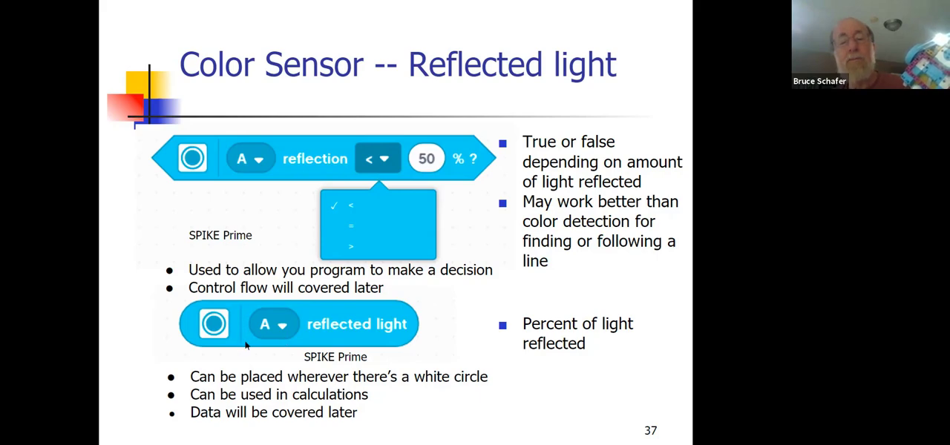
mouse_move(327, 335)
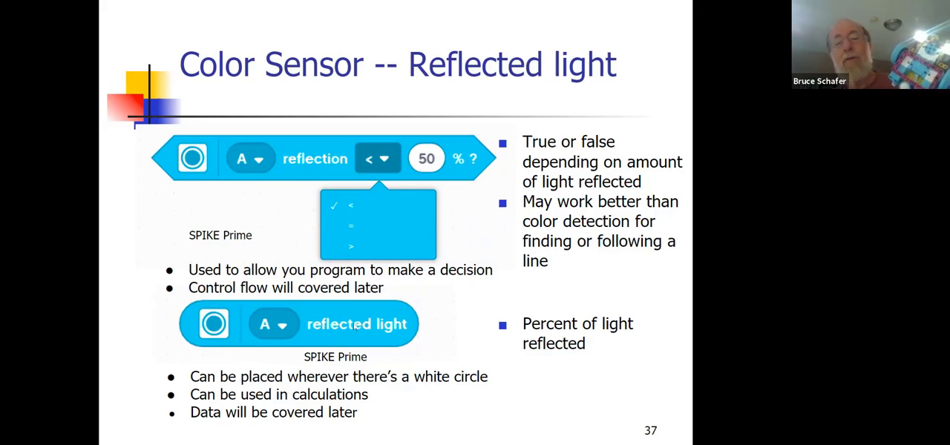
mouse_move(304, 169)
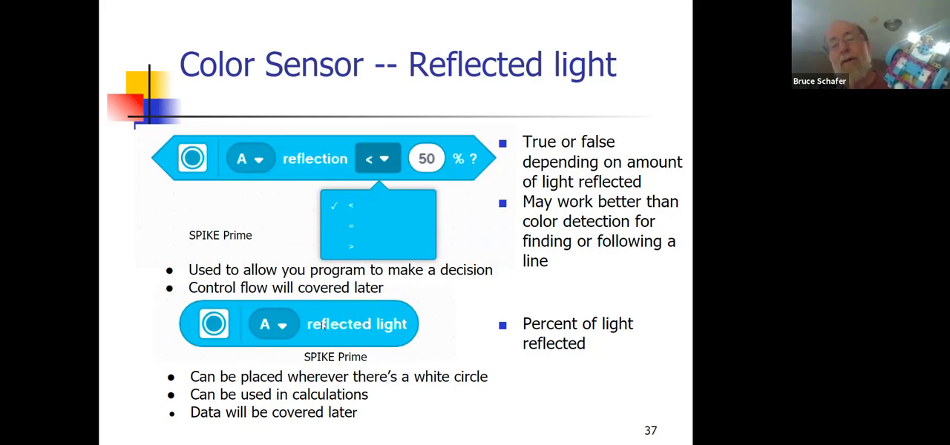
mouse_move(311, 336)
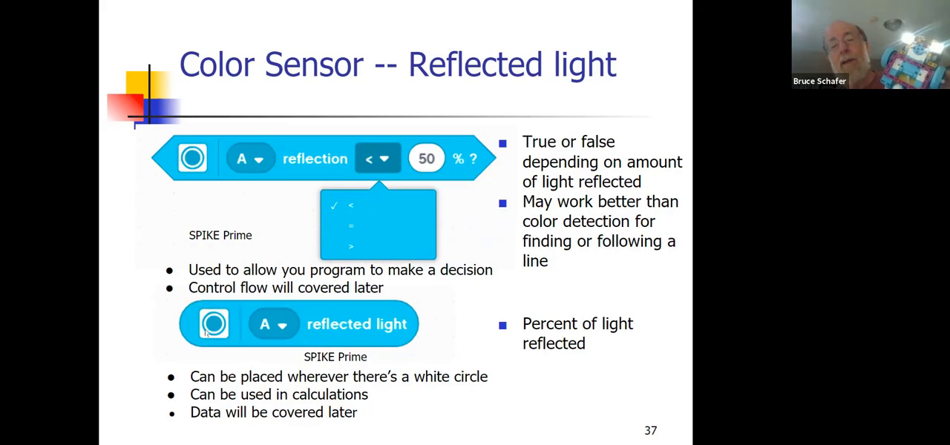
mouse_move(319, 338)
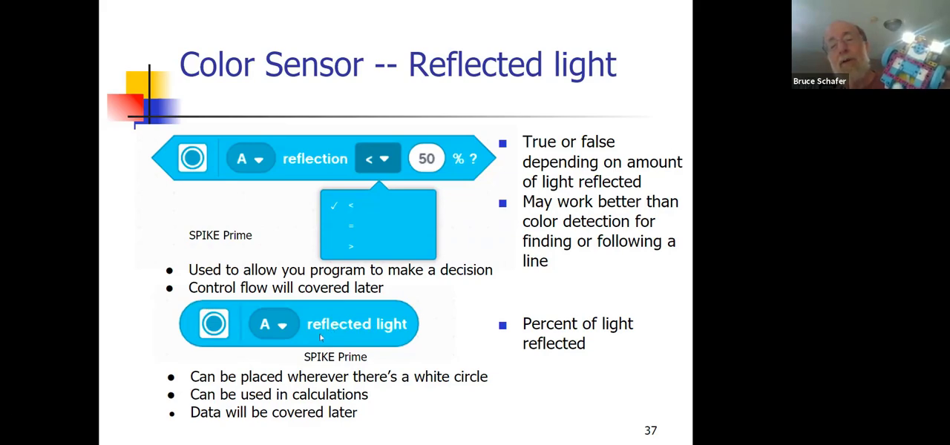
mouse_move(481, 131)
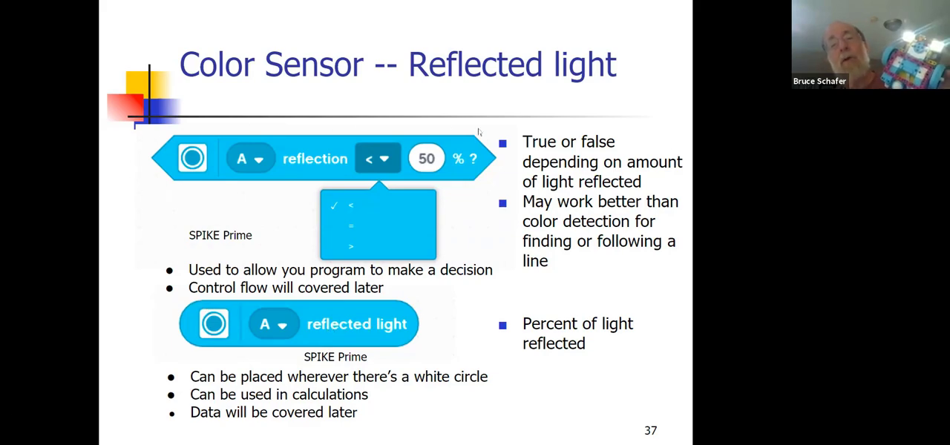
mouse_move(349, 229)
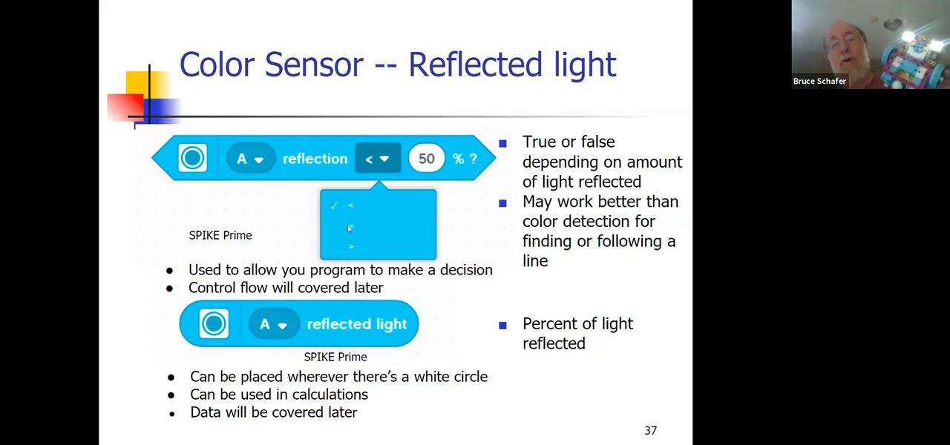
mouse_move(462, 232)
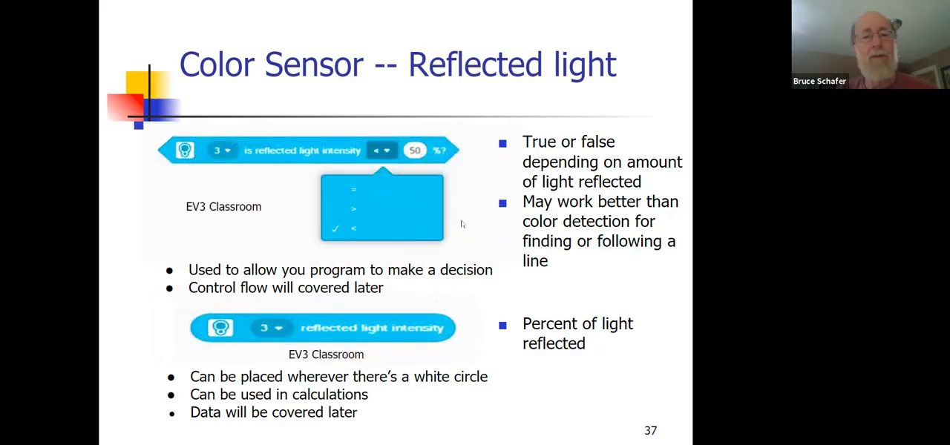
mouse_move(226, 163)
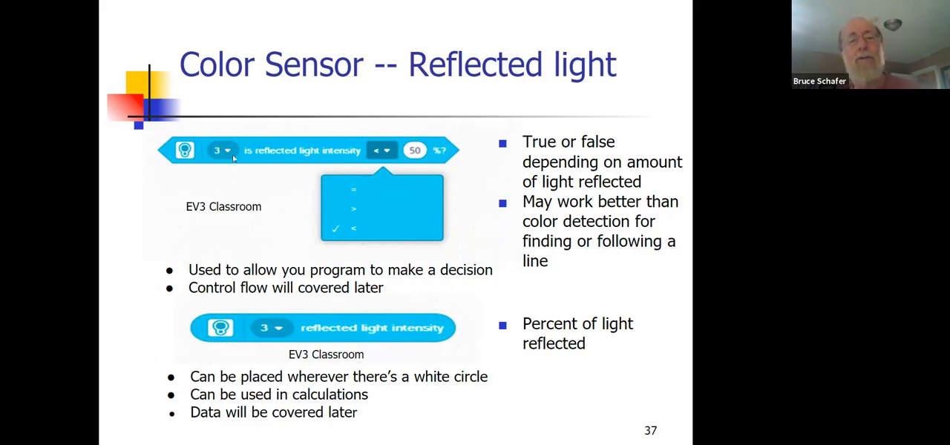
mouse_move(238, 154)
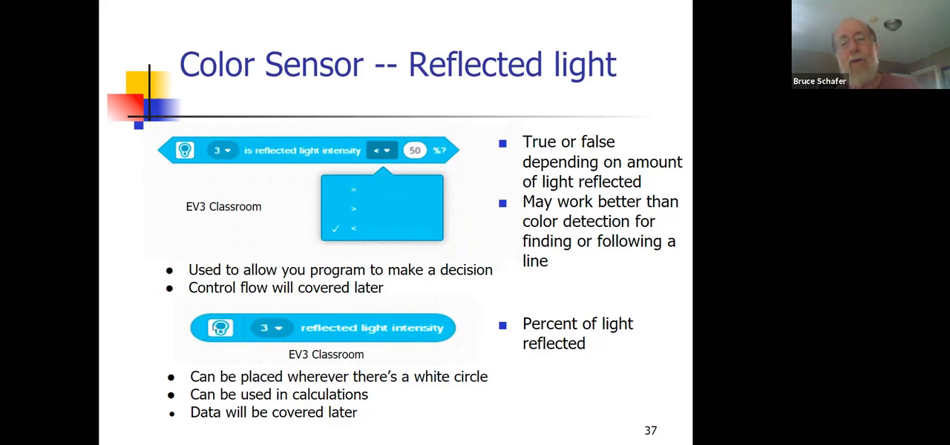
mouse_move(368, 329)
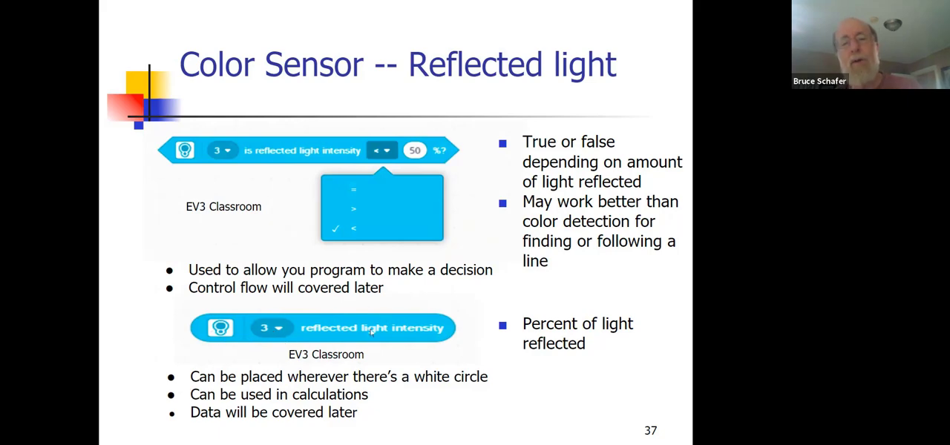
mouse_move(459, 300)
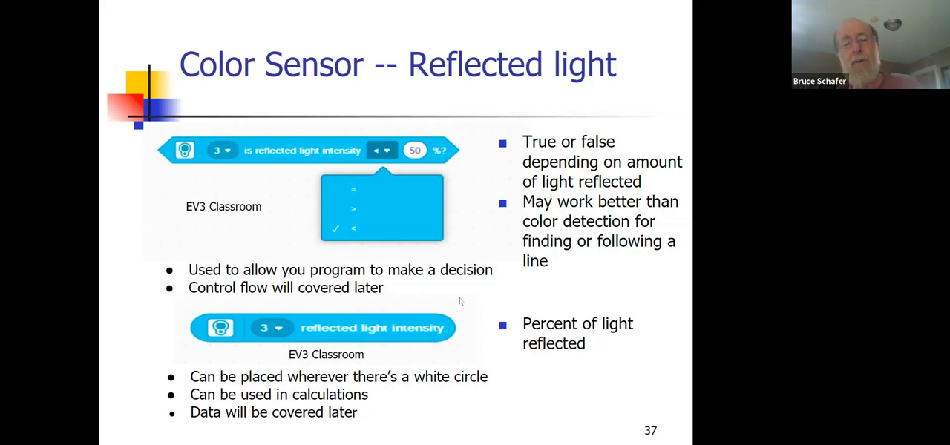
mouse_move(447, 297)
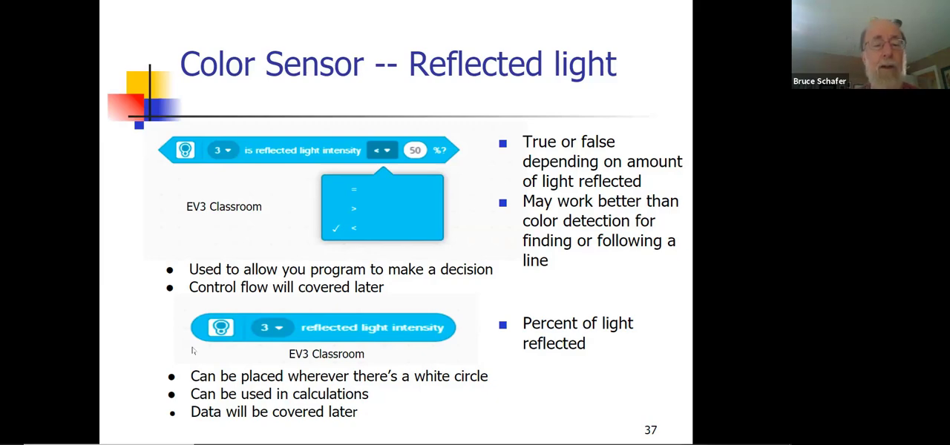
mouse_move(15, 152)
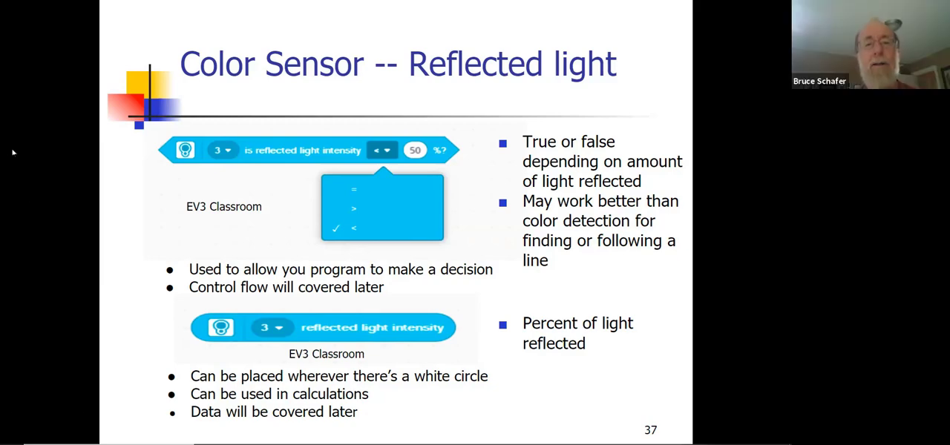
key(Right)
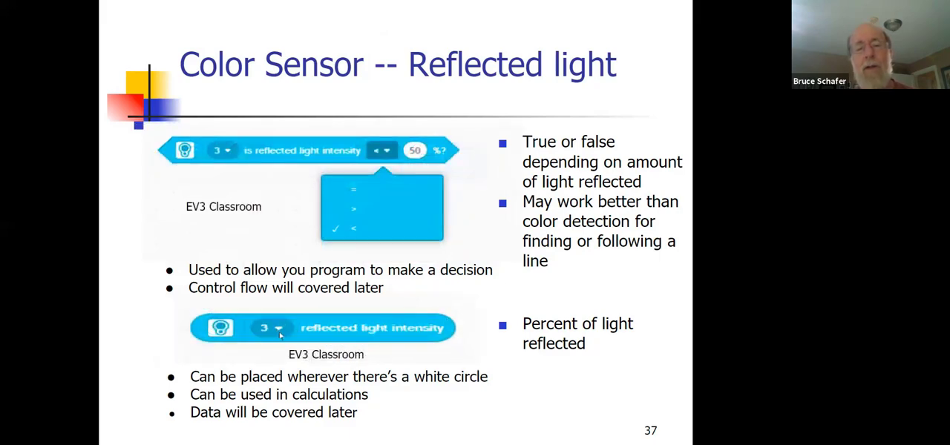
mouse_move(416, 335)
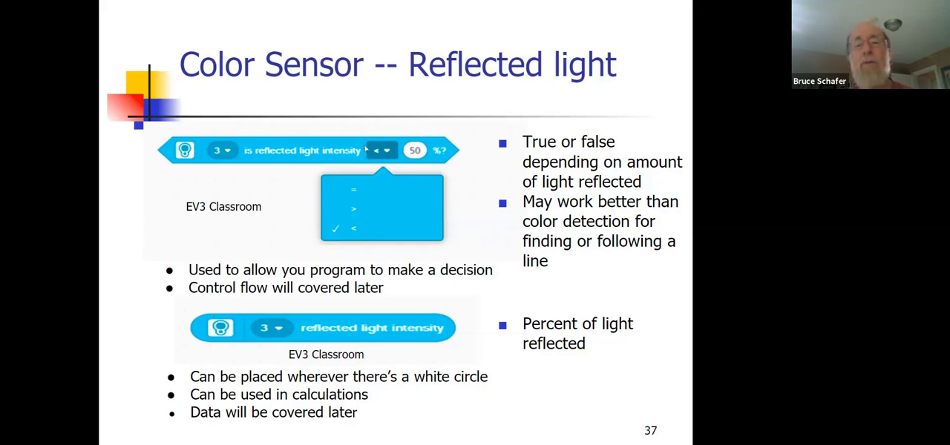
mouse_move(251, 153)
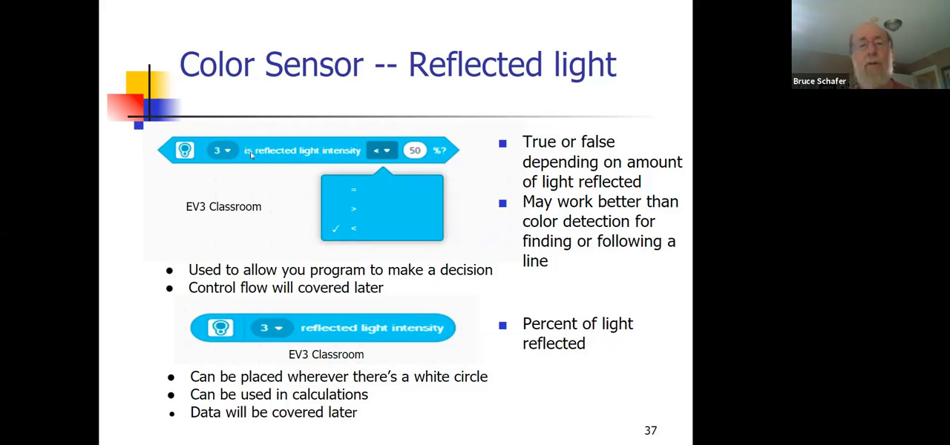
key(Right)
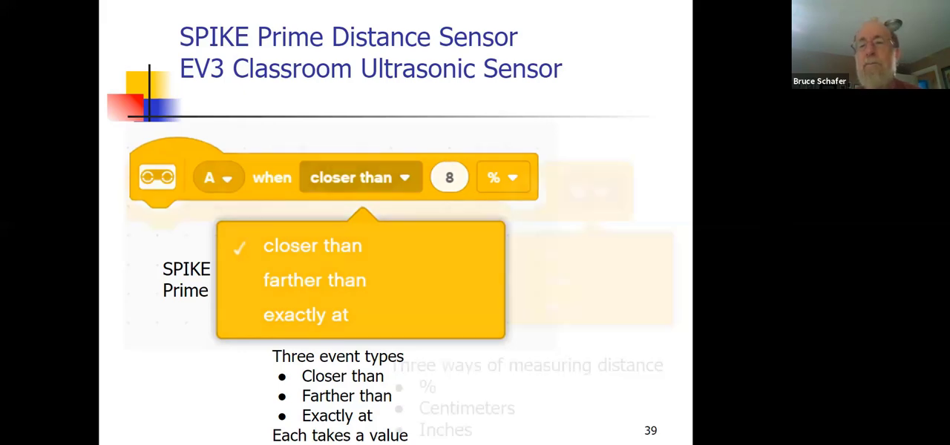
Step: Reveal the distance block's unit choices of %, cm and in on the slide
click(502, 178)
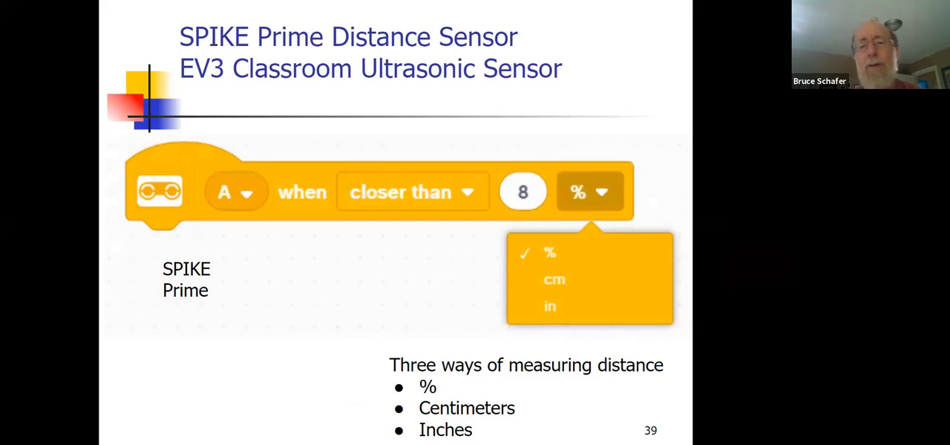
mouse_move(340, 19)
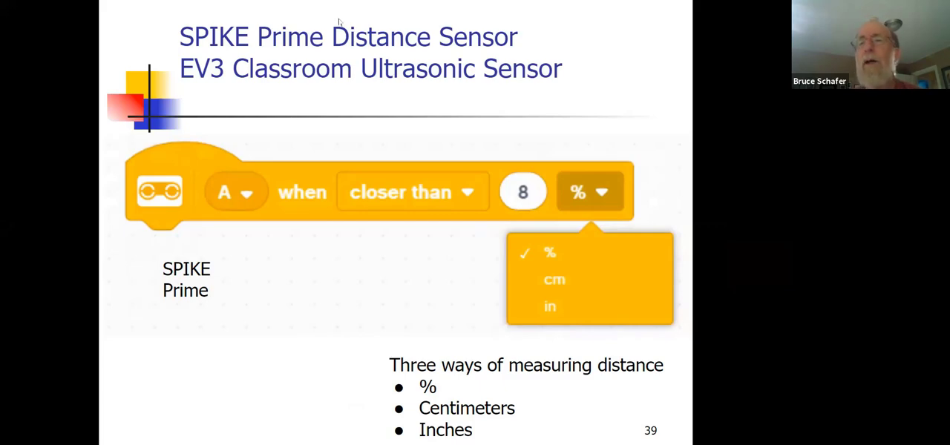
mouse_move(693, 44)
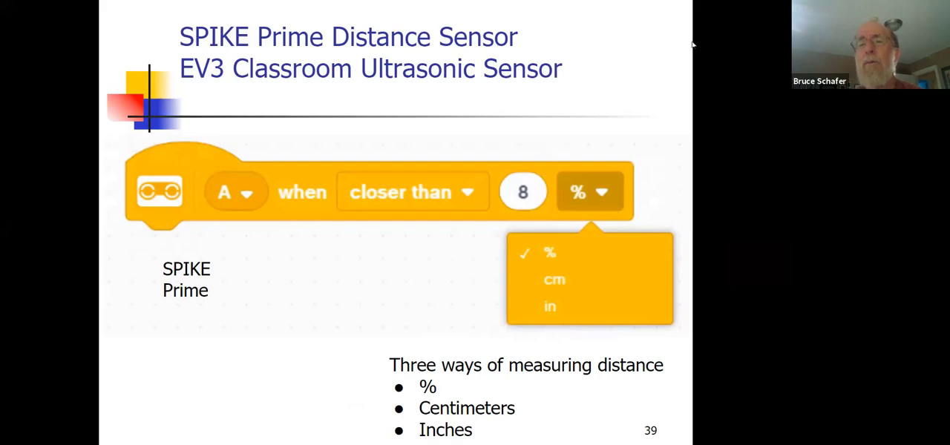
mouse_move(538, 279)
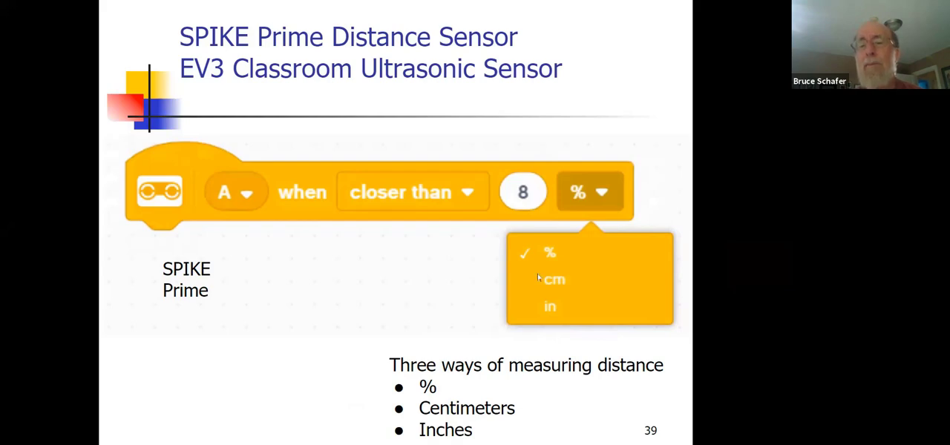
mouse_move(564, 254)
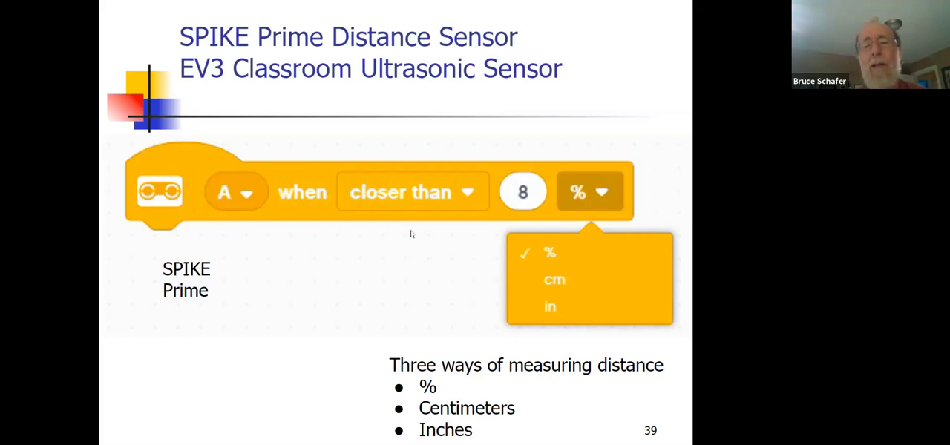
mouse_move(425, 234)
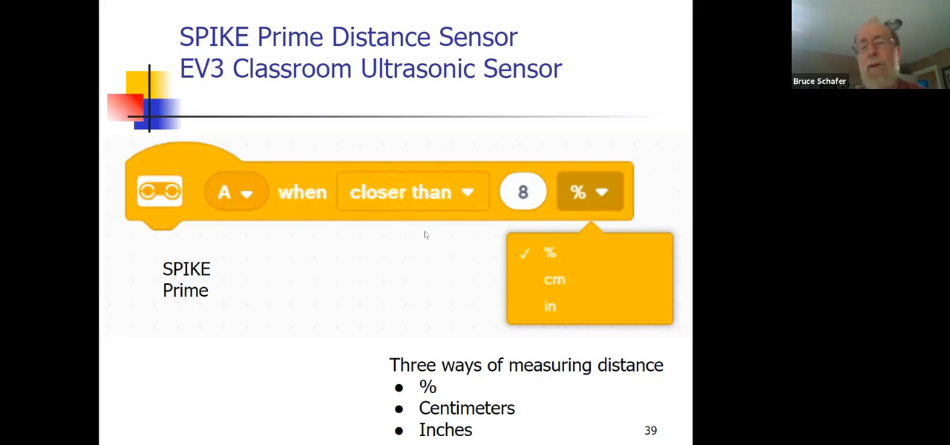
mouse_move(385, 241)
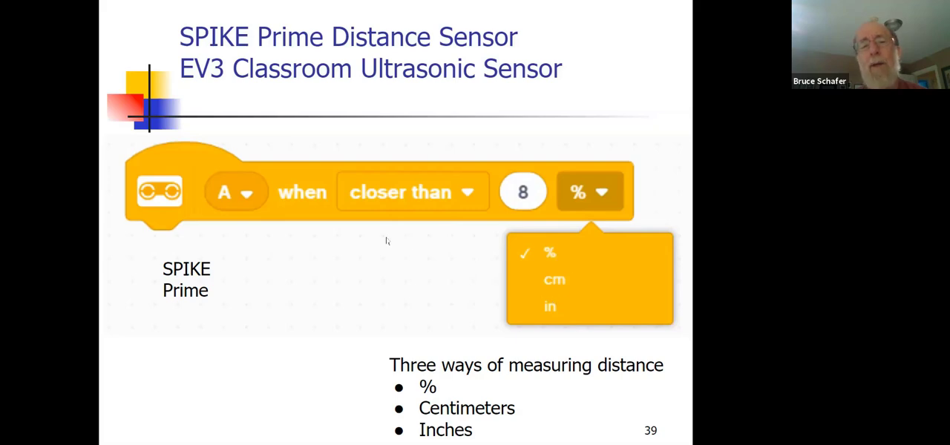
mouse_move(430, 251)
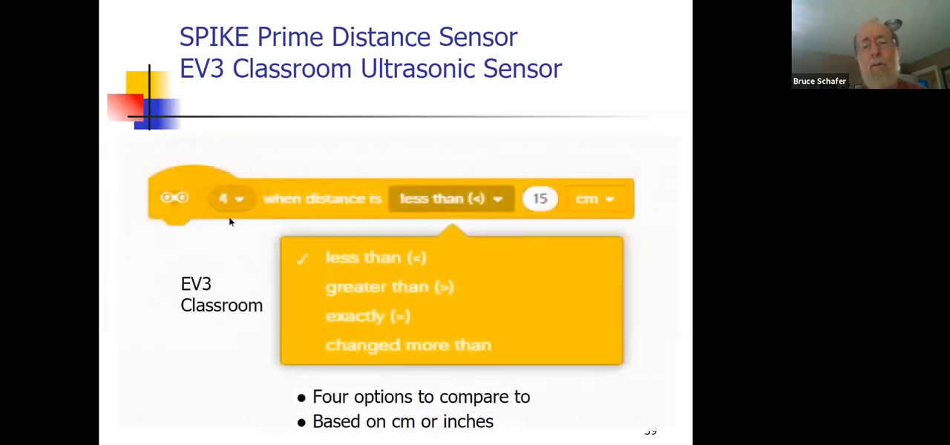
mouse_move(320, 223)
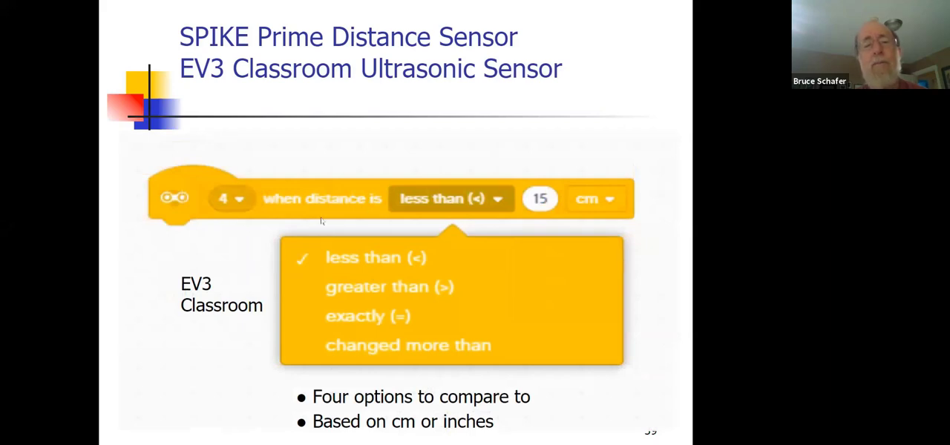
mouse_move(425, 208)
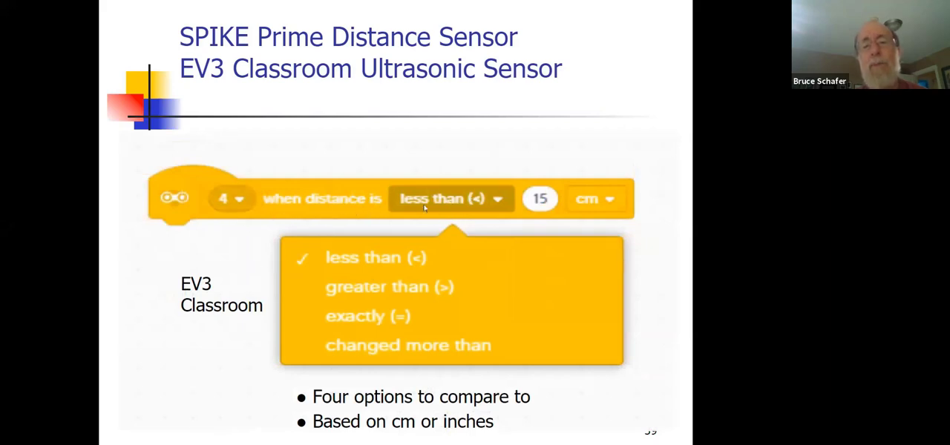
mouse_move(323, 211)
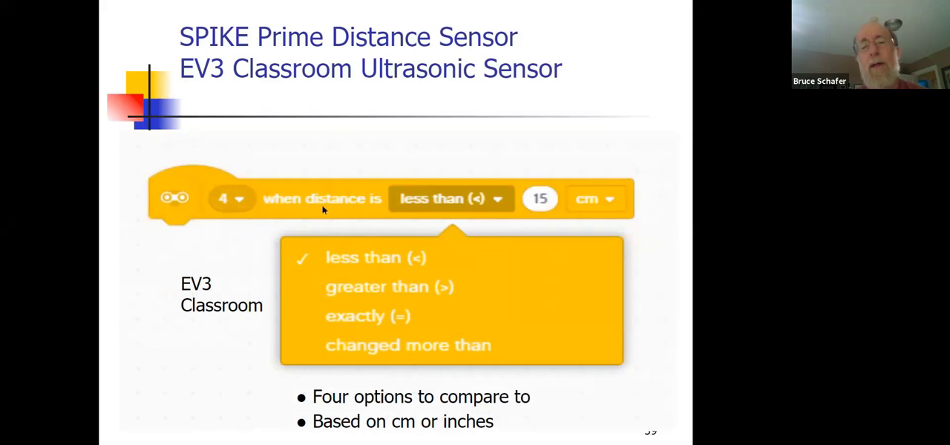
mouse_move(475, 329)
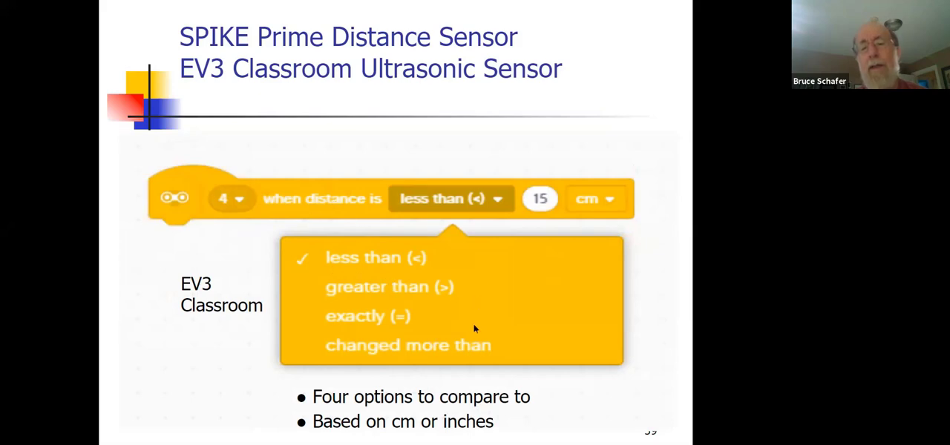
mouse_move(507, 258)
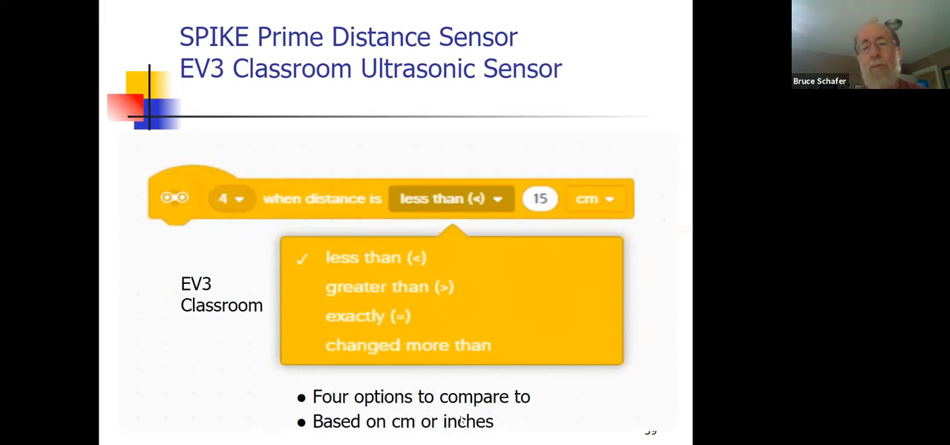
mouse_move(398, 430)
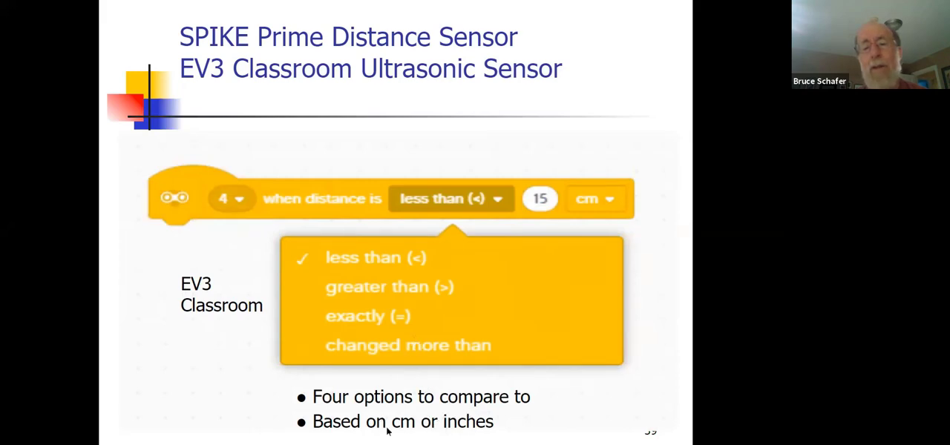
mouse_move(421, 166)
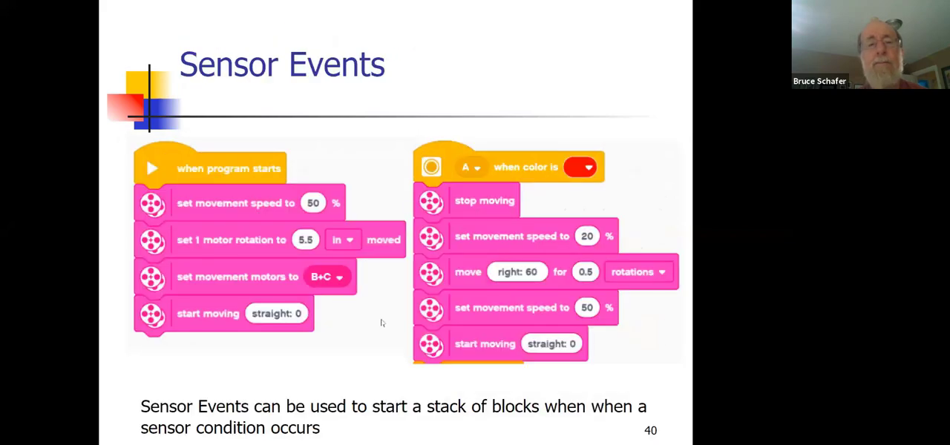
mouse_move(376, 317)
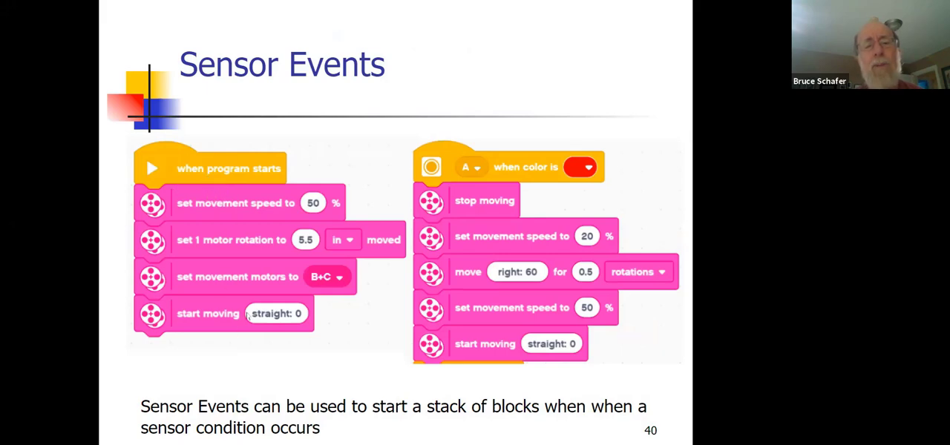
mouse_move(233, 219)
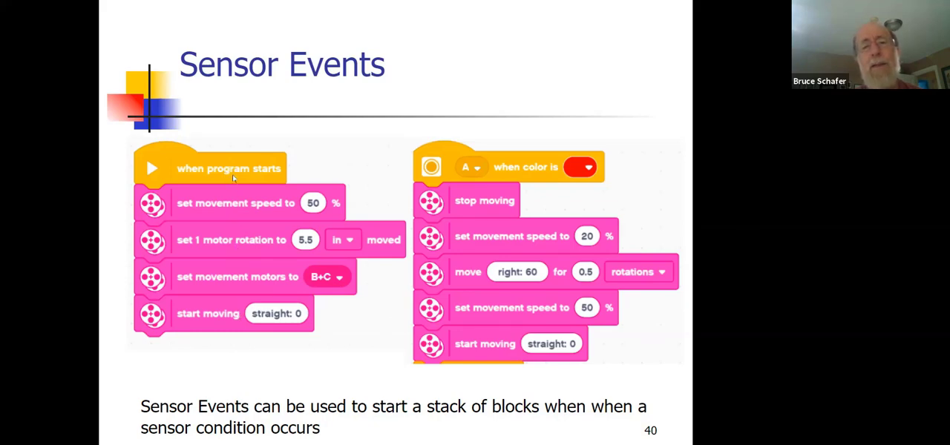
mouse_move(435, 169)
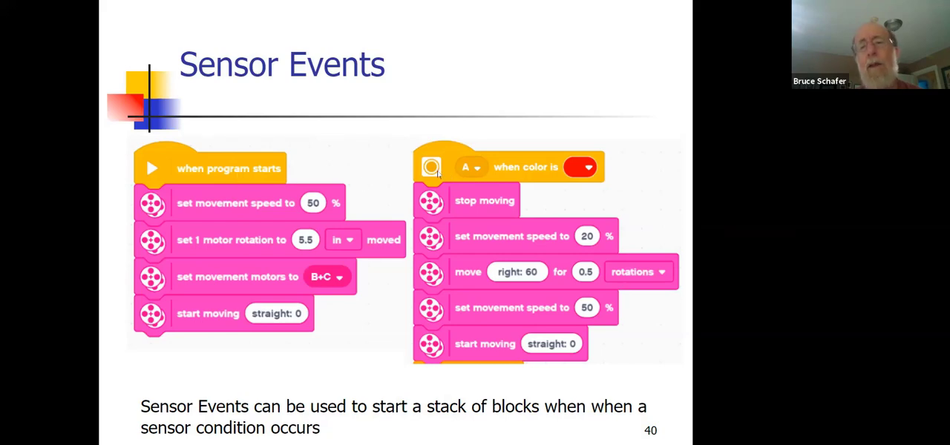
mouse_move(240, 264)
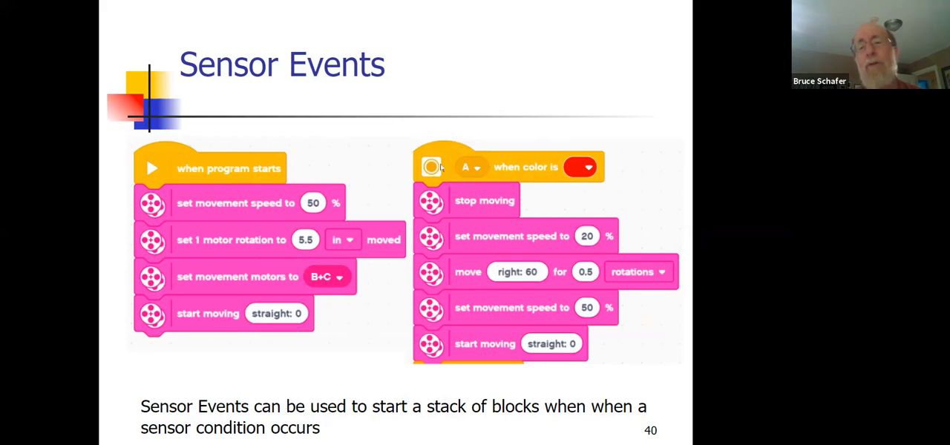
mouse_move(542, 177)
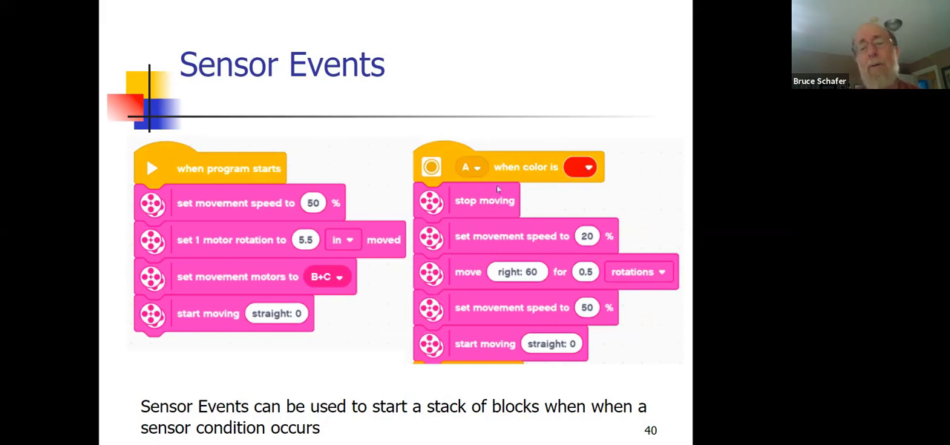
mouse_move(231, 309)
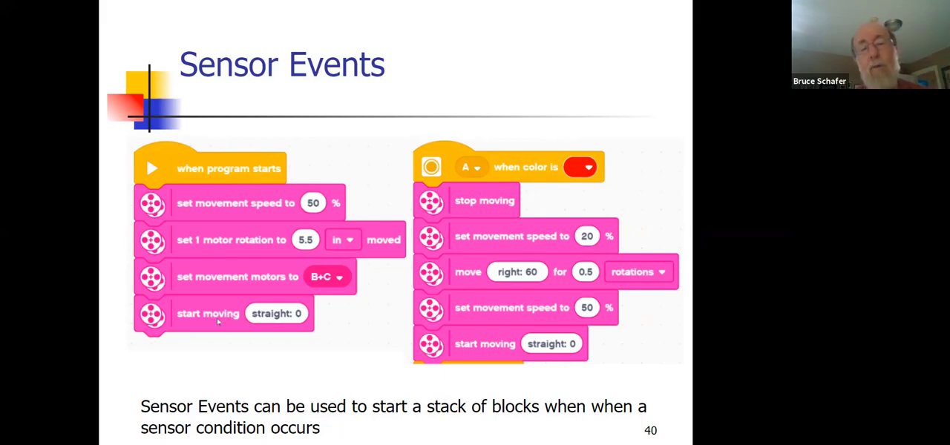
mouse_move(232, 321)
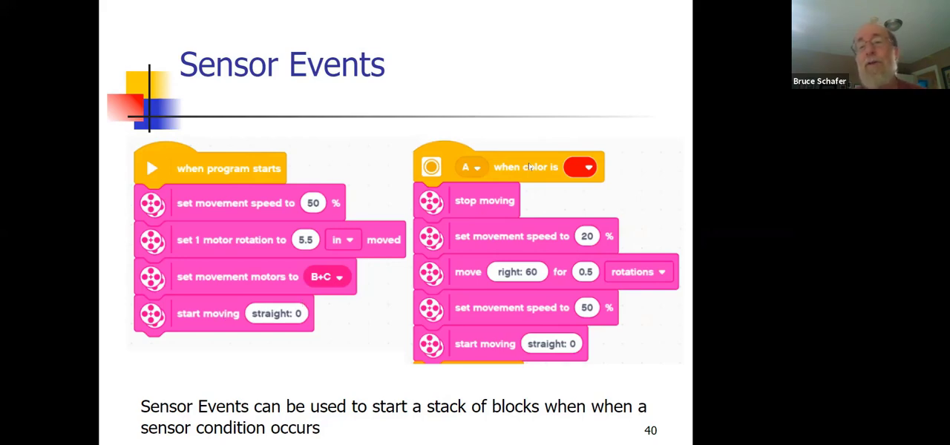
mouse_move(555, 178)
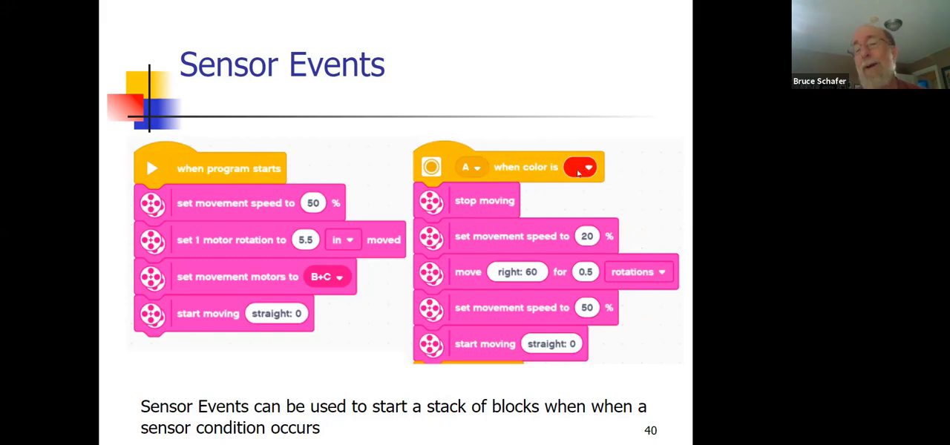
mouse_move(478, 209)
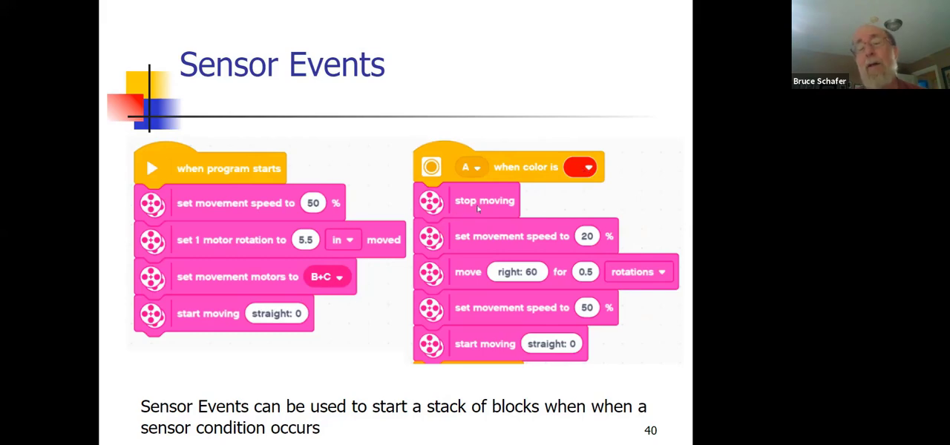
mouse_move(478, 248)
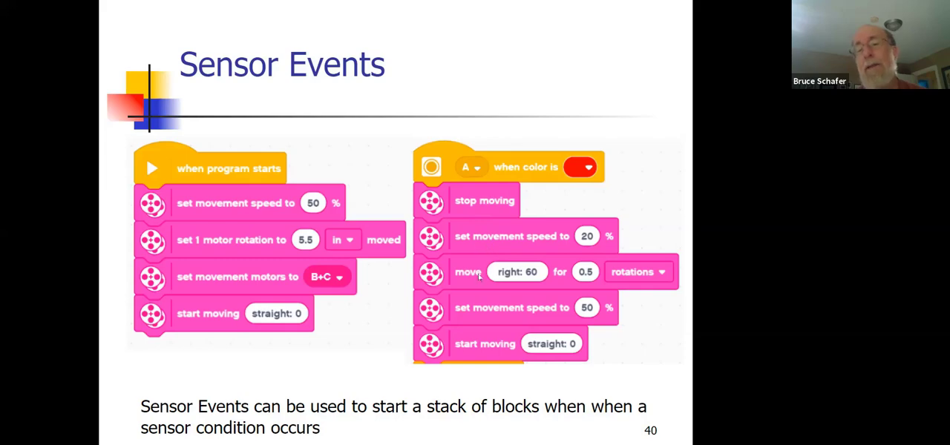
mouse_move(484, 316)
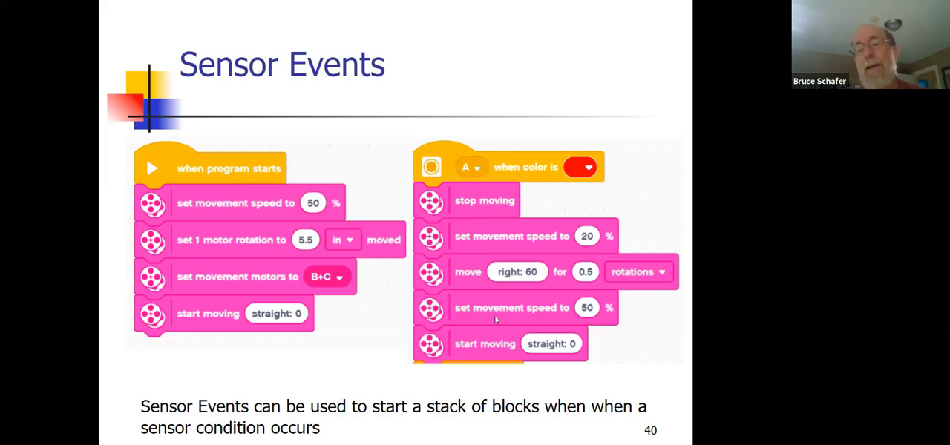
mouse_move(501, 337)
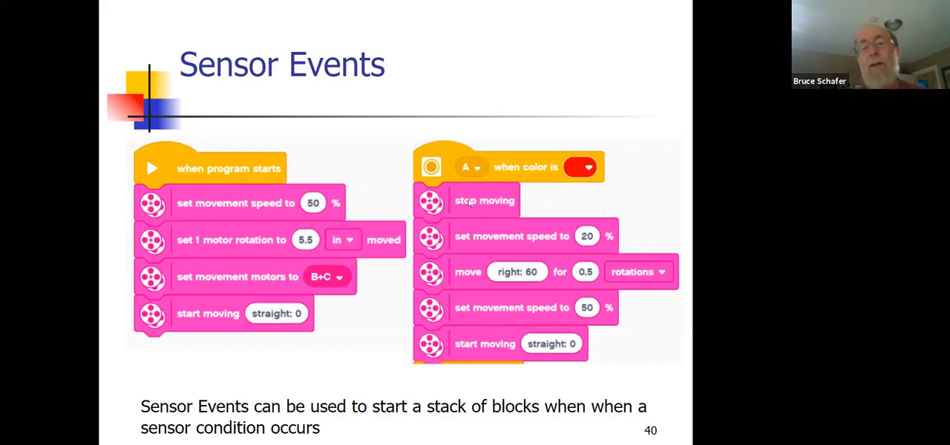
mouse_move(510, 223)
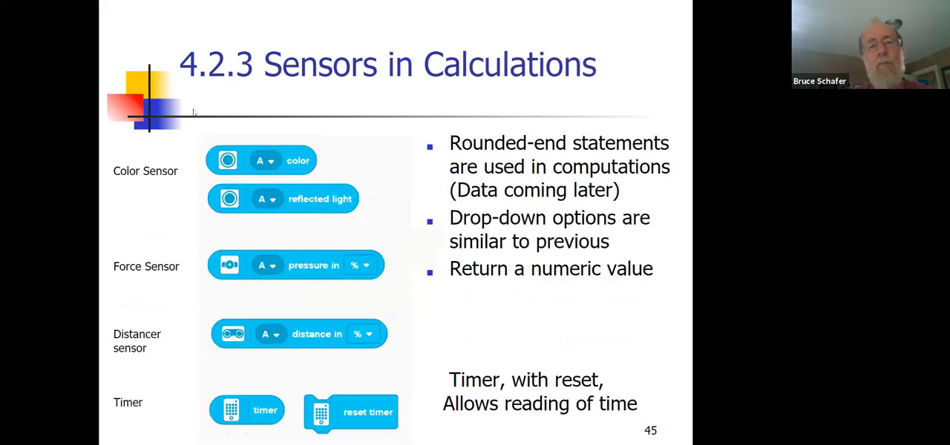
mouse_move(271, 208)
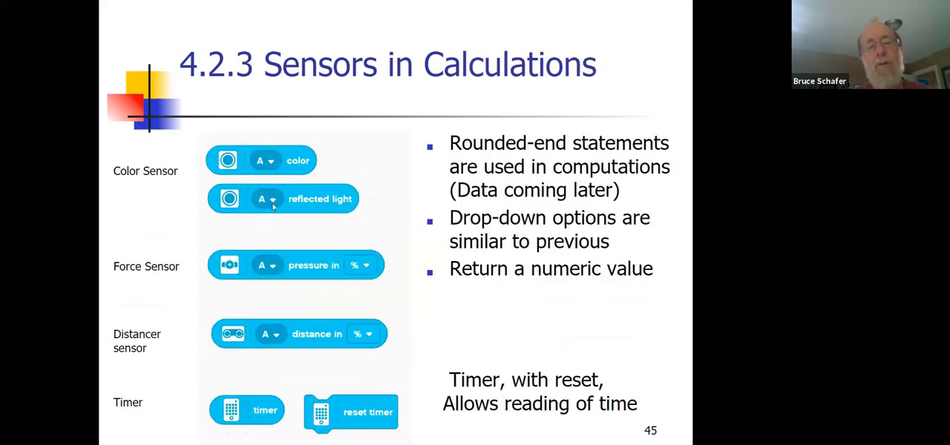
mouse_move(250, 168)
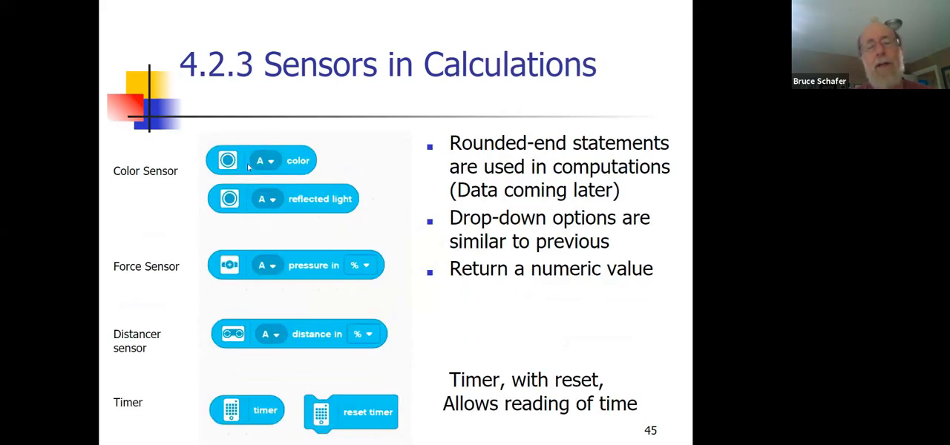
mouse_move(312, 253)
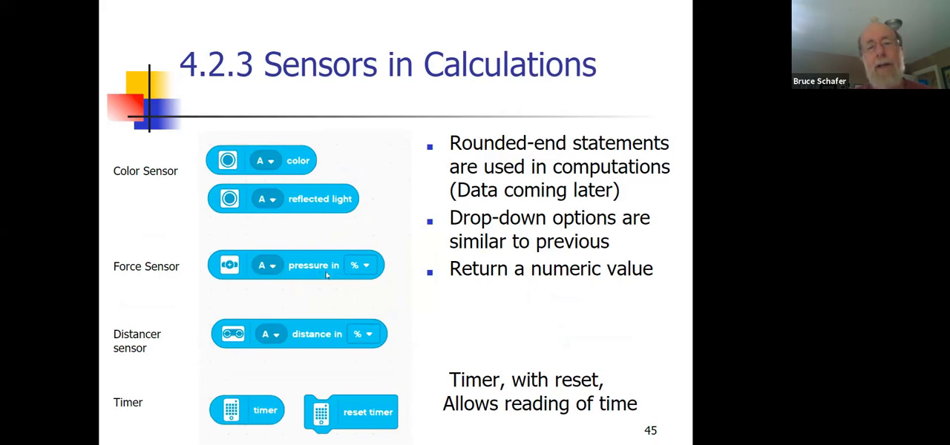
mouse_move(318, 349)
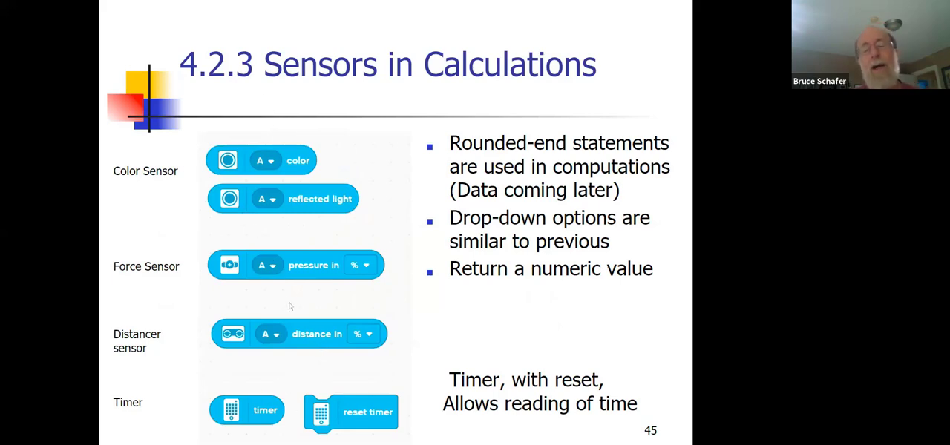
mouse_move(258, 239)
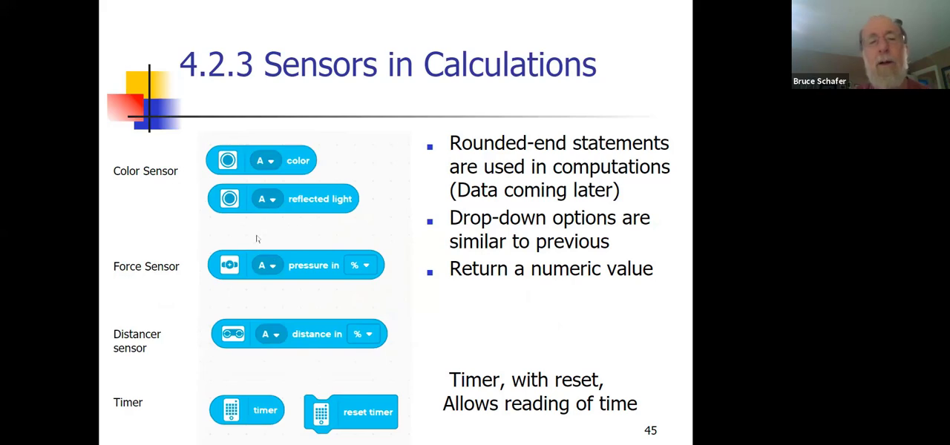
mouse_move(275, 199)
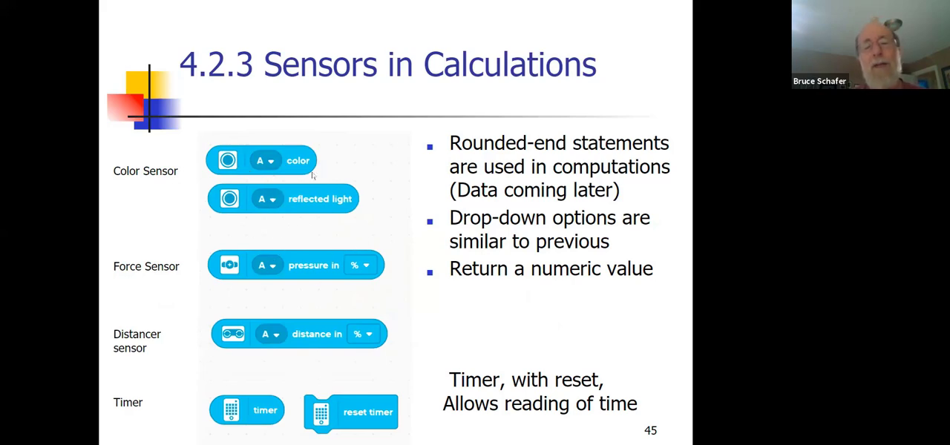
mouse_move(357, 234)
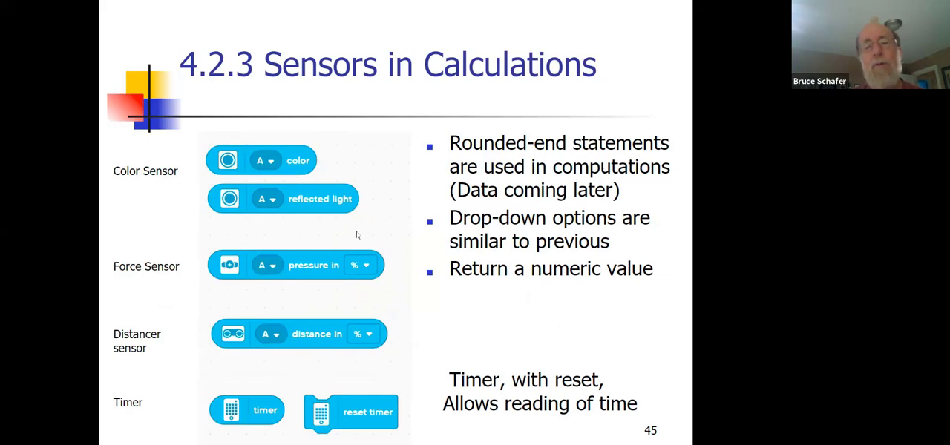
mouse_move(354, 145)
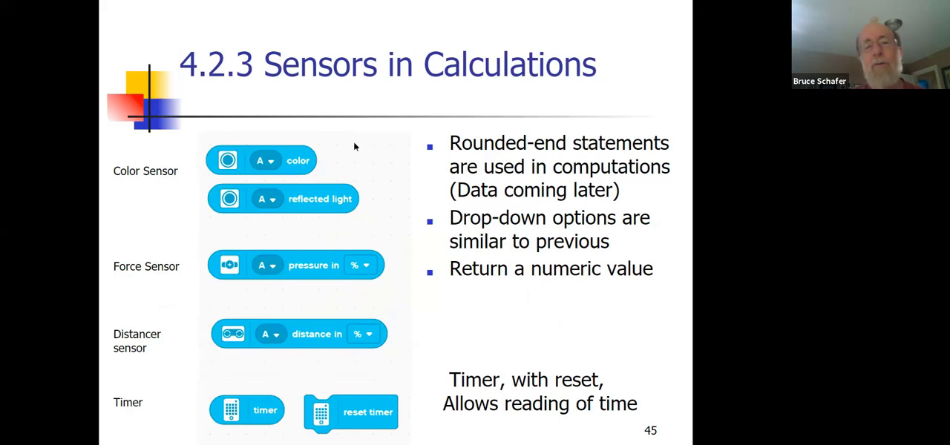
mouse_move(392, 208)
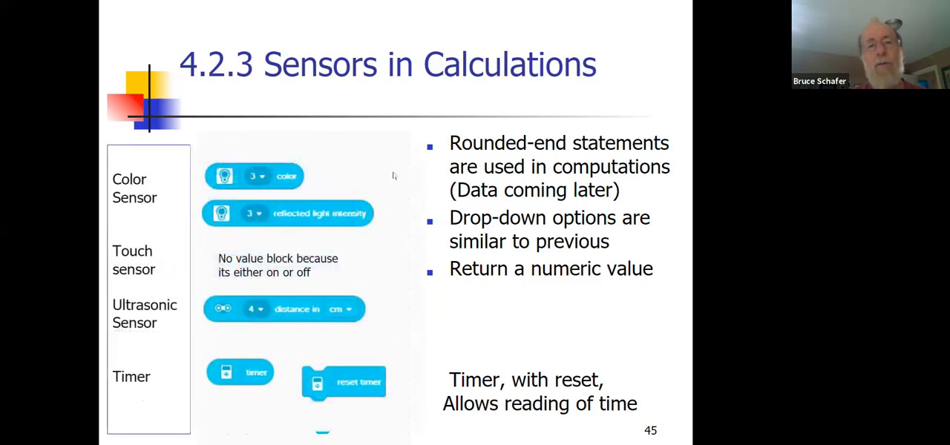
mouse_move(283, 199)
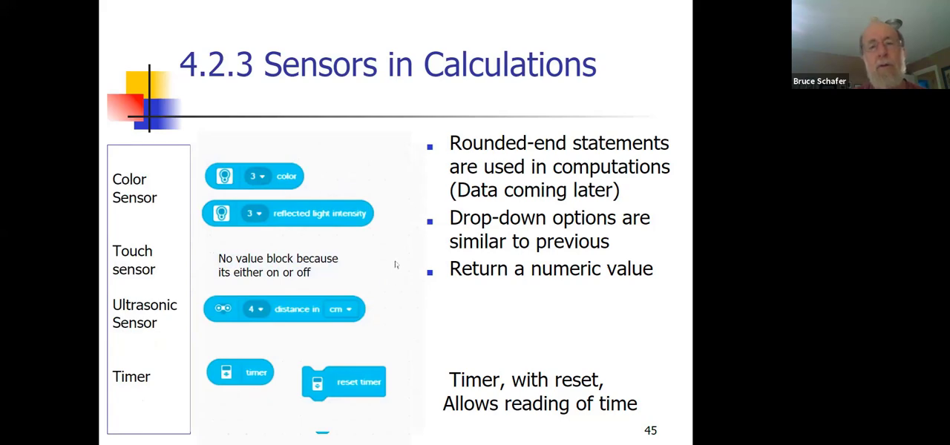
Step: Advance to slide 46, '4.2.4 SPIKE Prime Gyroscope', explaining the yaw angle block
key(Right)
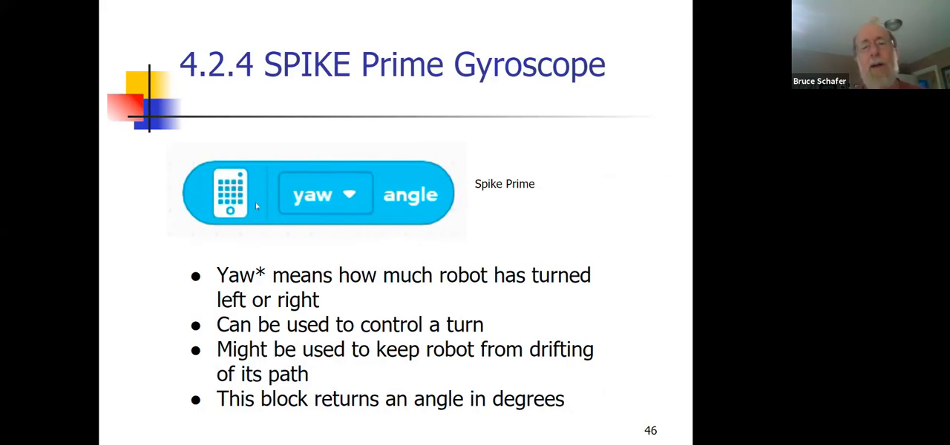
mouse_move(382, 175)
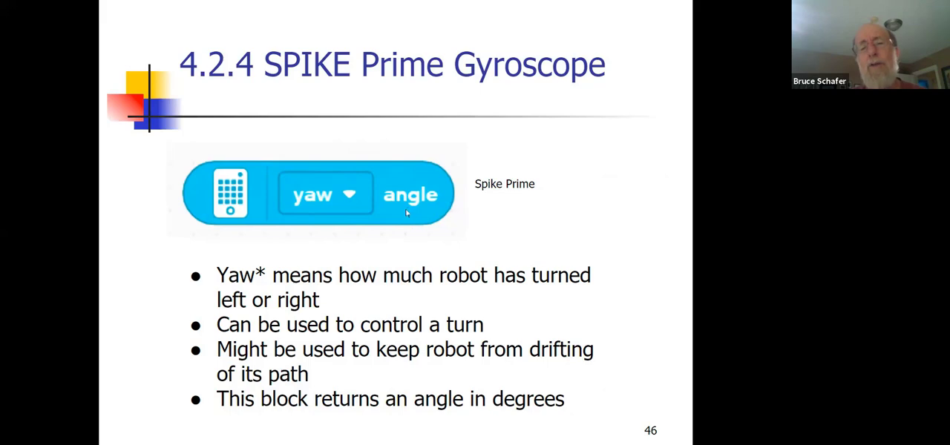
mouse_move(402, 217)
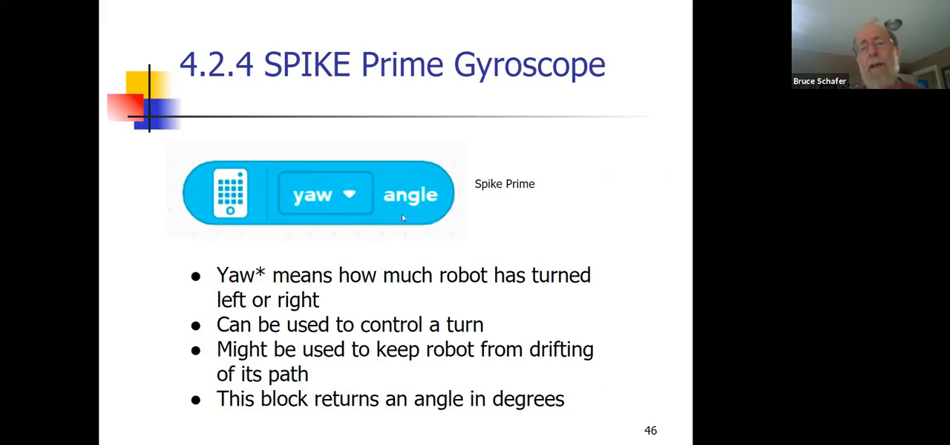
mouse_move(404, 215)
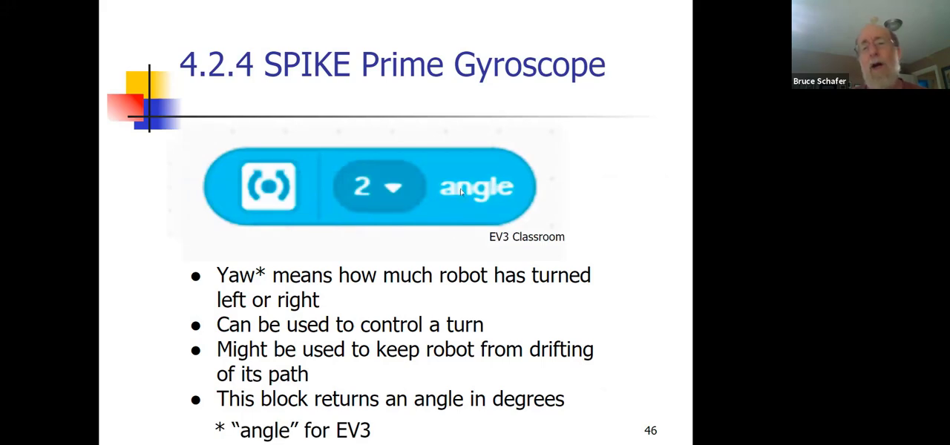
mouse_move(450, 206)
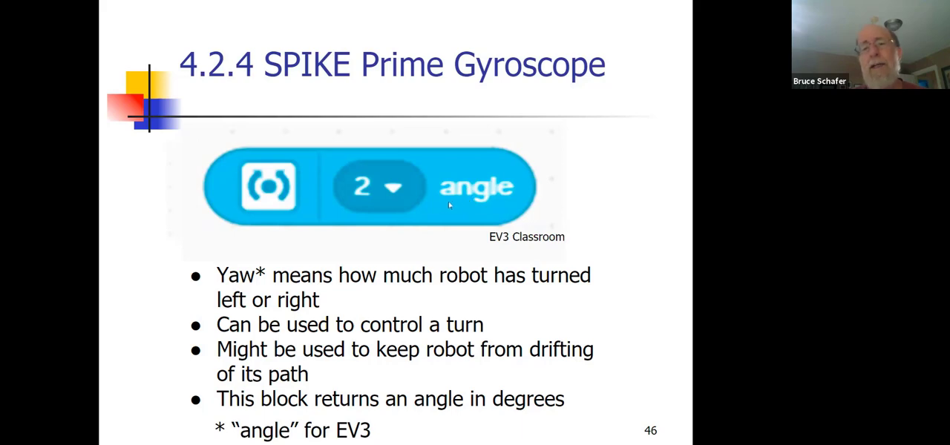
mouse_move(466, 224)
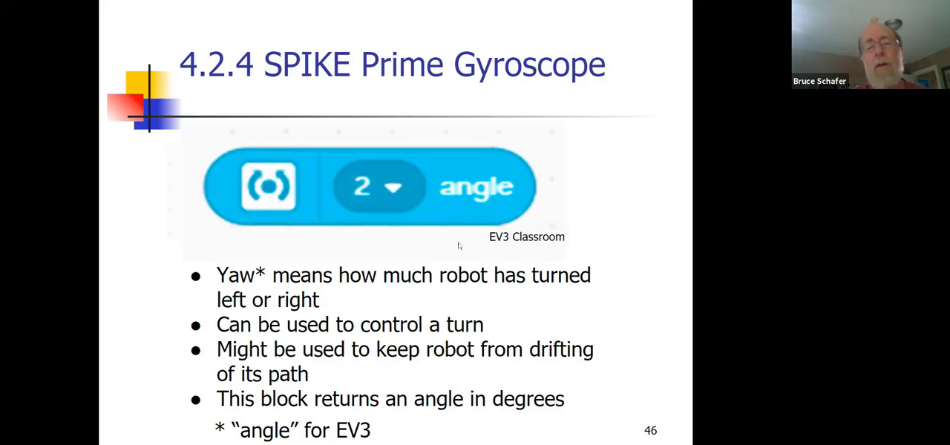
mouse_move(359, 254)
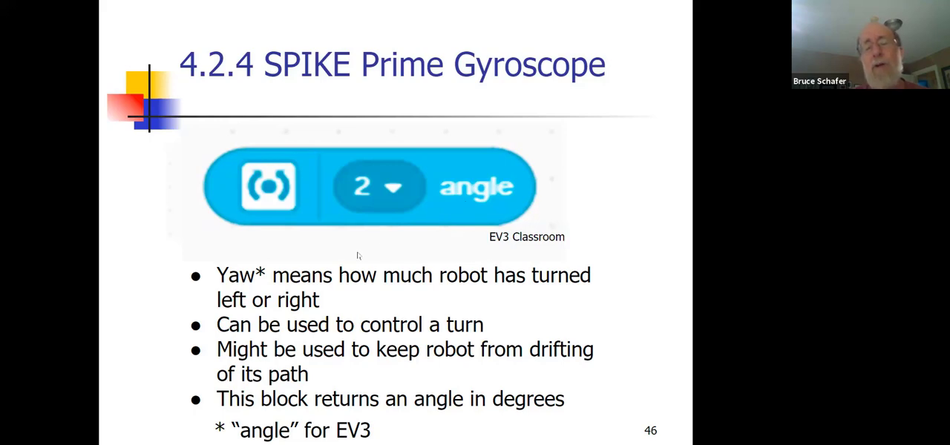
mouse_move(453, 242)
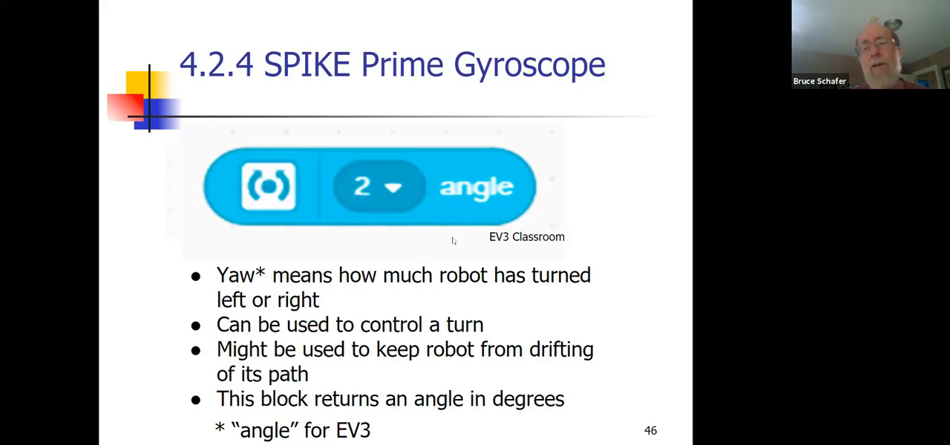
mouse_move(444, 252)
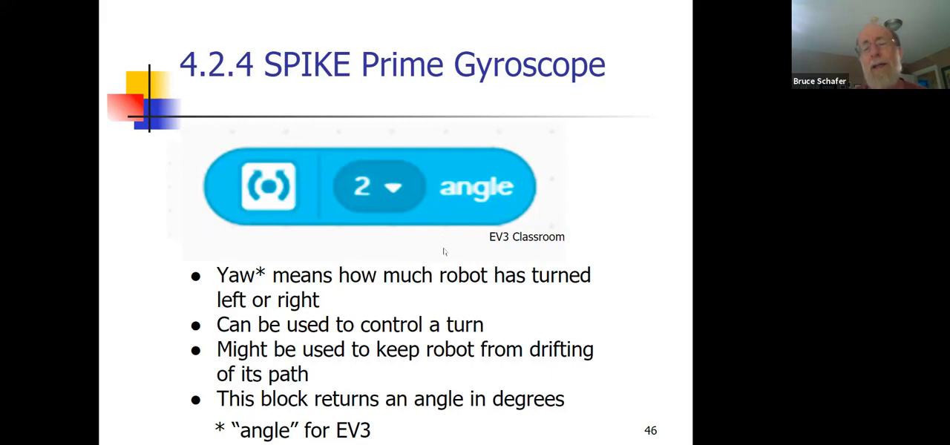
mouse_move(443, 252)
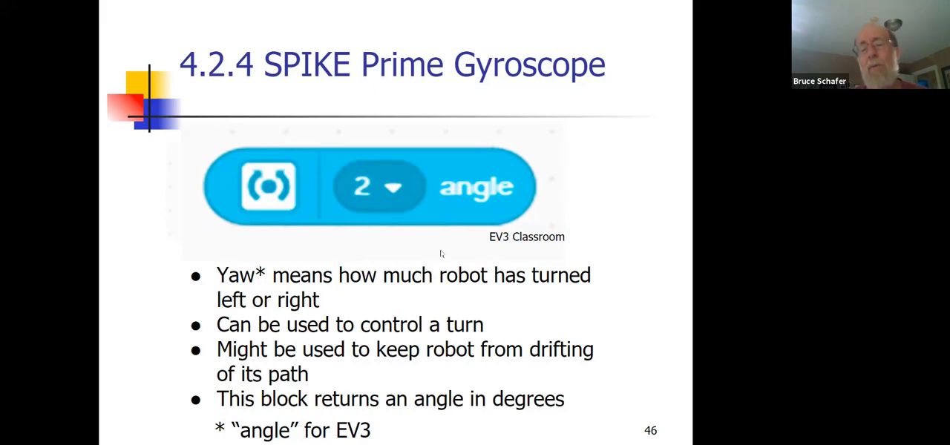
mouse_move(449, 251)
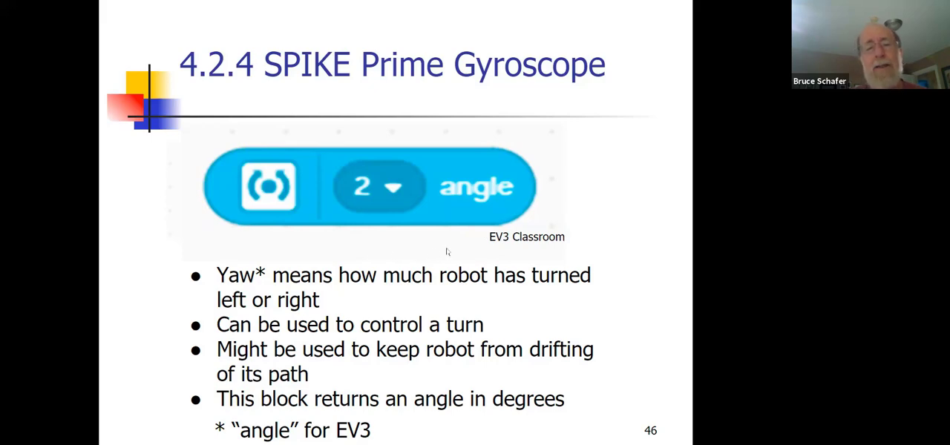
mouse_move(445, 247)
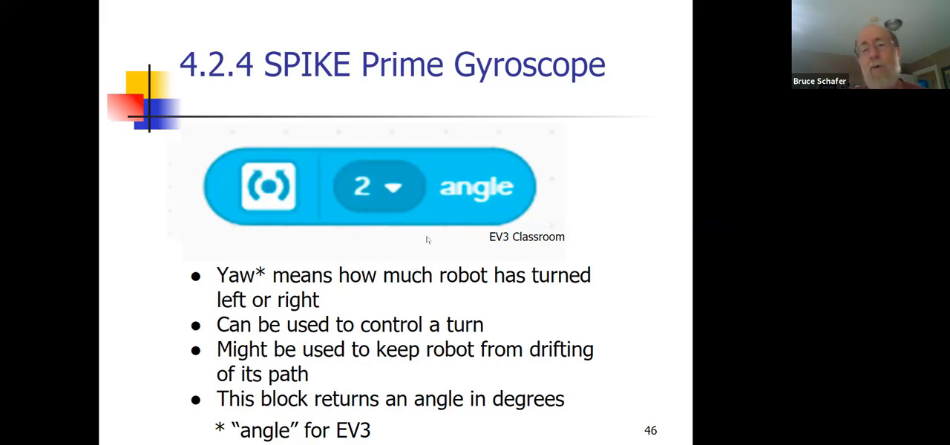
mouse_move(322, 256)
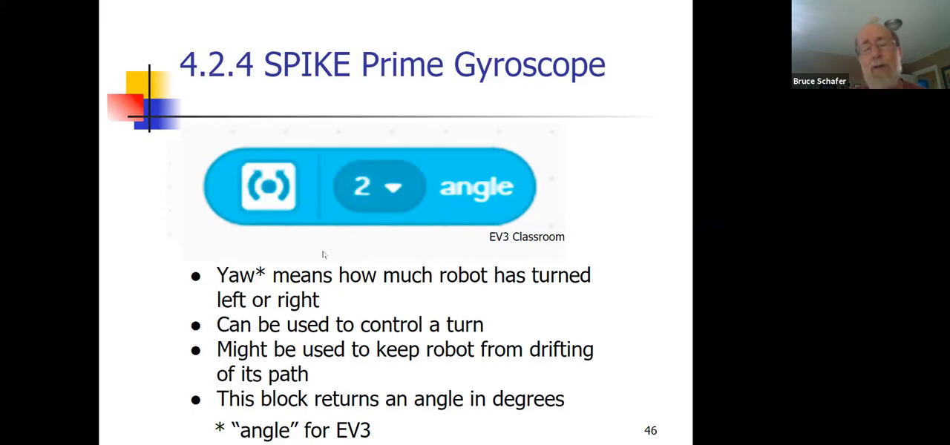
mouse_move(460, 239)
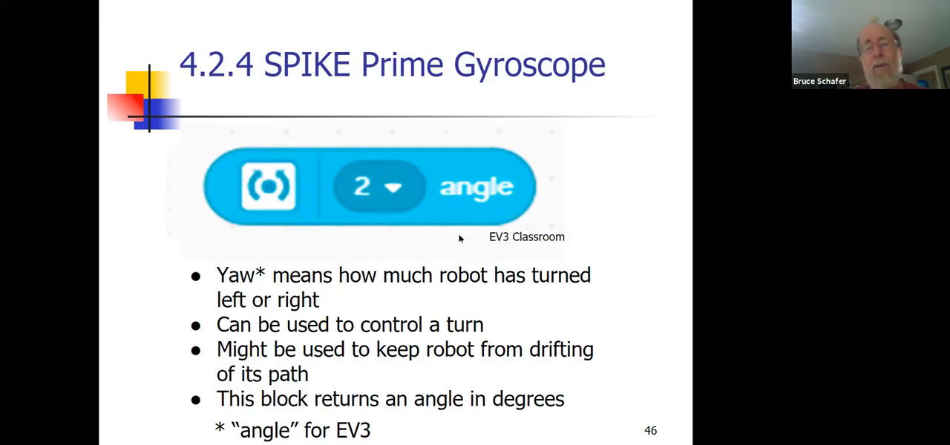
mouse_move(437, 255)
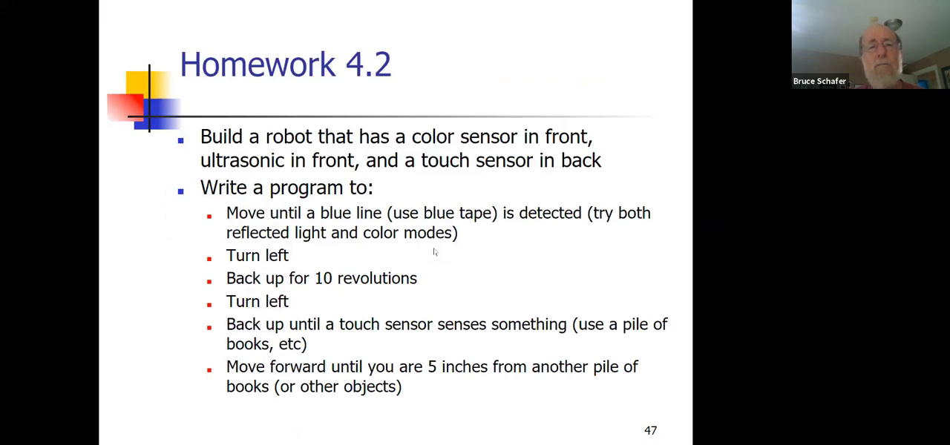
mouse_move(386, 187)
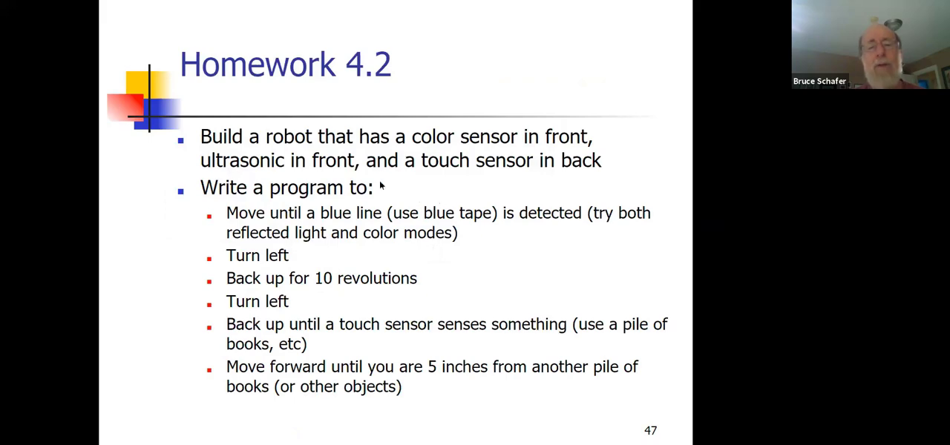
mouse_move(395, 235)
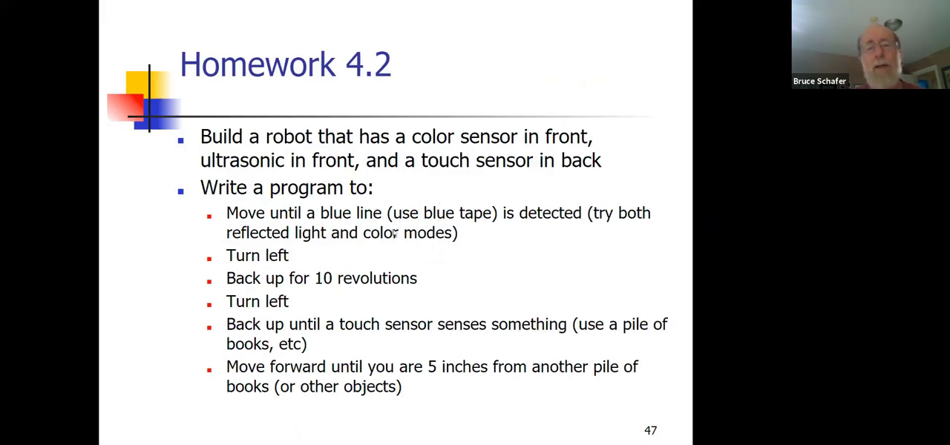
mouse_move(410, 251)
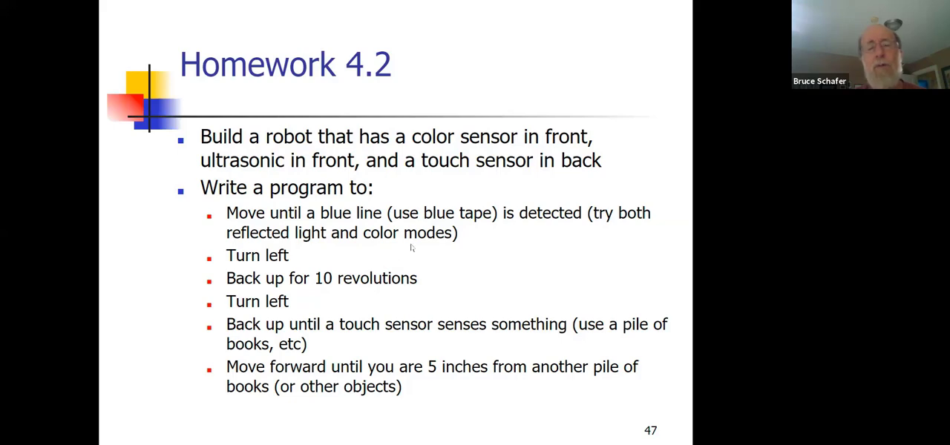
mouse_move(381, 250)
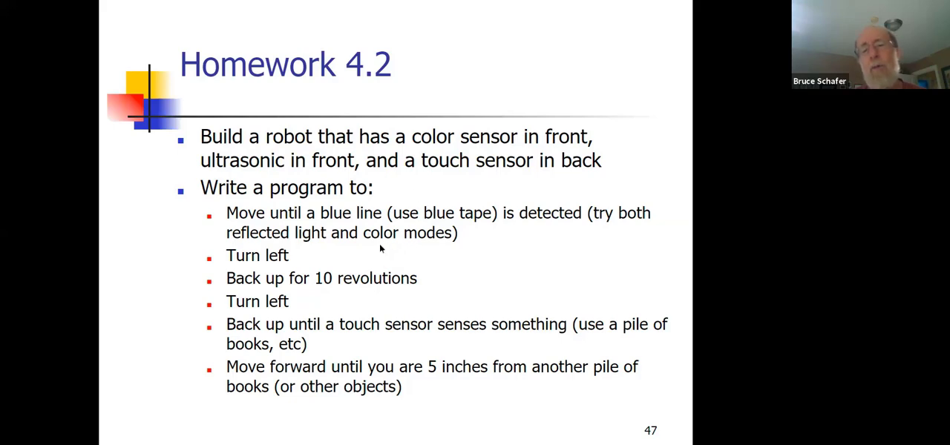
mouse_move(436, 199)
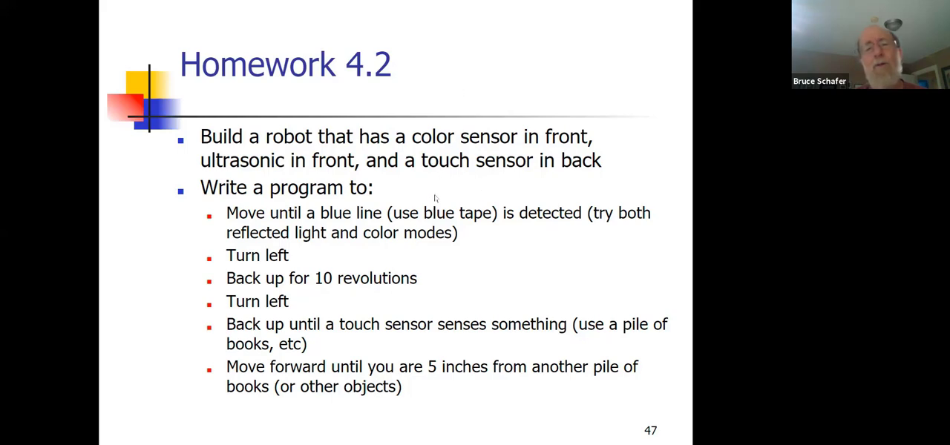
mouse_move(398, 193)
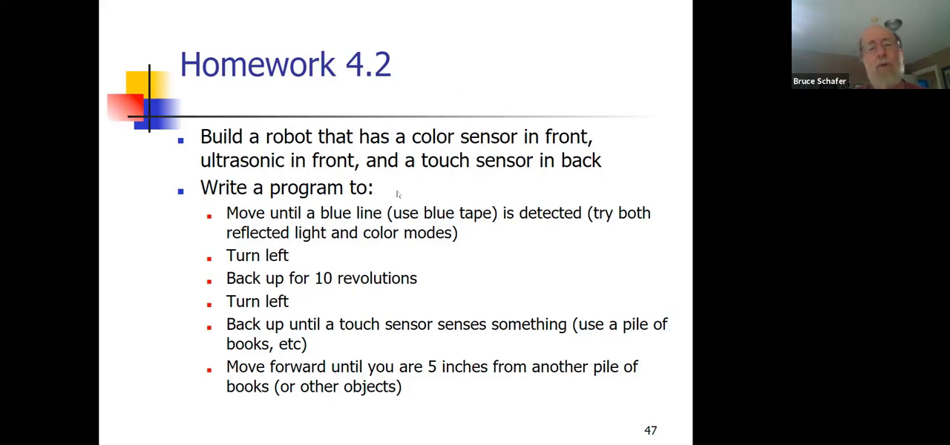
mouse_move(423, 281)
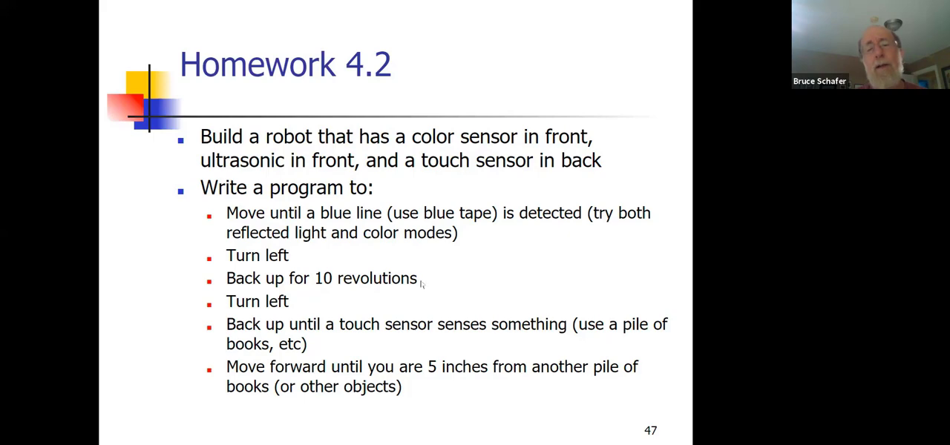
mouse_move(409, 215)
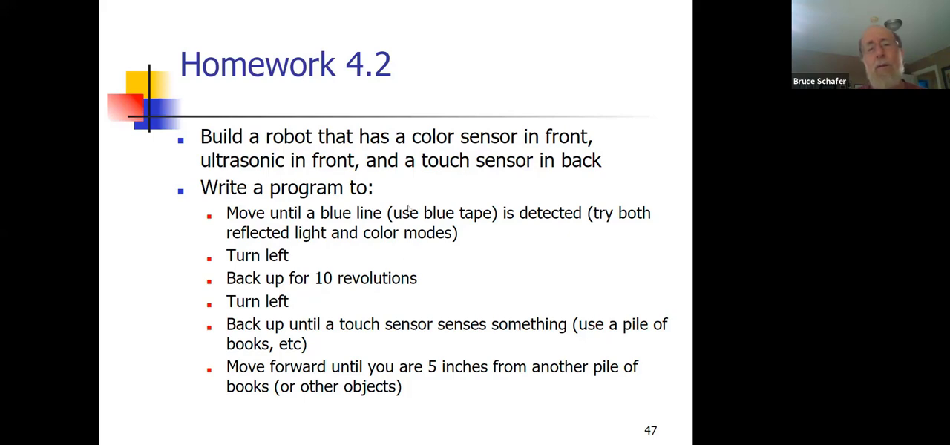
Step: Advance to slide 48, 'Homework 4.2 (continued)', on testing in dim and bright light
key(Right)
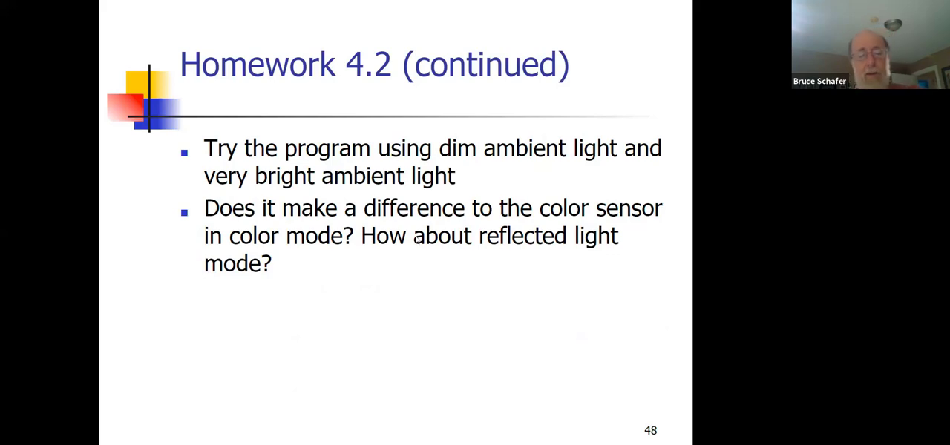
mouse_move(410, 236)
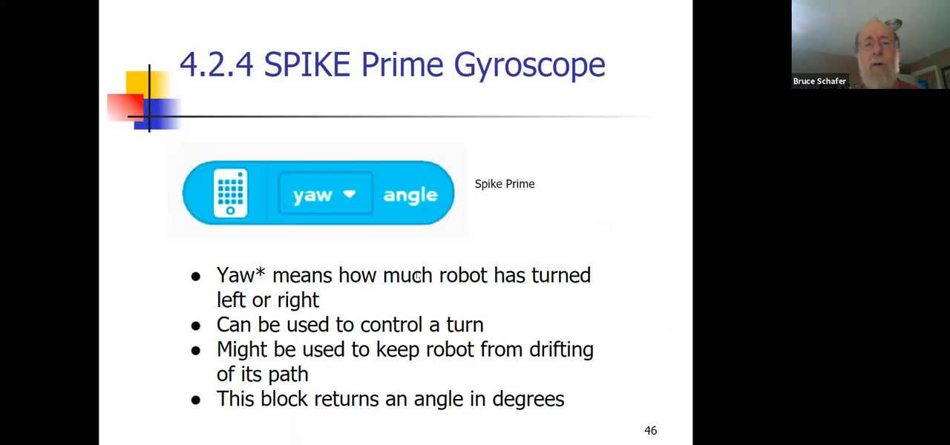
key(Left)
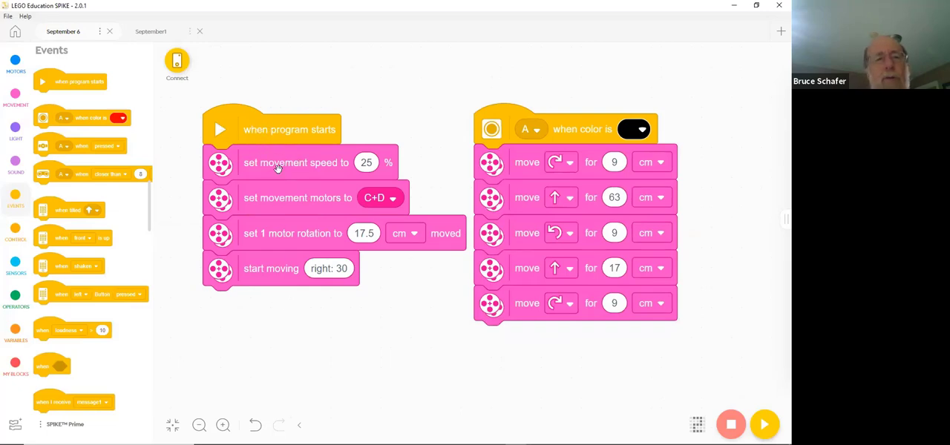
mouse_move(247, 166)
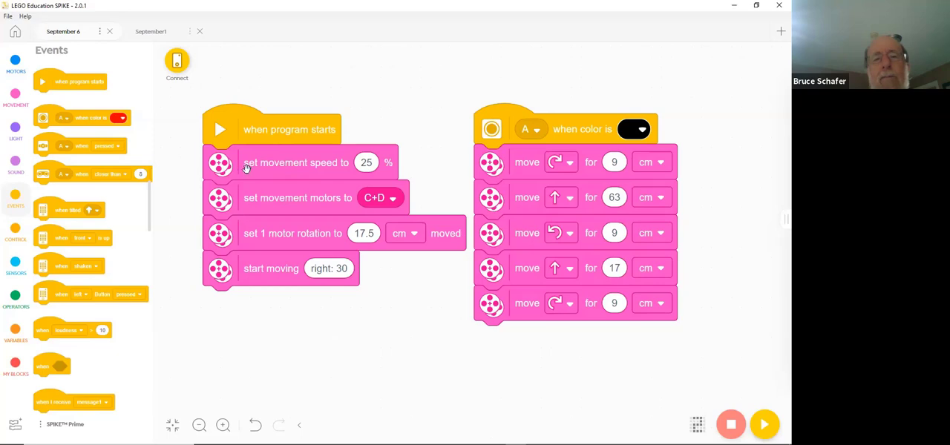
mouse_move(279, 208)
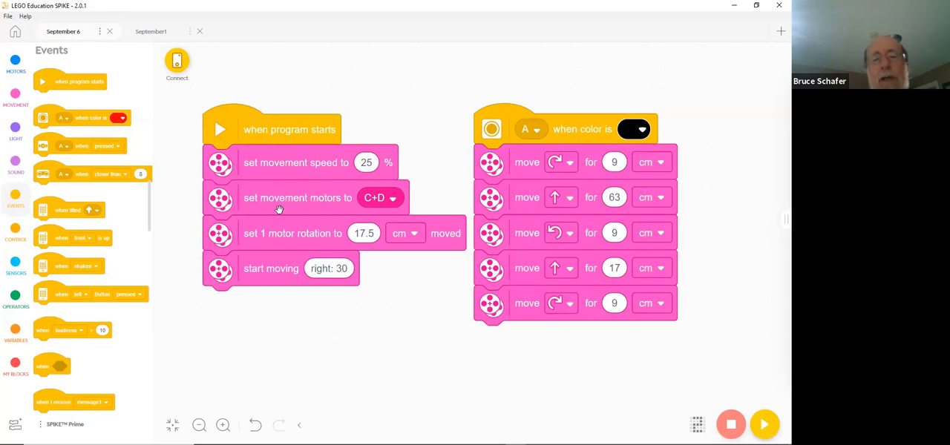
mouse_move(314, 210)
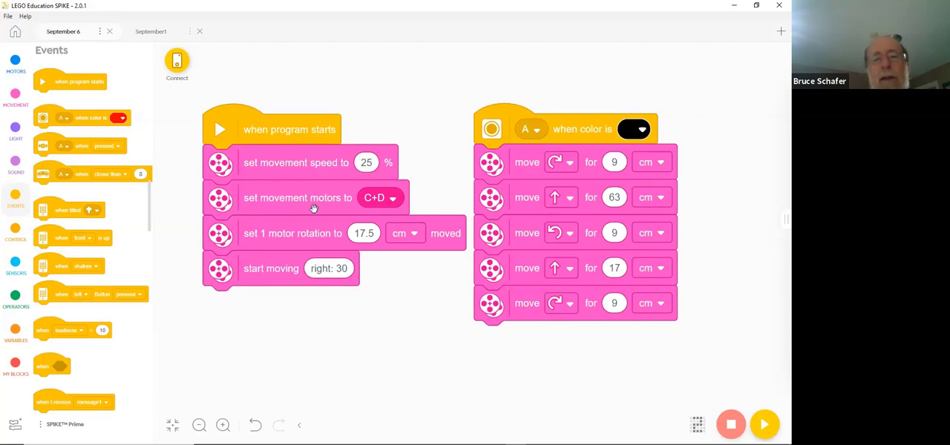
mouse_move(250, 243)
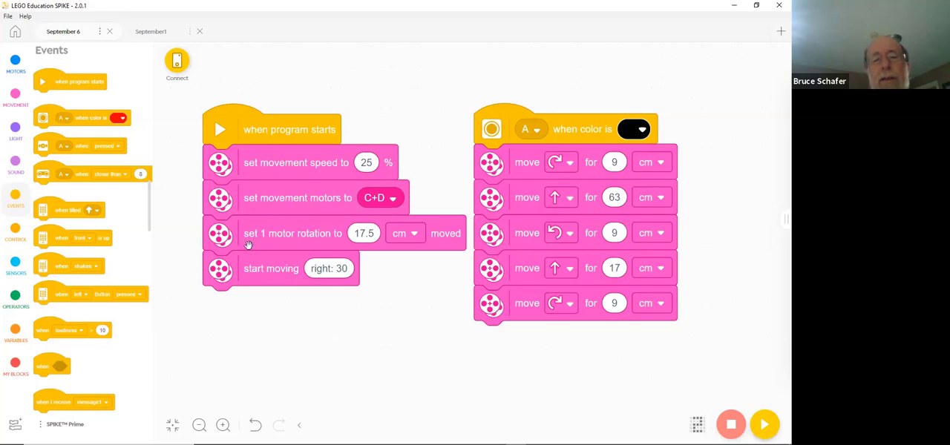
mouse_move(309, 240)
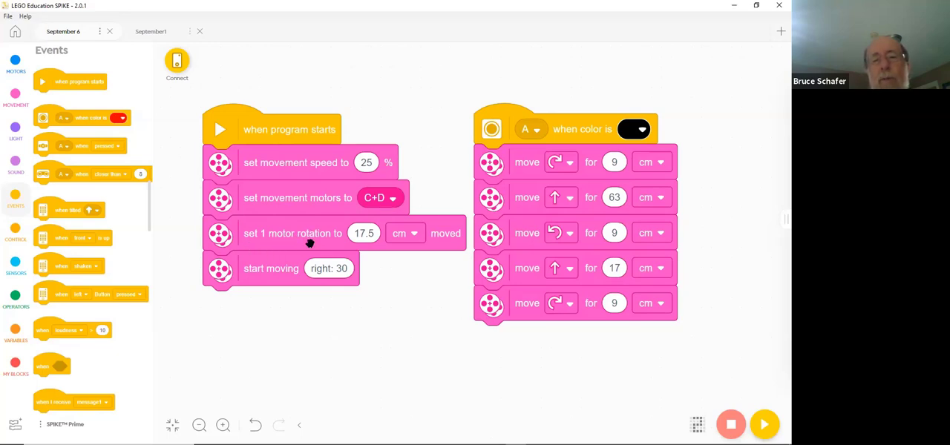
mouse_move(370, 238)
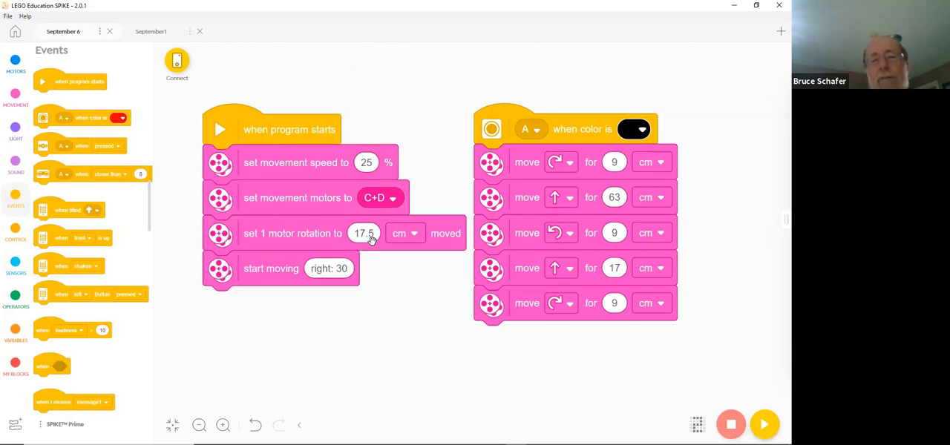
mouse_move(260, 236)
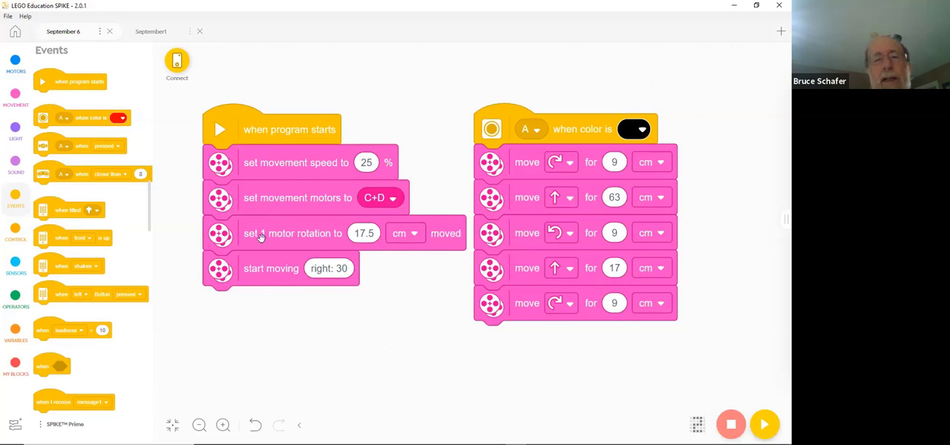
mouse_move(241, 278)
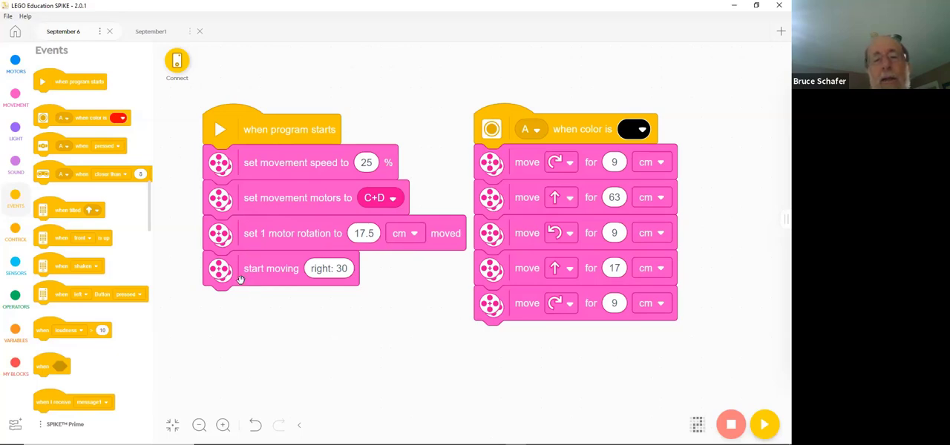
mouse_move(240, 279)
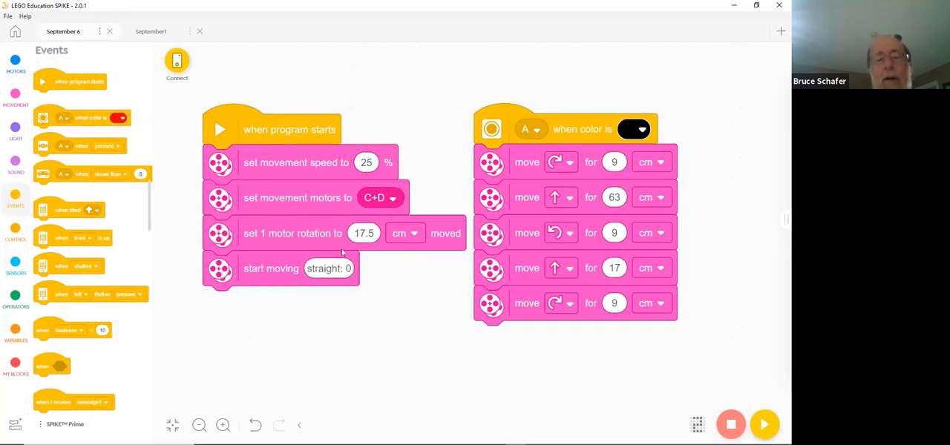
mouse_move(276, 285)
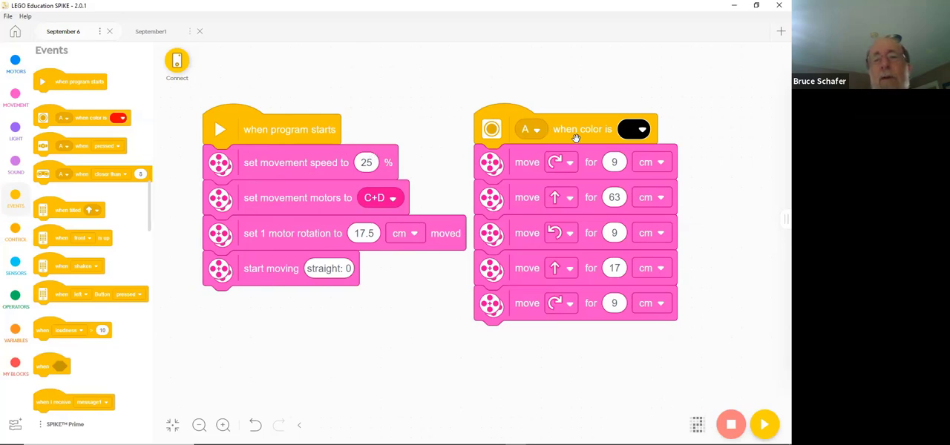
Step: Move the when color is stack leftward nearer the when program starts stack
drag(576, 129, 510, 113)
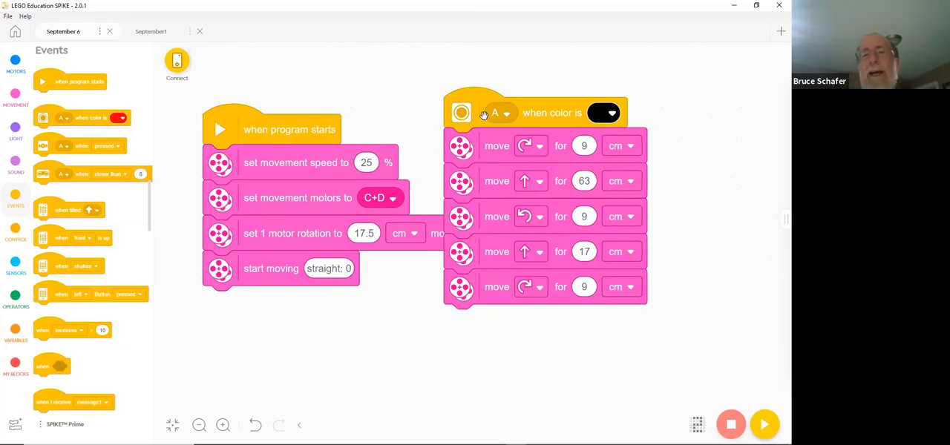
mouse_move(532, 149)
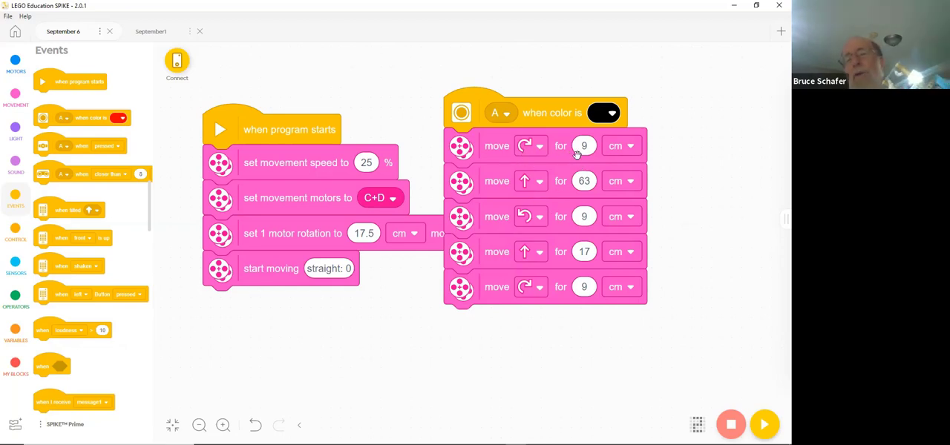
mouse_move(512, 193)
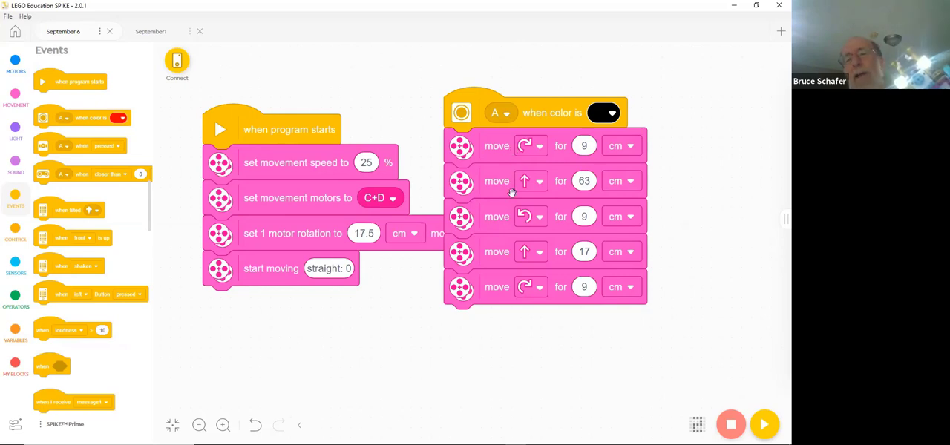
mouse_move(567, 191)
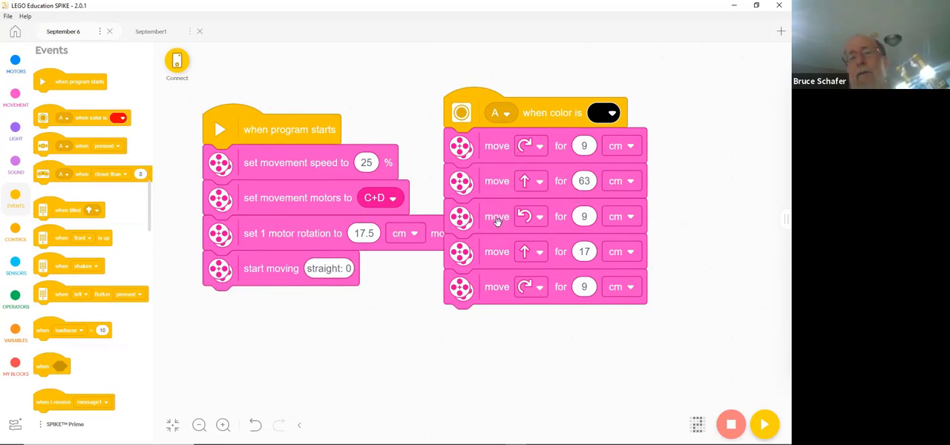
mouse_move(573, 231)
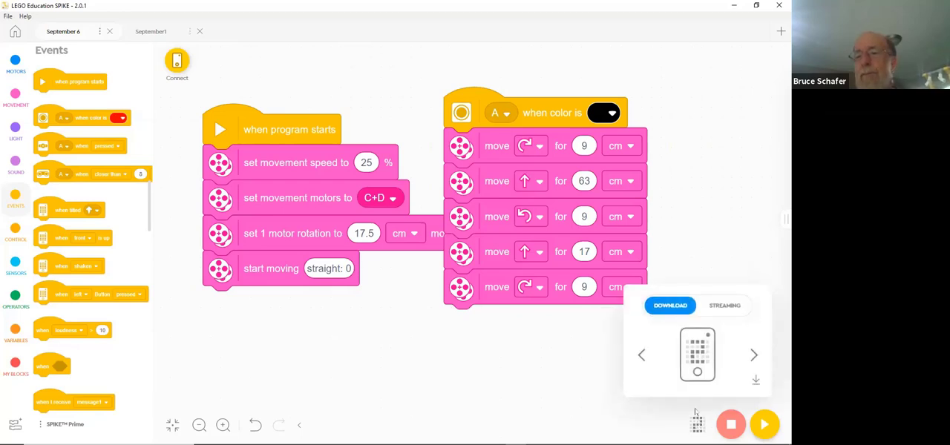
mouse_move(757, 380)
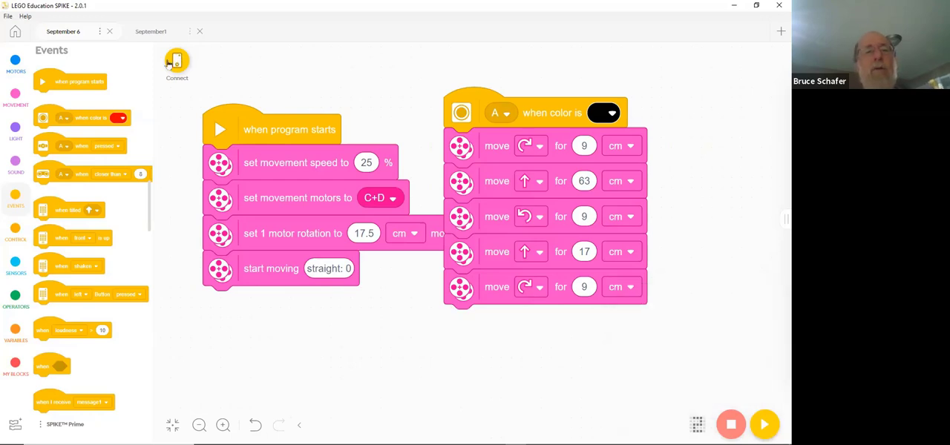
Step: Connect to the LEGO Hub over Bluetooth from the hub connection window
click(175, 66)
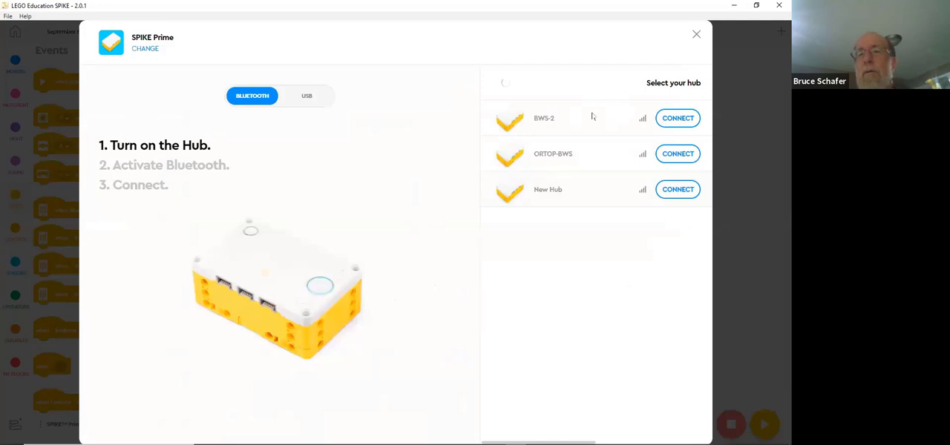
click(676, 190)
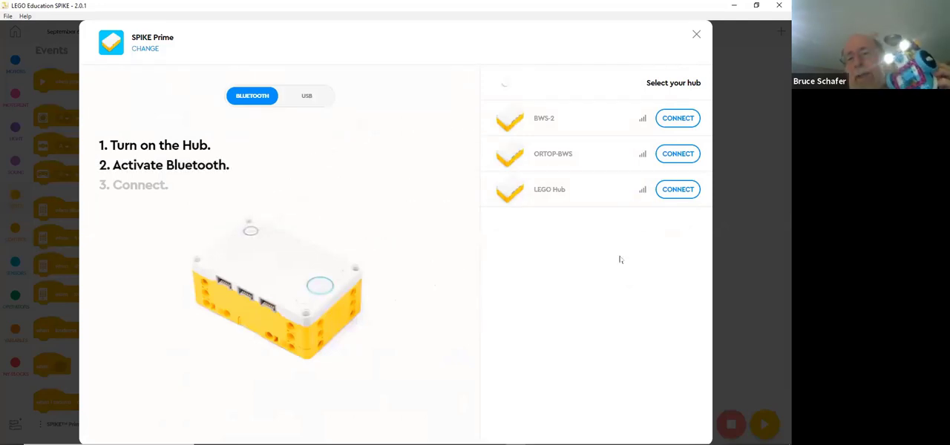
click(676, 190)
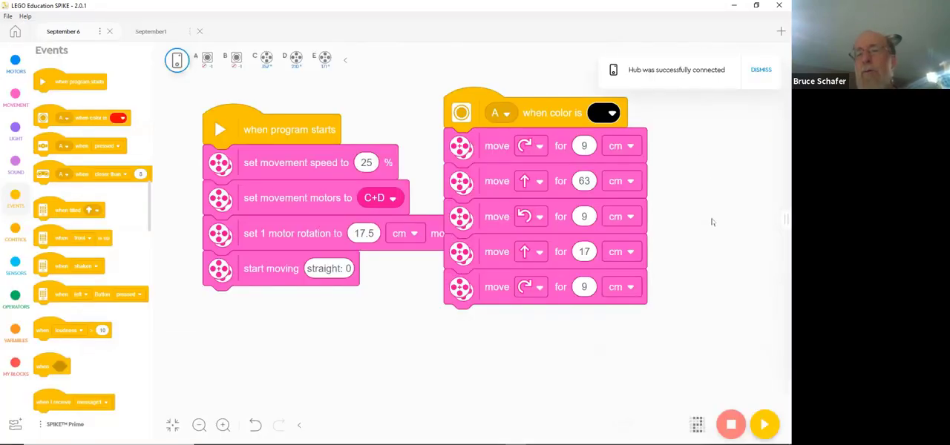
mouse_move(525, 214)
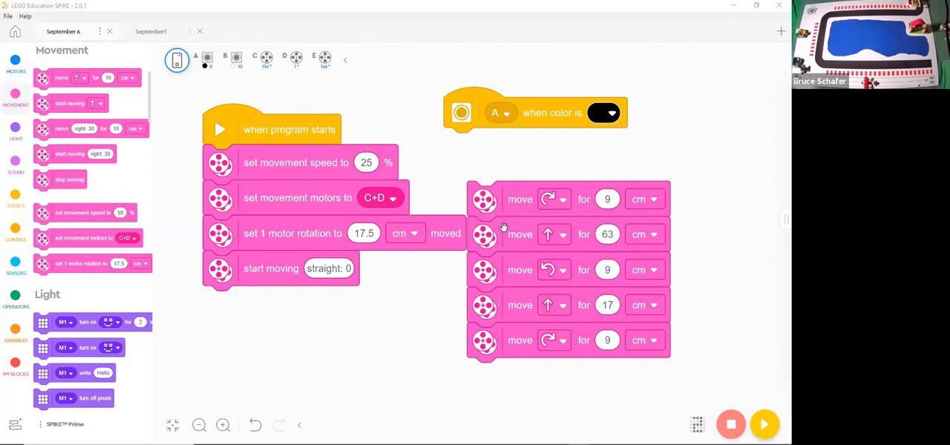
mouse_move(535, 175)
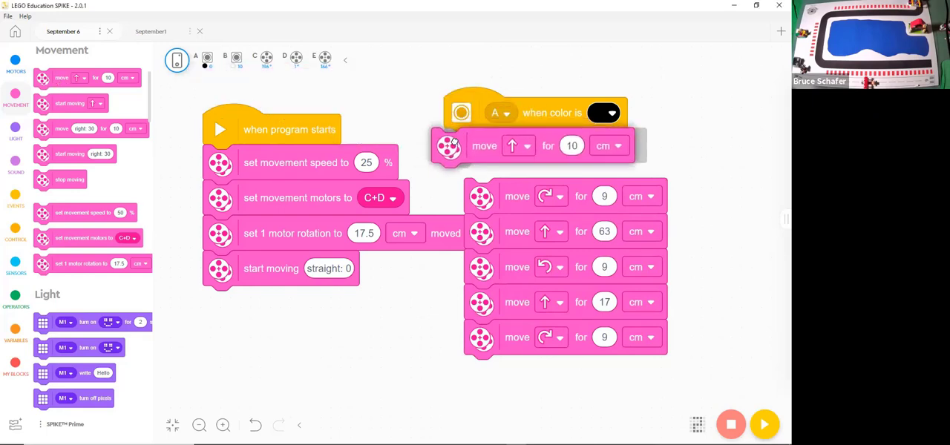
Step: Set the new move block's distance to 3, then correct it to 10 cm
click(570, 145)
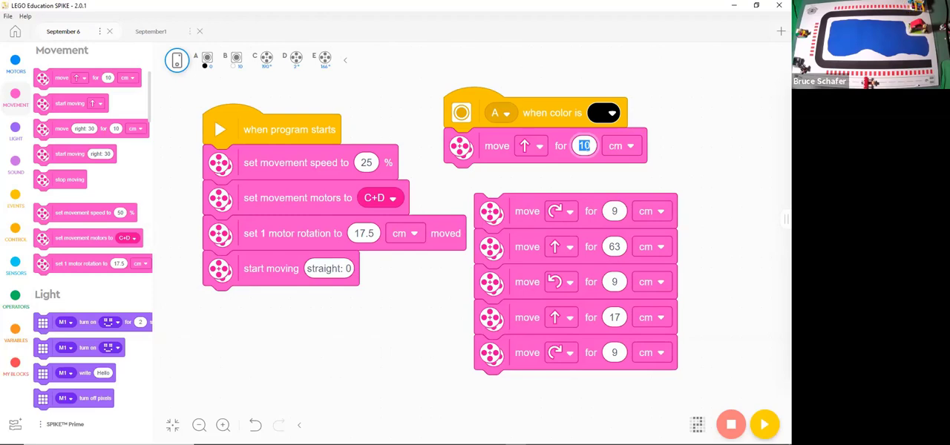
text(3)
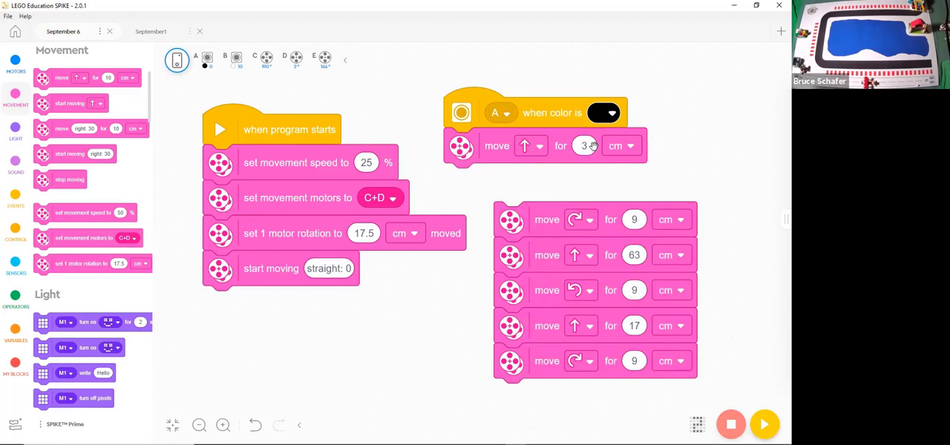
click(584, 146)
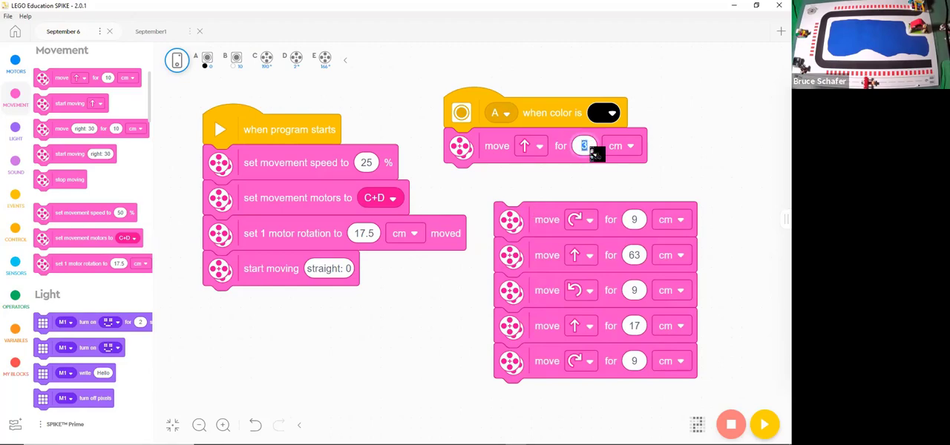
text(10)
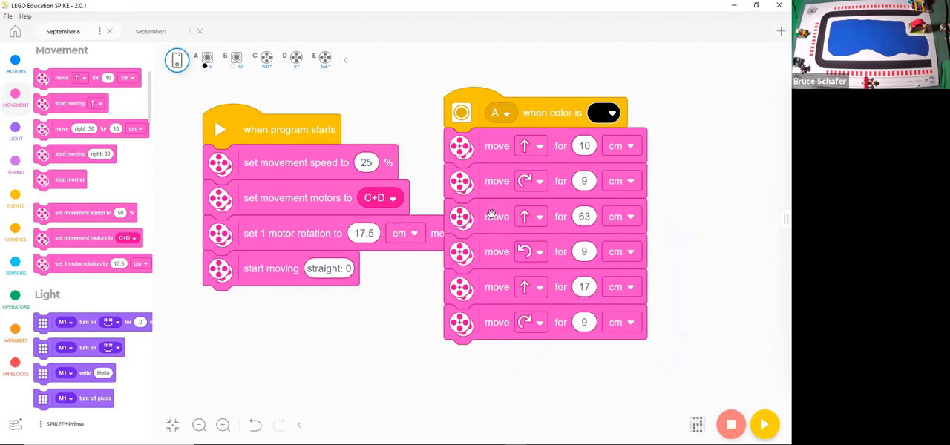
mouse_move(499, 219)
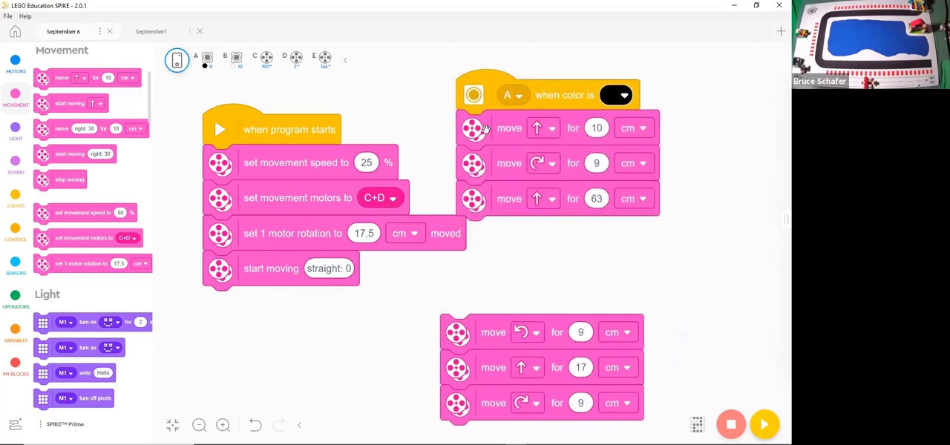
mouse_move(266, 273)
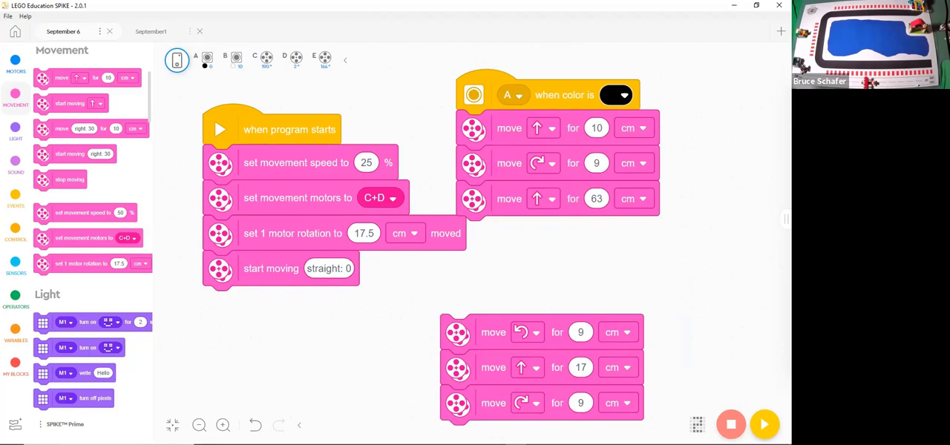
mouse_move(674, 386)
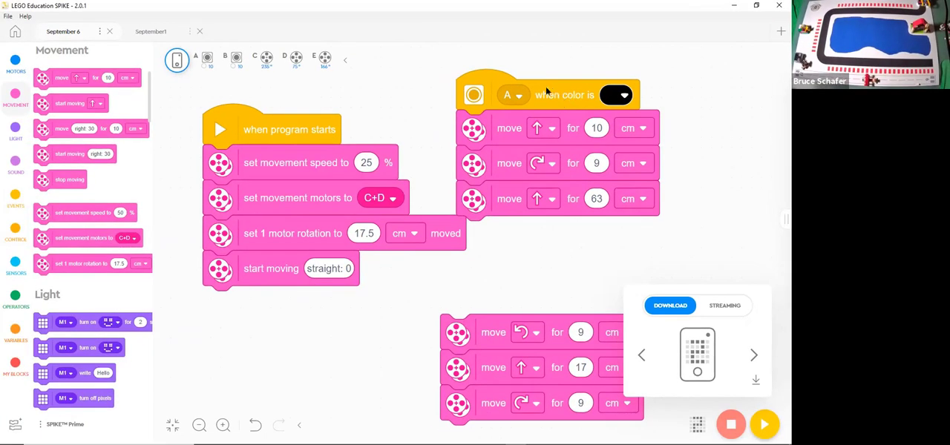
mouse_move(520, 95)
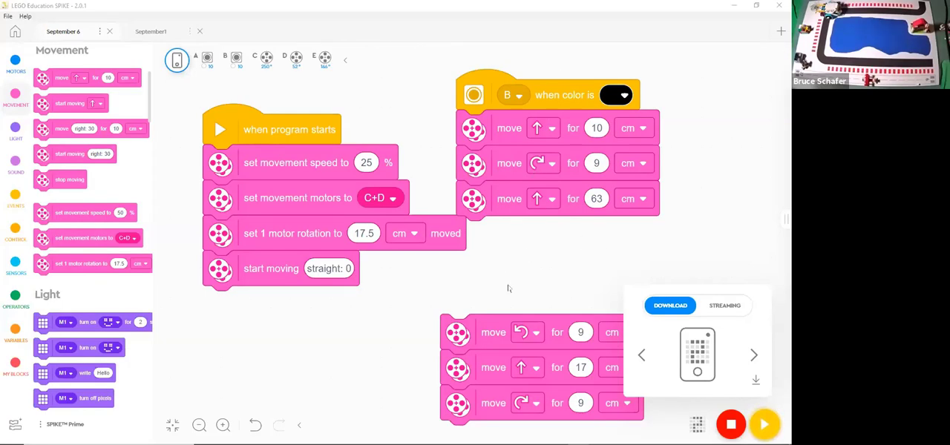
mouse_move(499, 318)
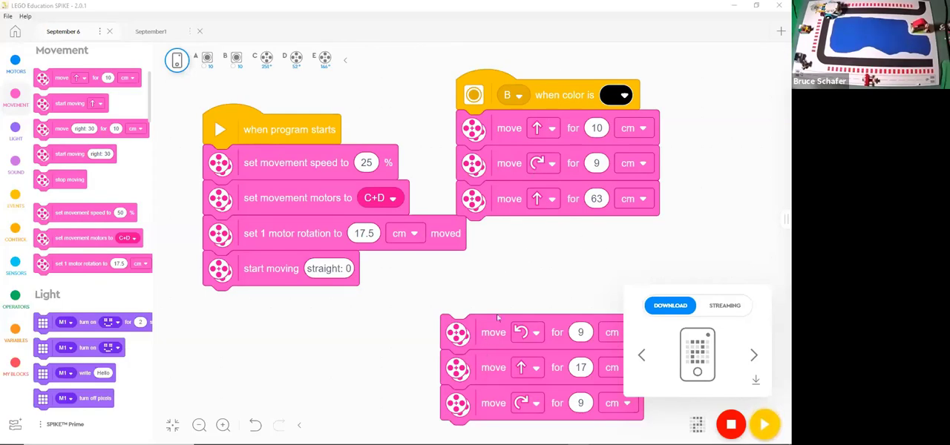
Step: Detach the 63 cm forward move and end the color B stack with a start moving block
drag(492, 333, 516, 235)
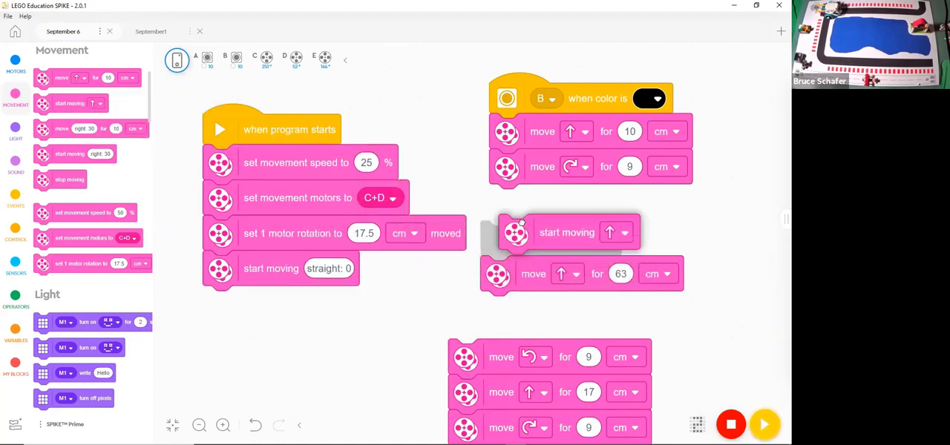
drag(567, 232, 559, 202)
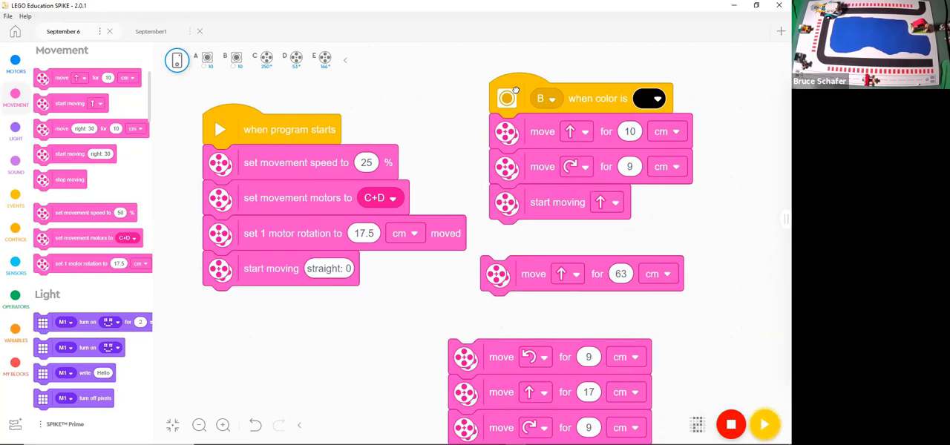
drag(586, 98, 546, 86)
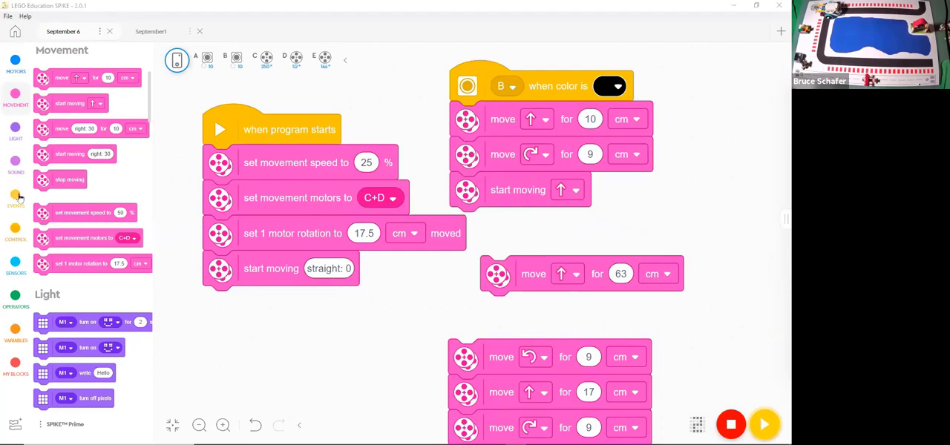
mouse_move(15, 249)
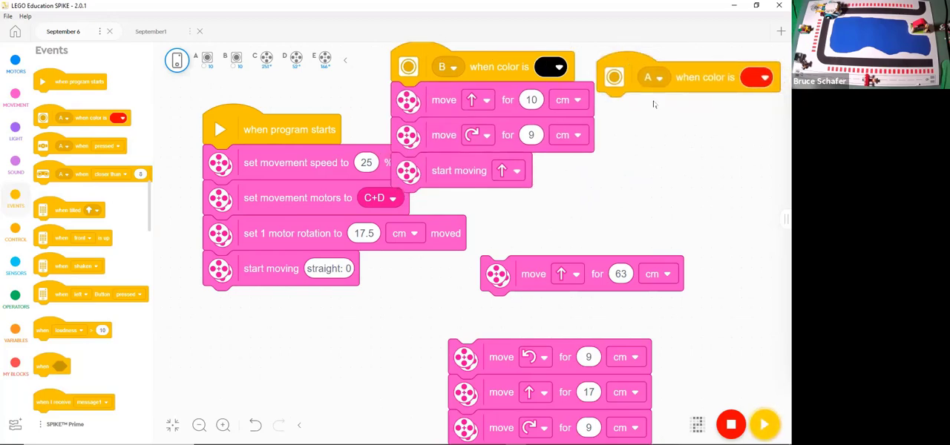
Step: Set the new when-color-is event to trigger on black
click(757, 78)
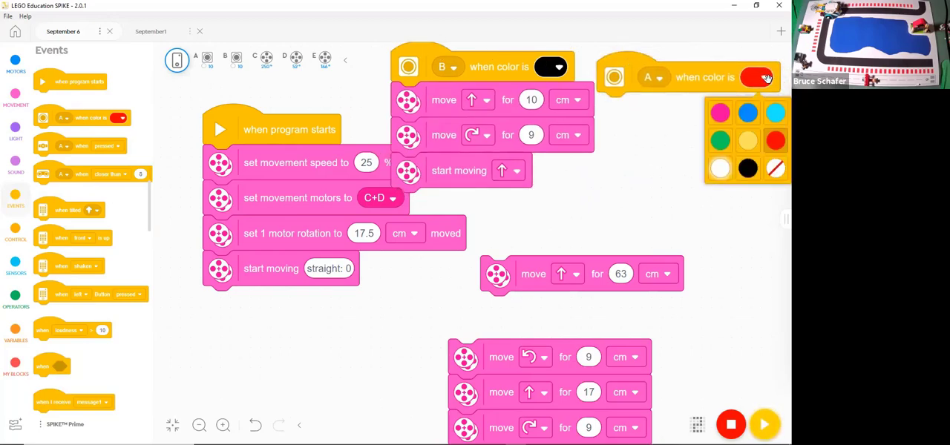
click(748, 168)
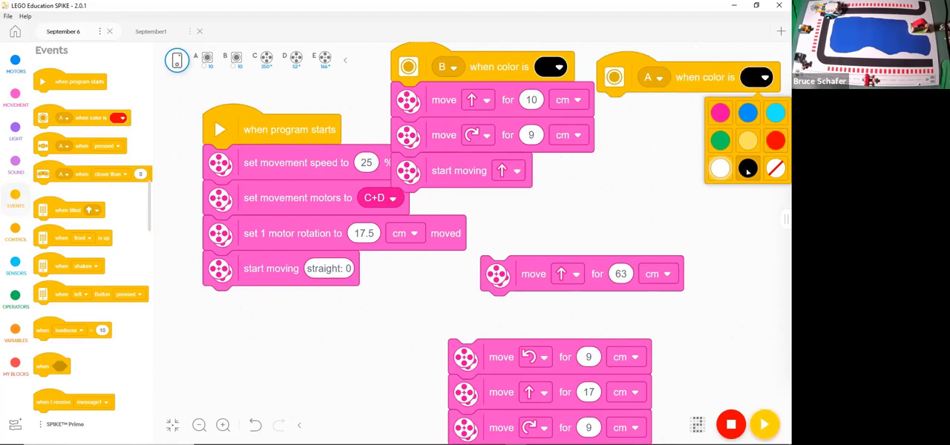
click(748, 169)
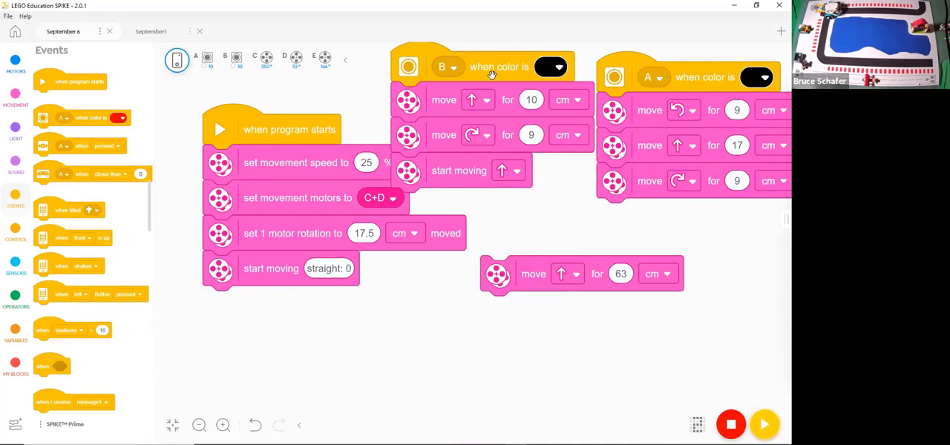
mouse_move(484, 184)
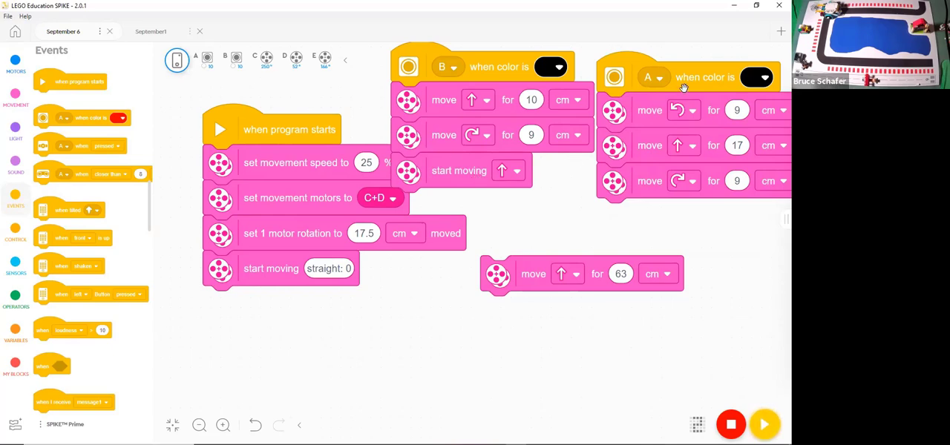
mouse_move(709, 81)
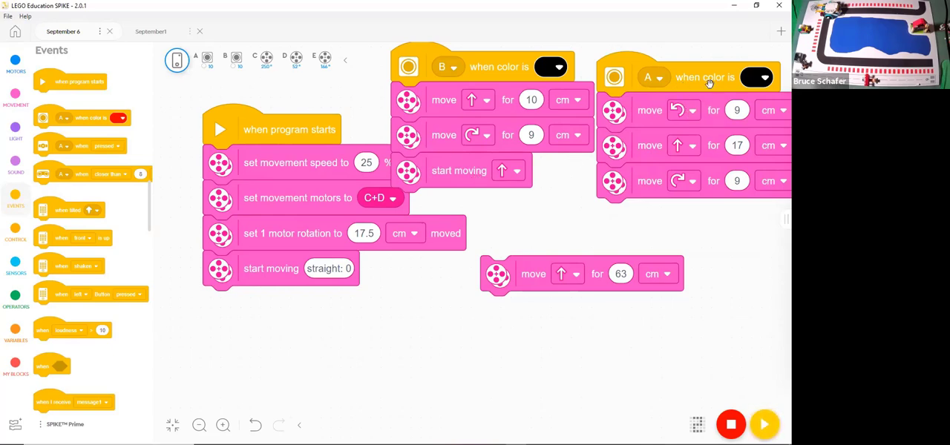
mouse_move(709, 110)
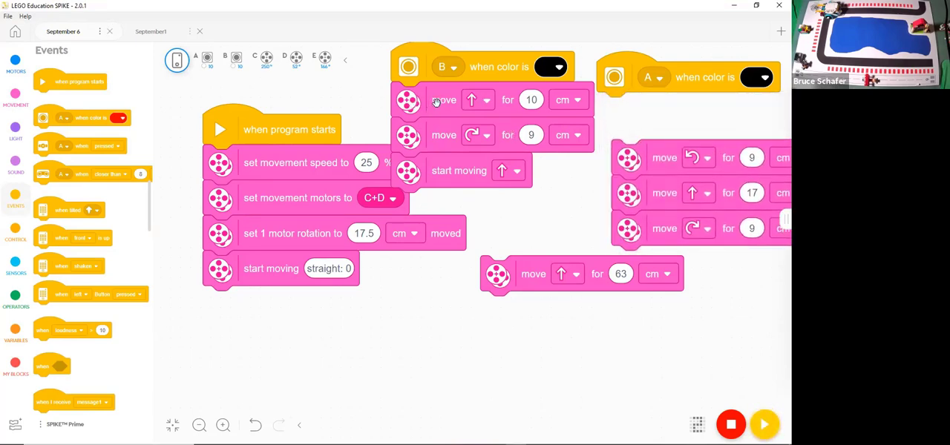
Step: Duplicate the move forward 10 cm block and place the copy at the top of the port A color stack
right_click(438, 99)
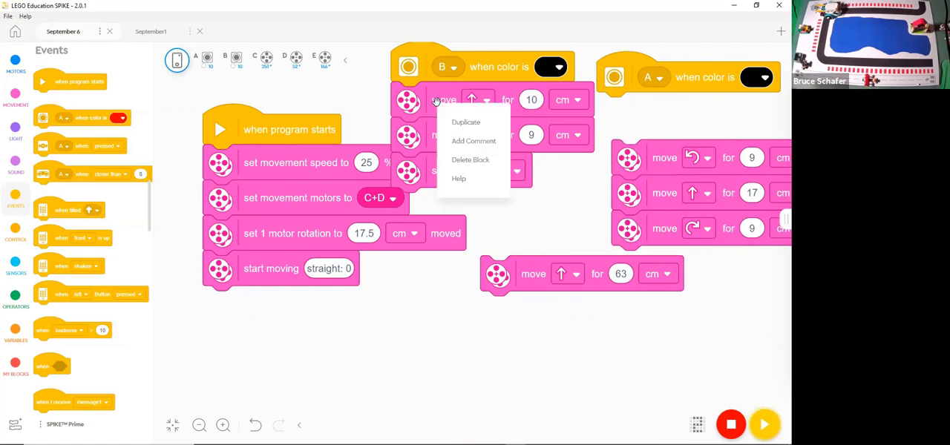
click(466, 121)
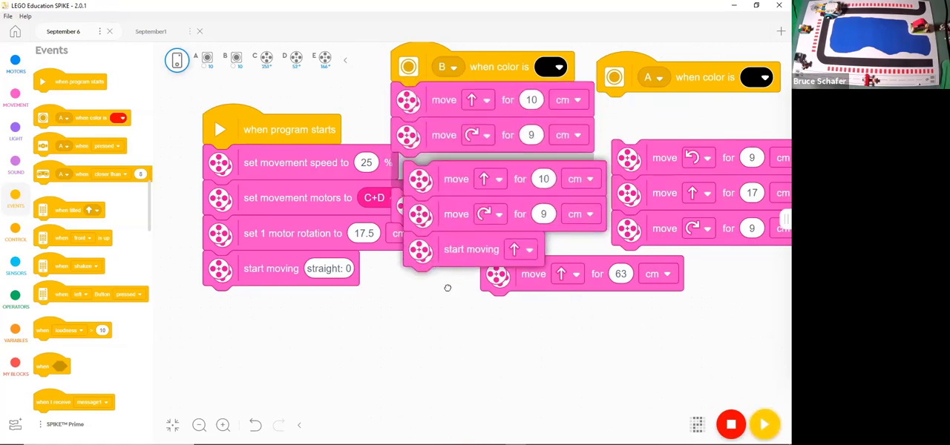
drag(456, 178, 453, 328)
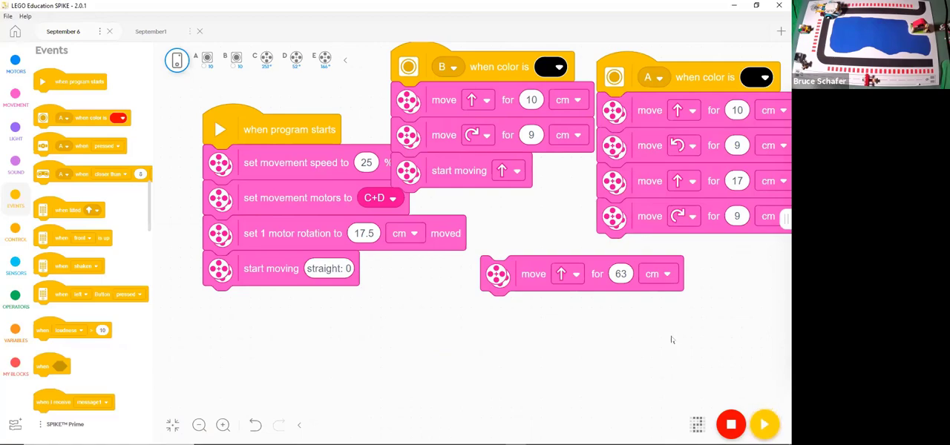
mouse_move(510, 283)
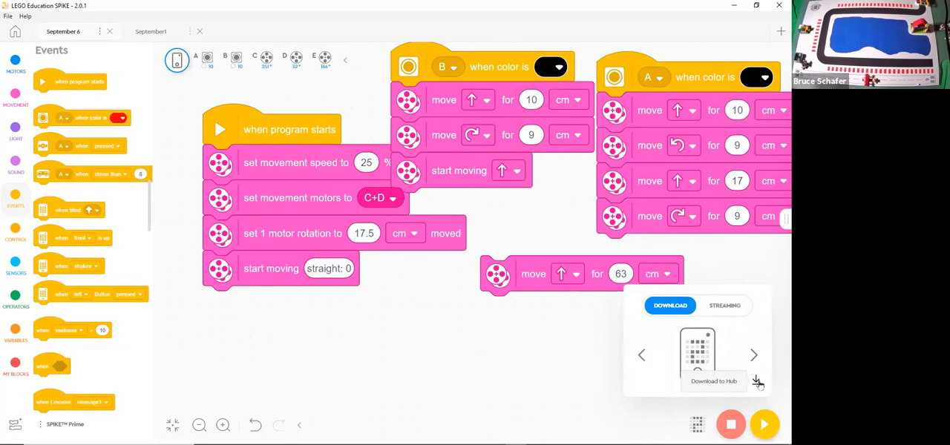
mouse_move(512, 21)
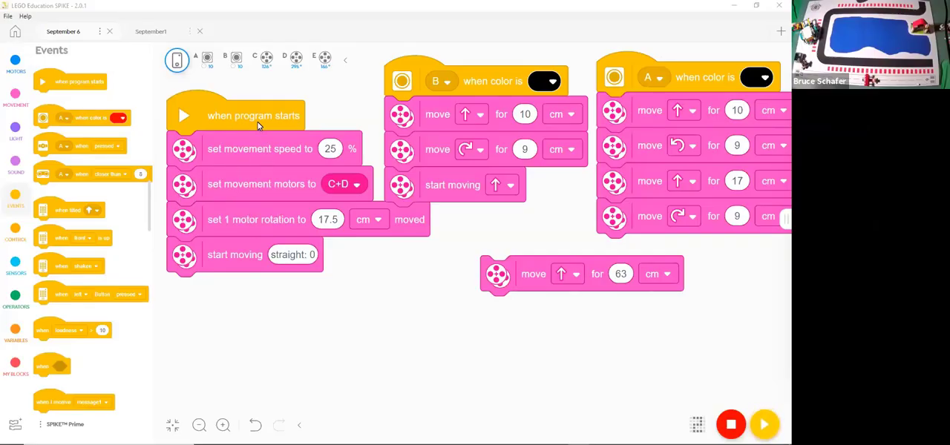
mouse_move(288, 208)
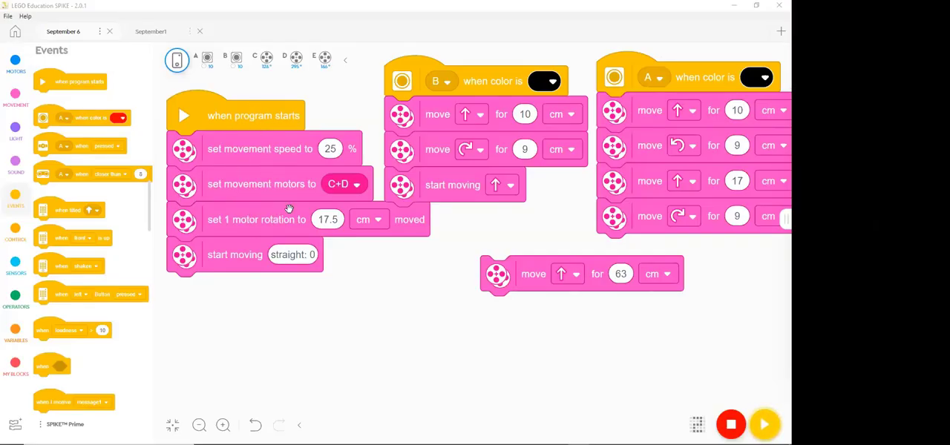
mouse_move(243, 132)
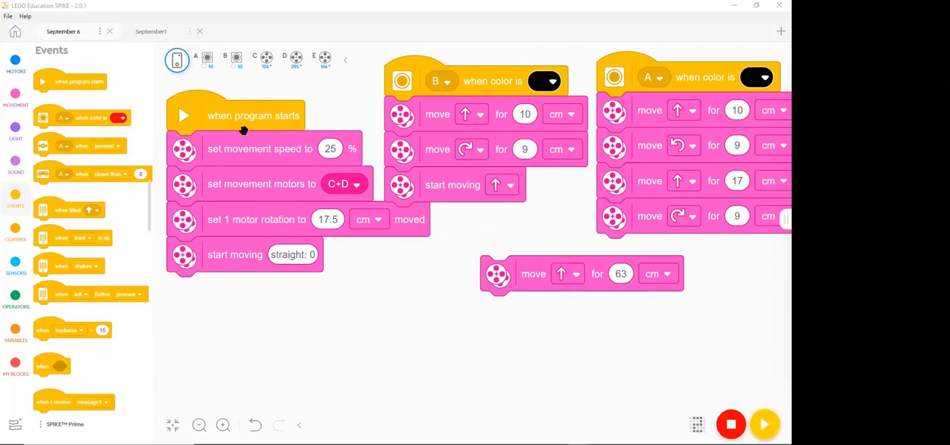
mouse_move(261, 149)
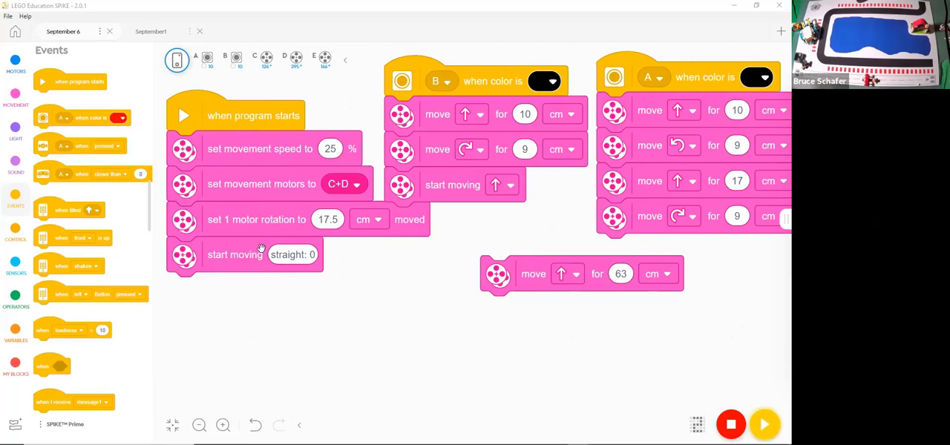
mouse_move(461, 80)
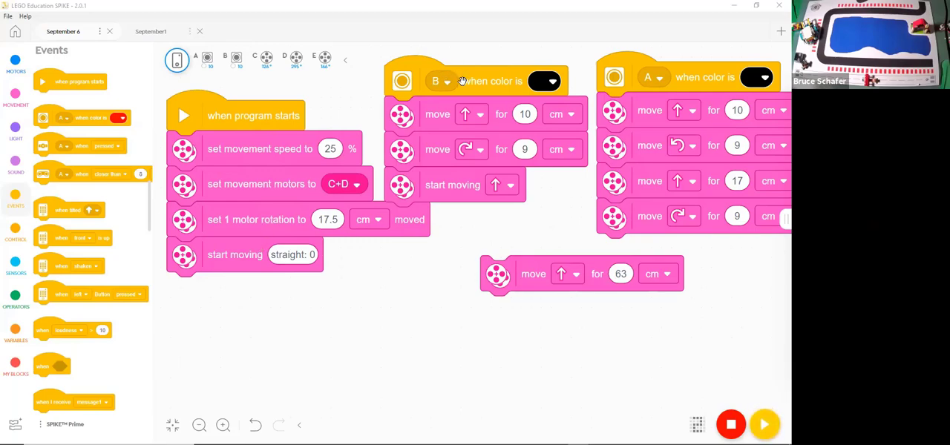
mouse_move(478, 129)
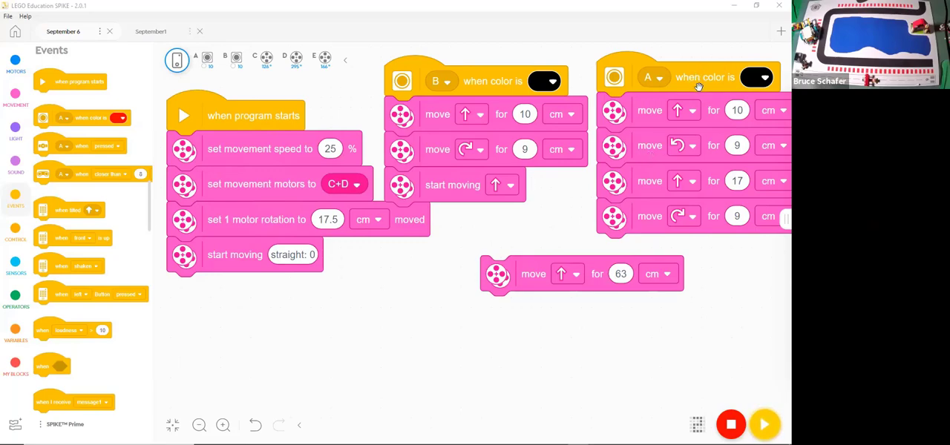
mouse_move(695, 239)
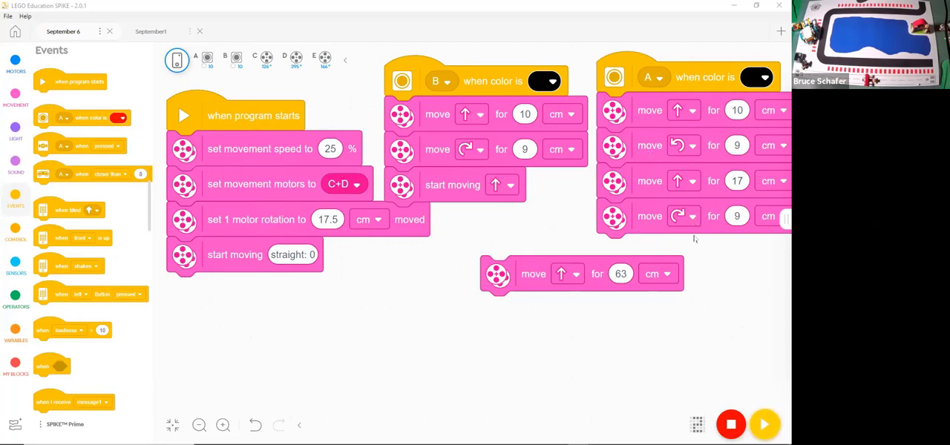
mouse_move(695, 413)
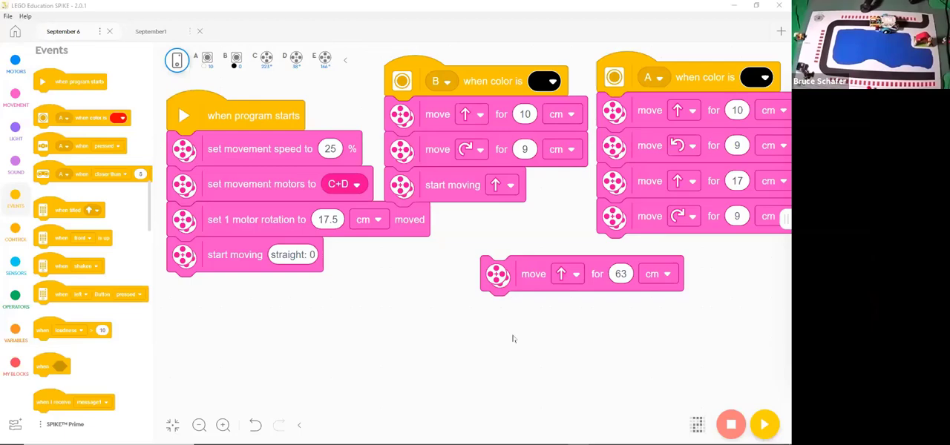
mouse_move(439, 339)
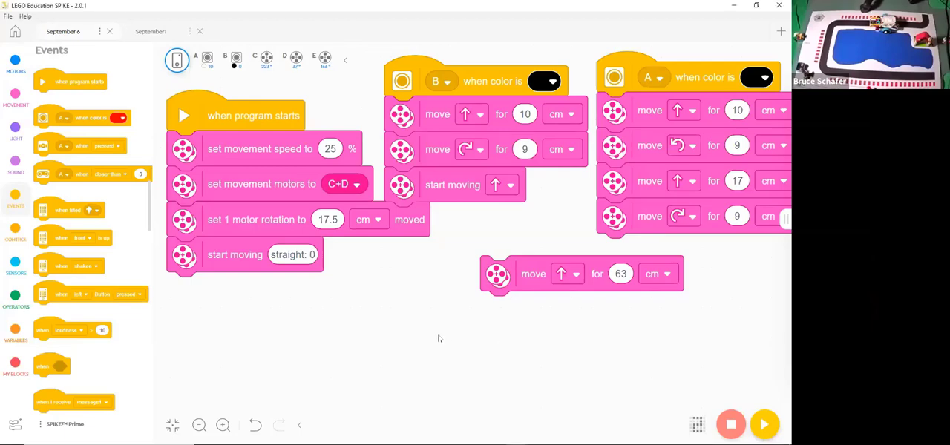
mouse_move(414, 317)
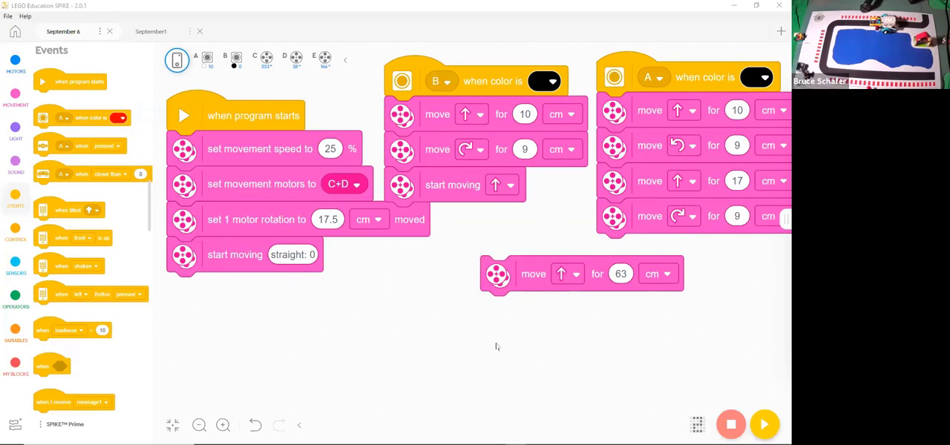
mouse_move(502, 337)
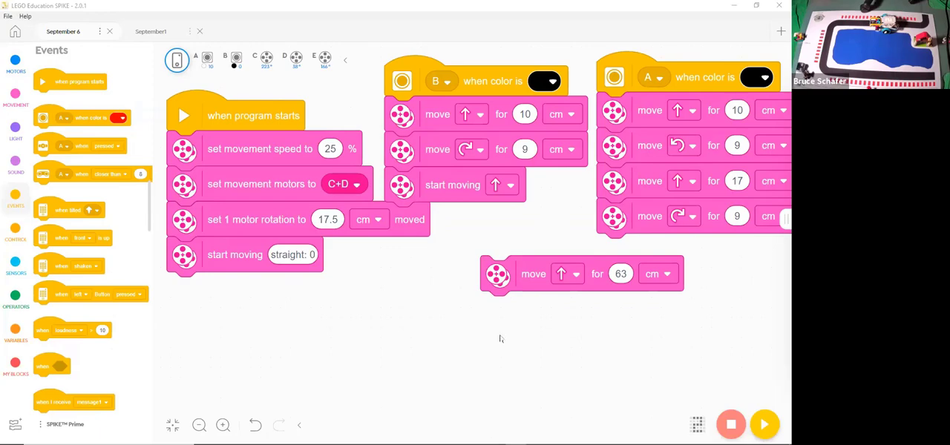
mouse_move(487, 348)
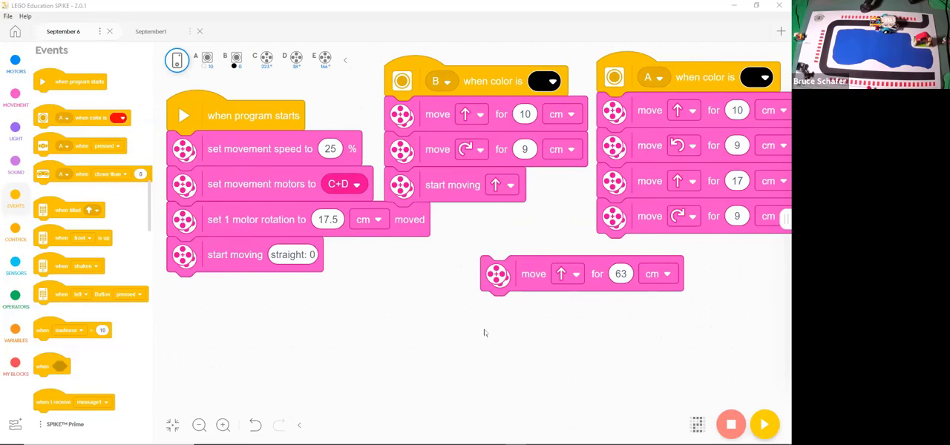
mouse_move(466, 343)
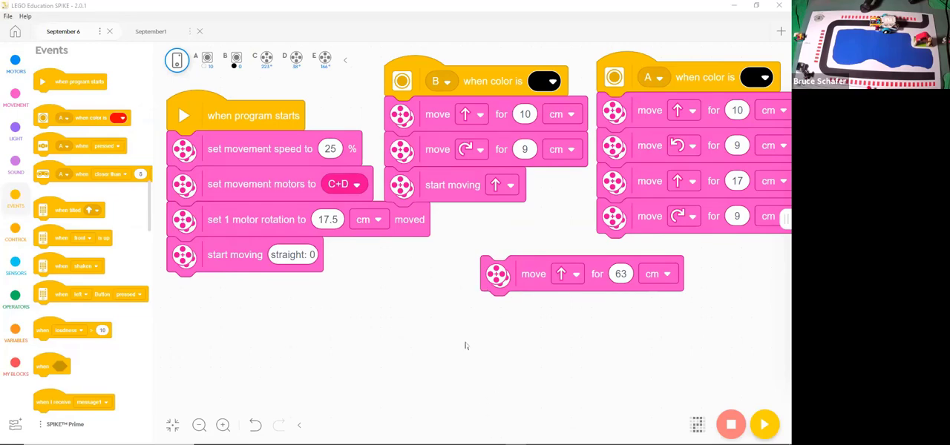
mouse_move(231, 337)
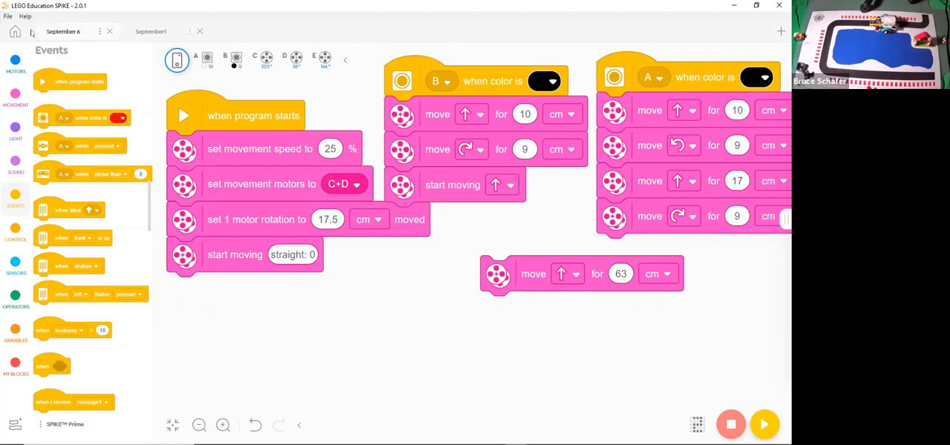
Step: Create a new Word Blocks project and begin renaming it, entering 'Gyr'
click(778, 32)
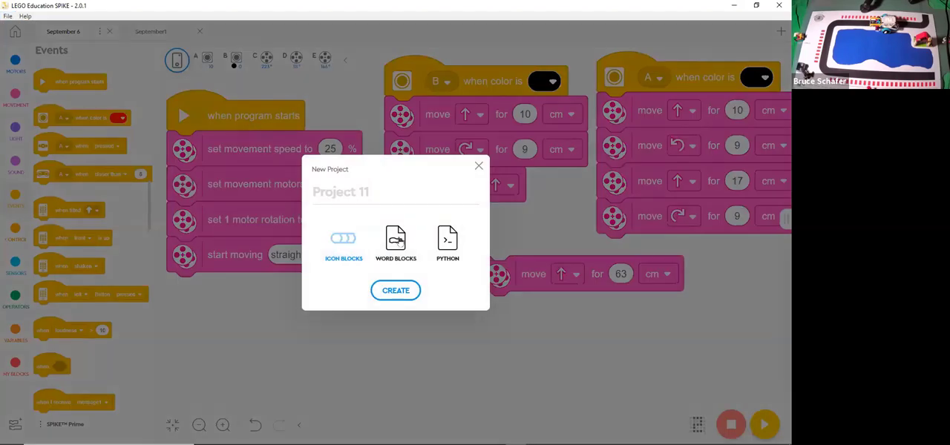
click(395, 289)
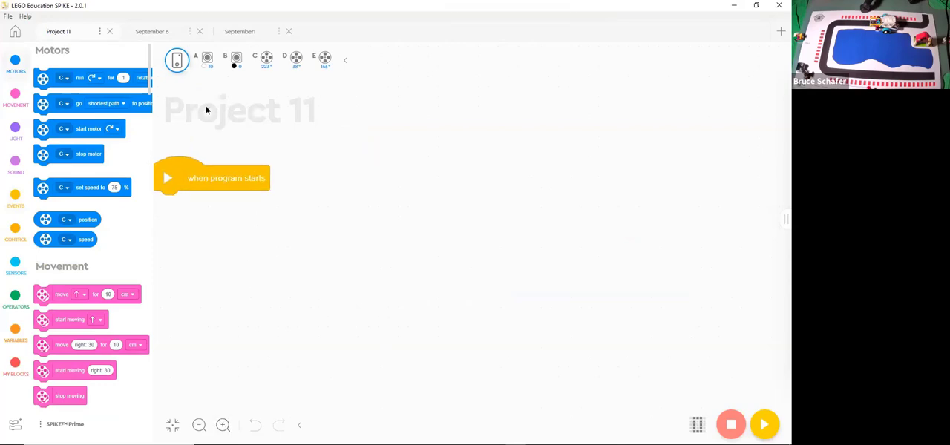
mouse_move(95, 31)
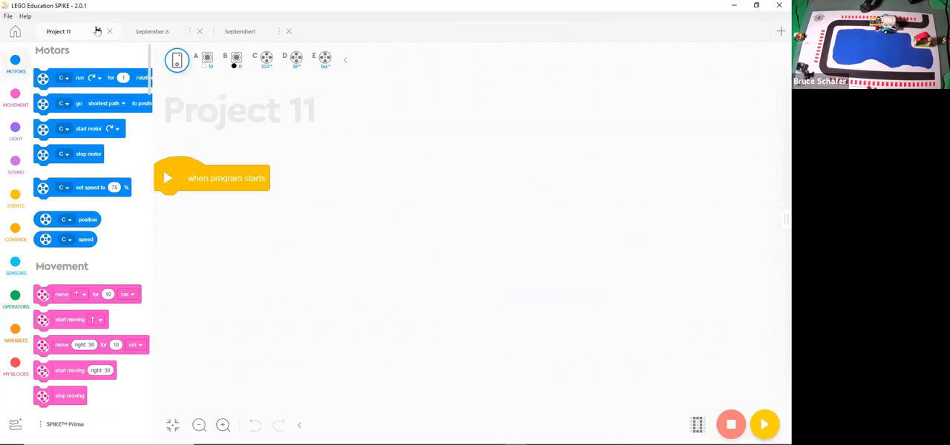
click(95, 32)
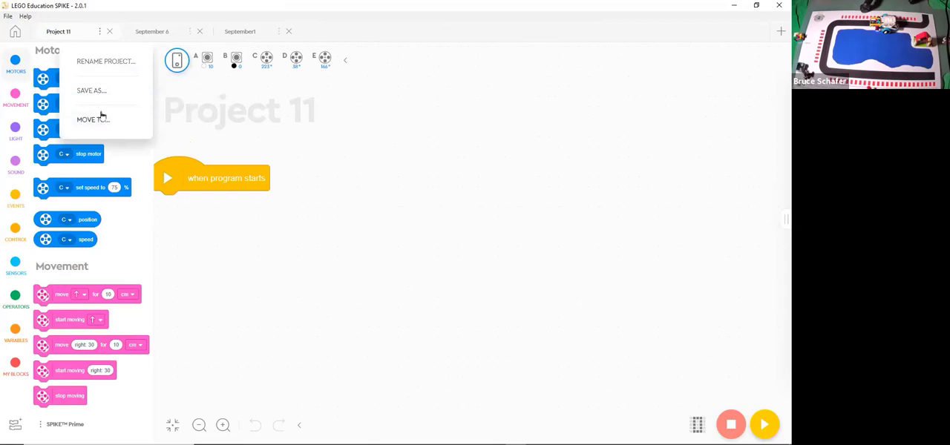
click(110, 63)
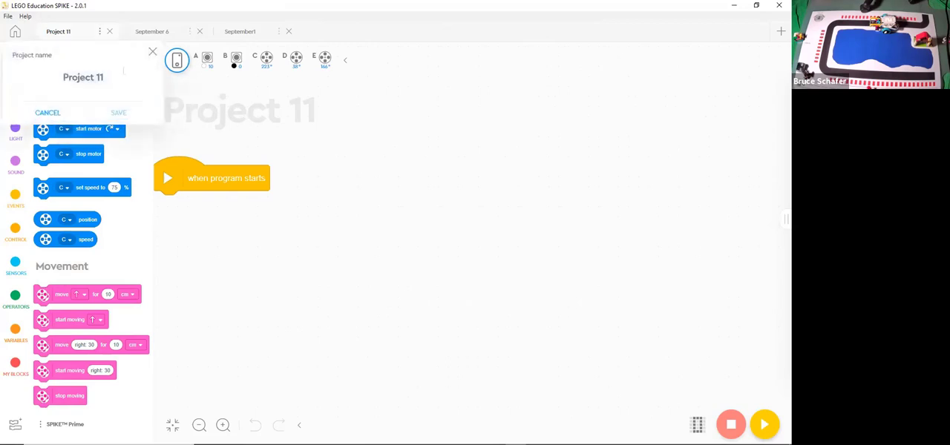
text(Gyr)
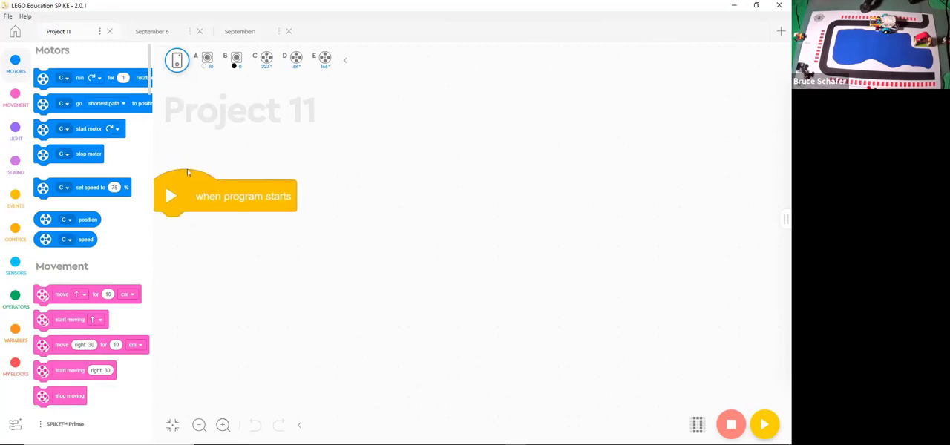
Step: Stack the rotation-distance and forward-move blocks under the start block, with start moving set to turn
drag(243, 196, 244, 131)
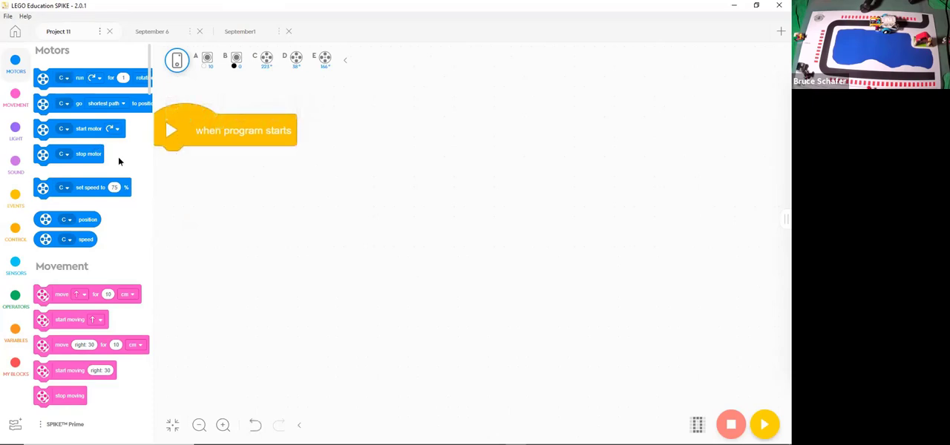
mouse_move(91, 181)
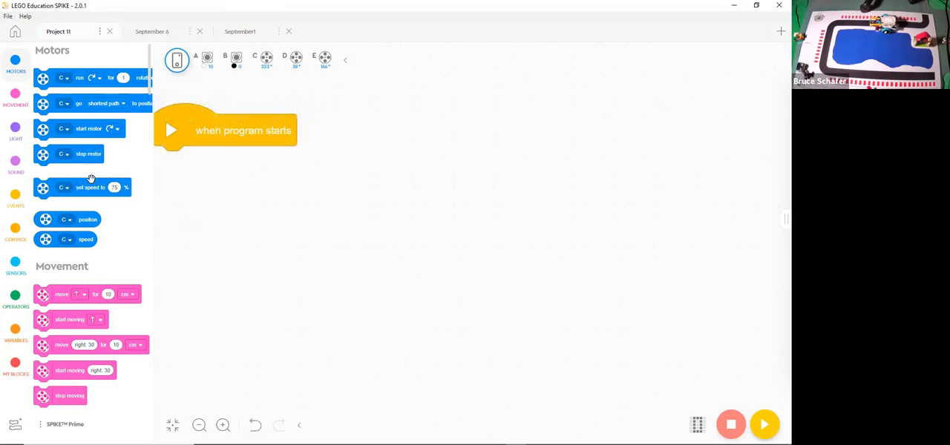
scroll(down, 3)
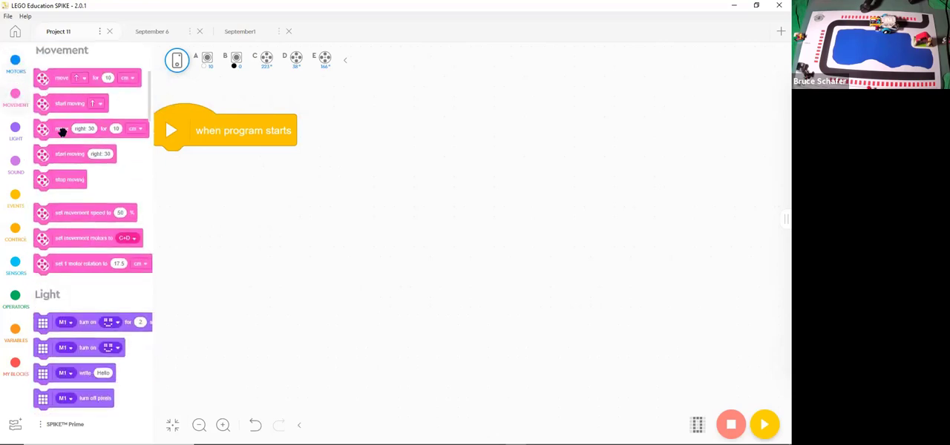
mouse_move(59, 109)
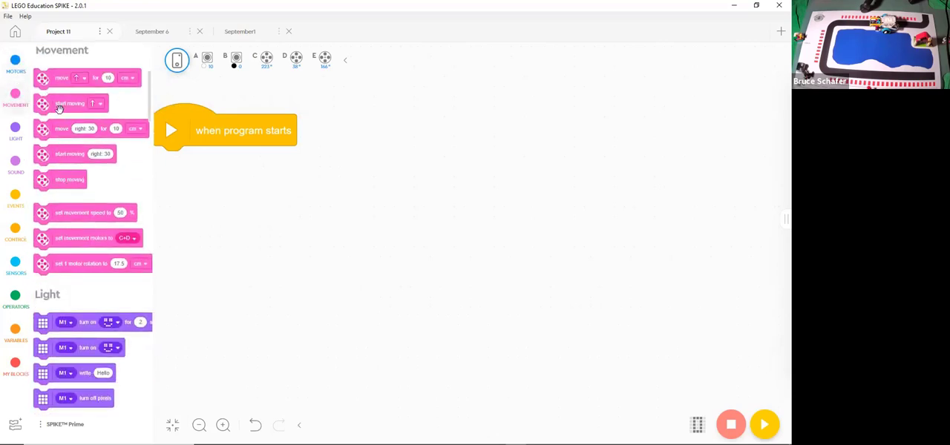
mouse_move(71, 213)
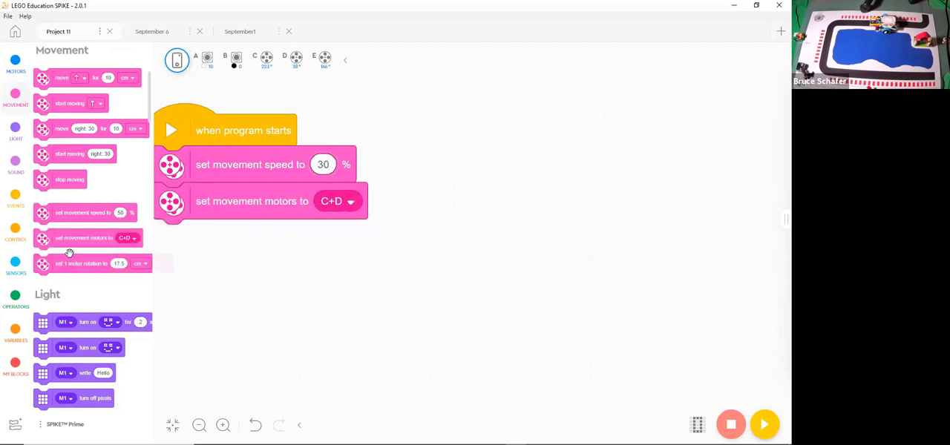
drag(89, 264, 252, 242)
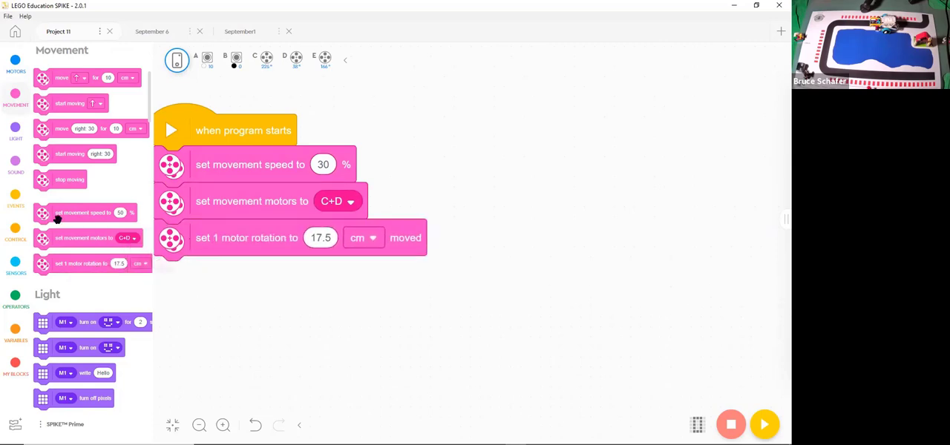
mouse_move(92, 287)
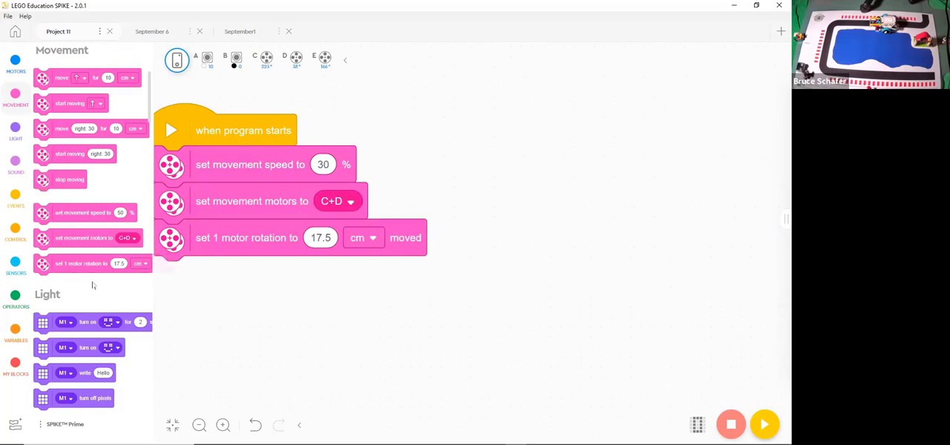
mouse_move(55, 104)
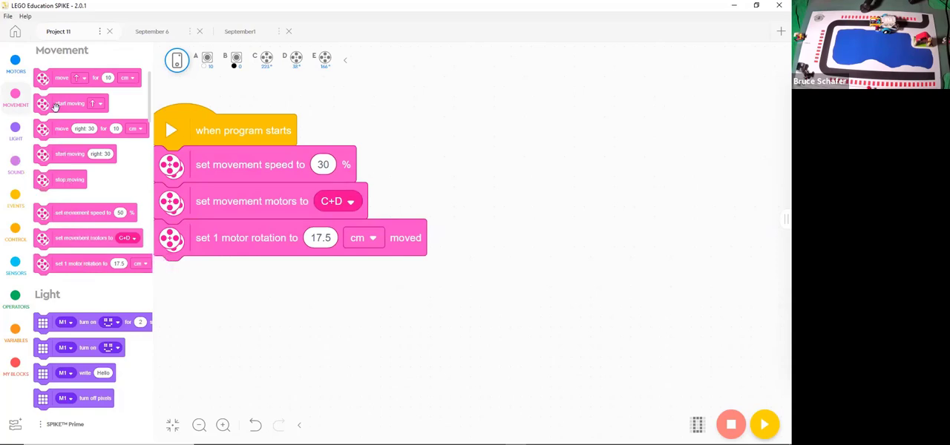
drag(63, 77, 275, 260)
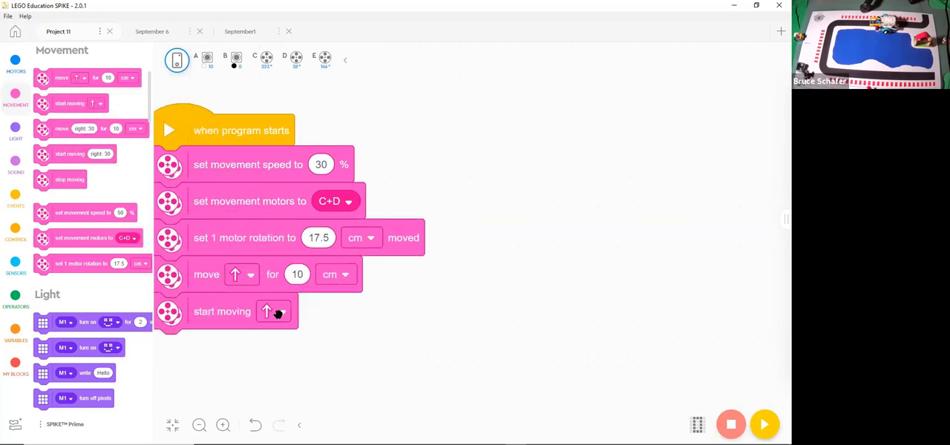
click(272, 312)
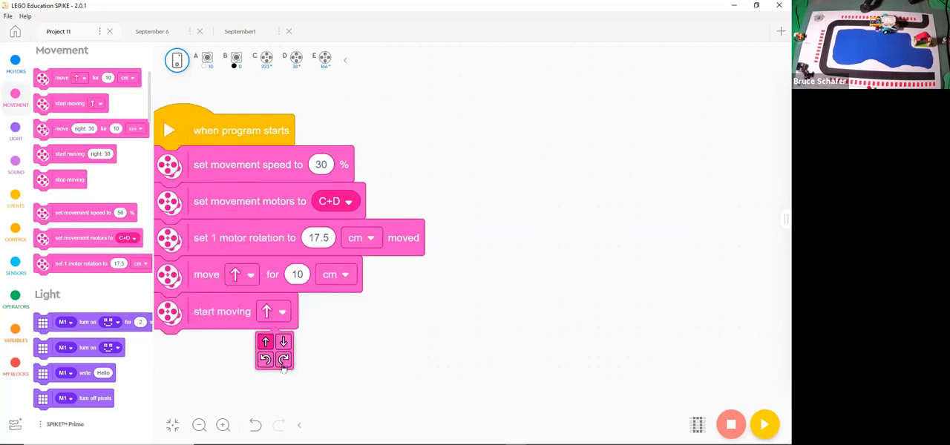
click(283, 358)
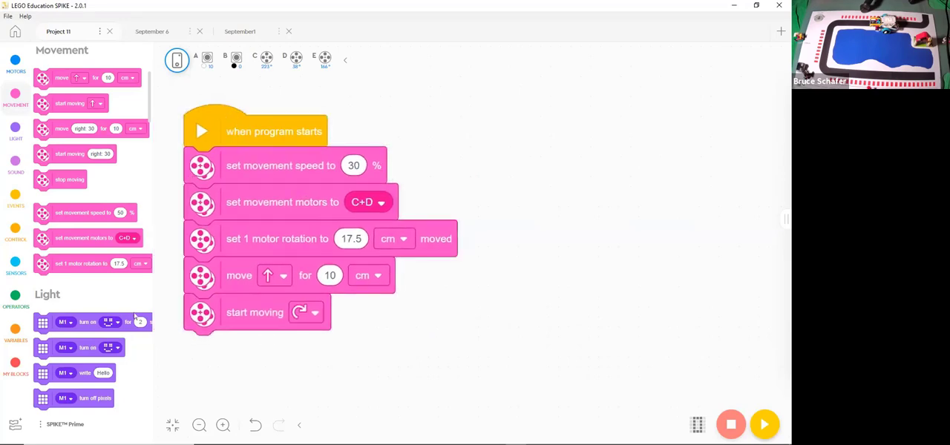
mouse_move(15, 199)
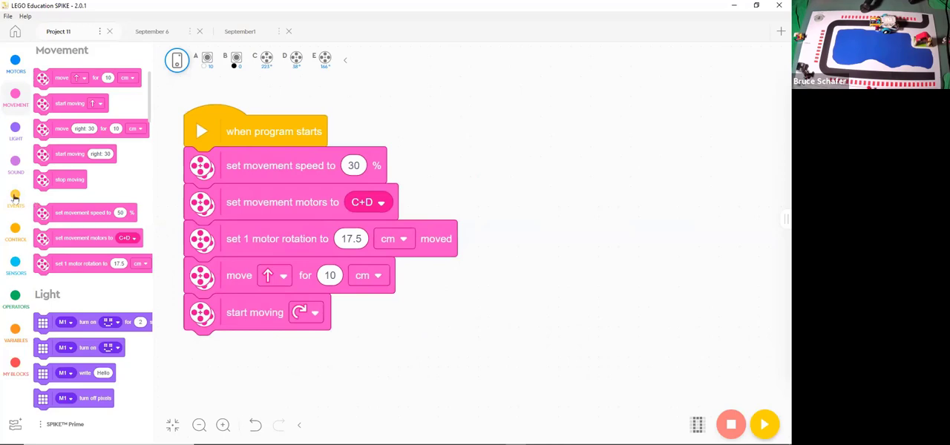
Step: Show the Events block category
click(15, 196)
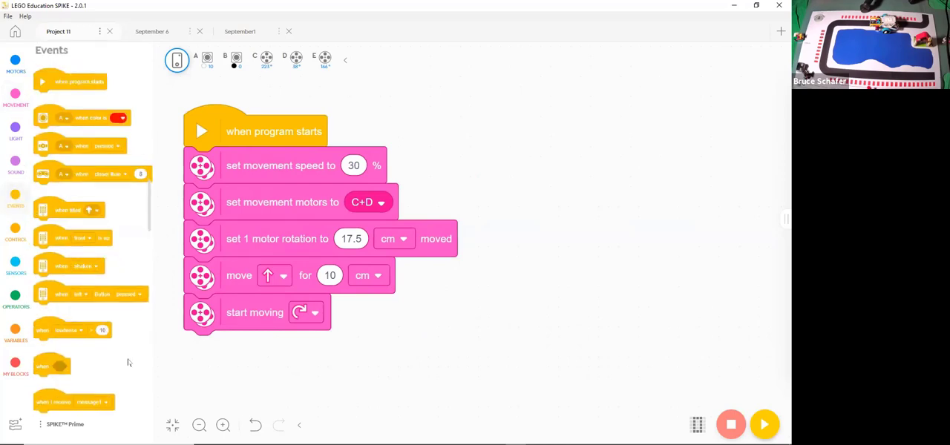
mouse_move(89, 336)
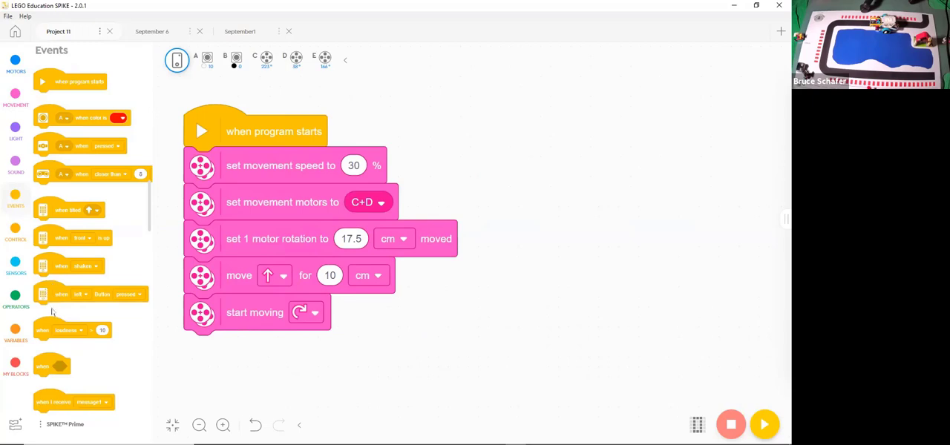
mouse_move(48, 267)
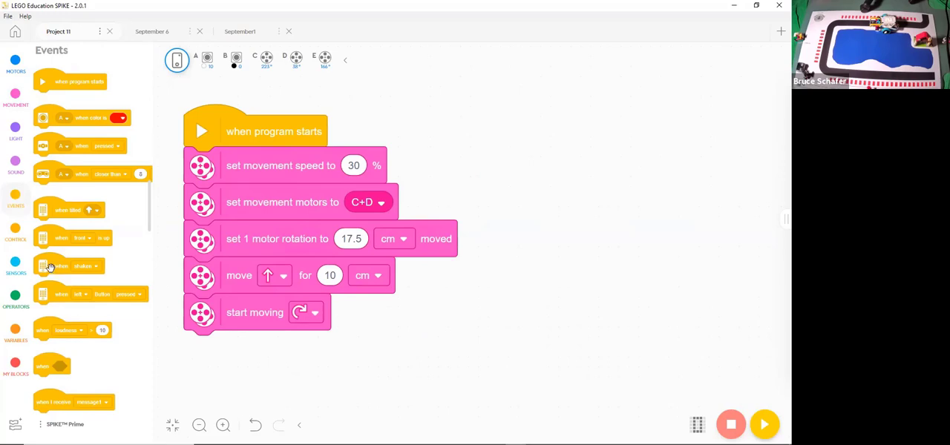
mouse_move(52, 242)
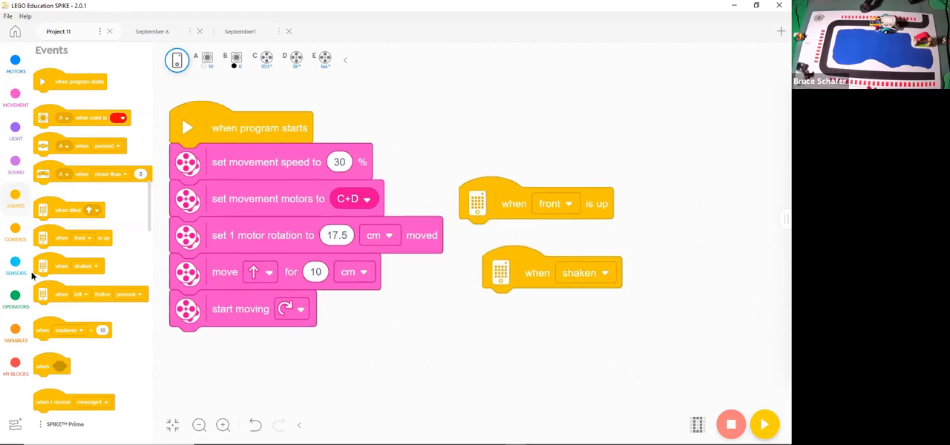
mouse_move(37, 267)
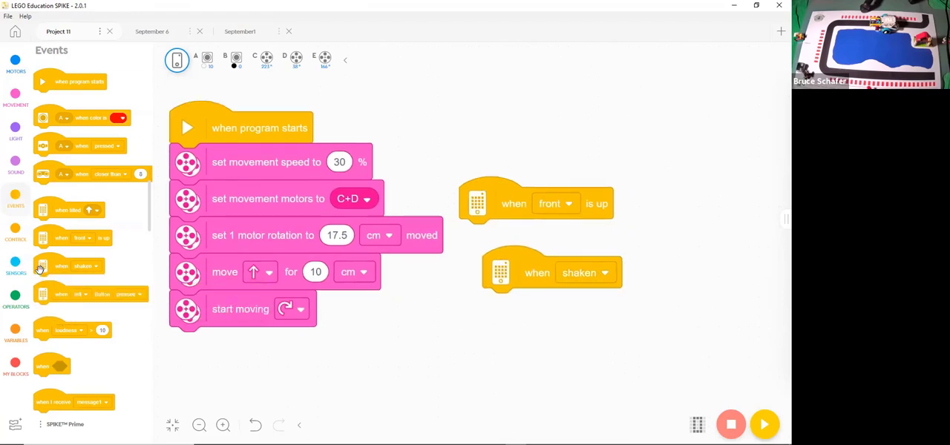
mouse_move(41, 211)
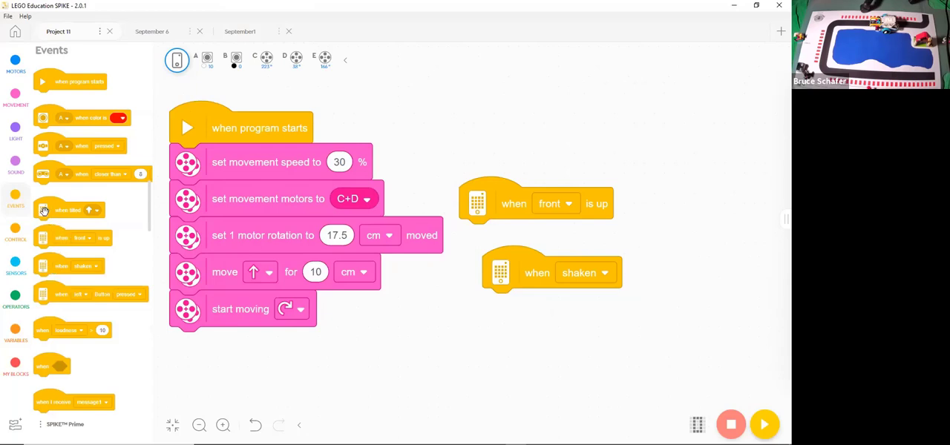
mouse_move(51, 211)
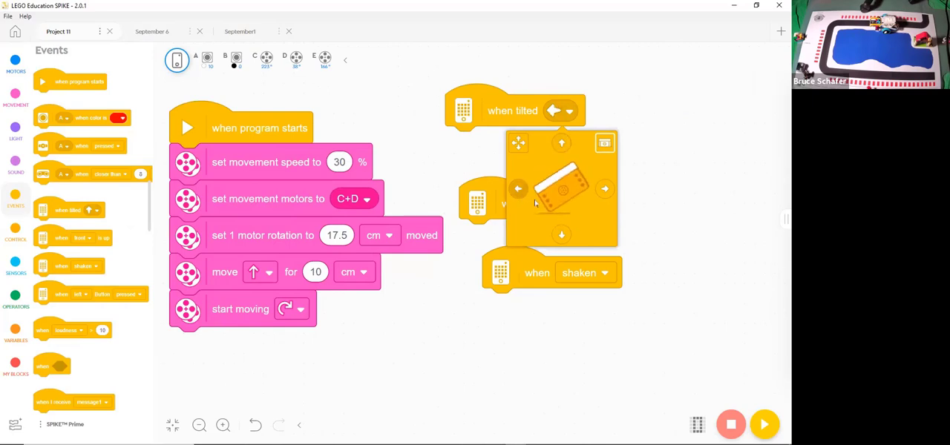
mouse_move(572, 229)
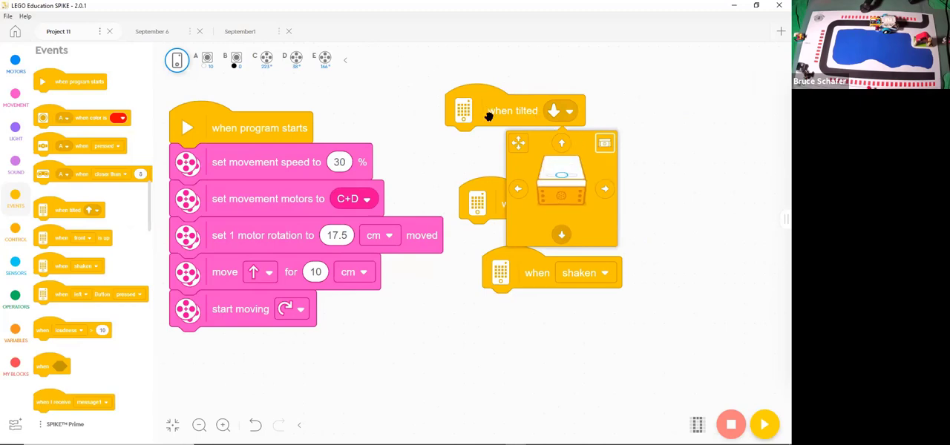
mouse_move(478, 113)
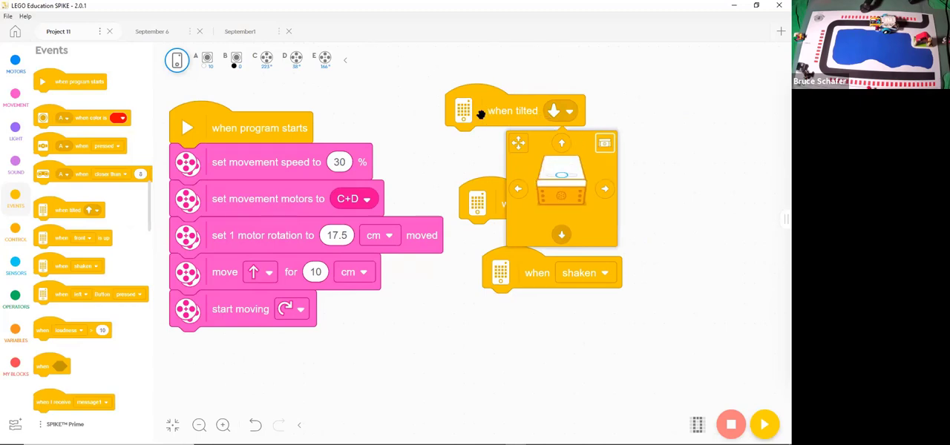
mouse_move(463, 112)
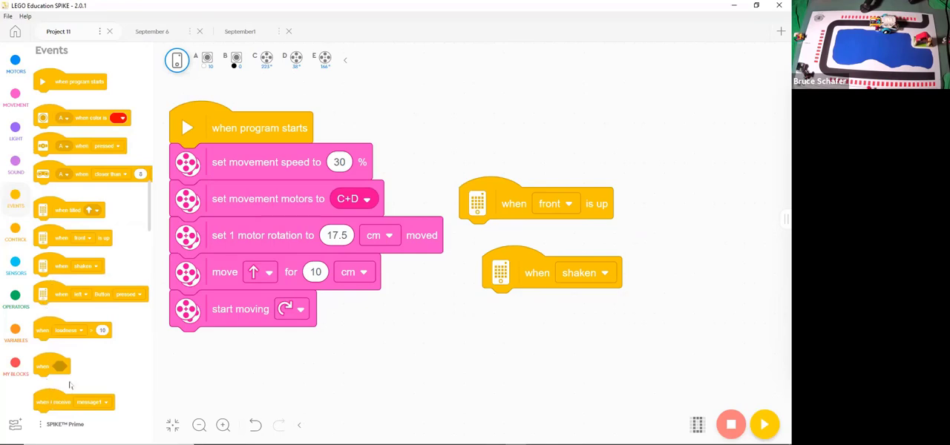
Step: Add a when <condition> event and bring out pitch-angle and is-tilted sensor blocks beside it
drag(52, 364, 317, 339)
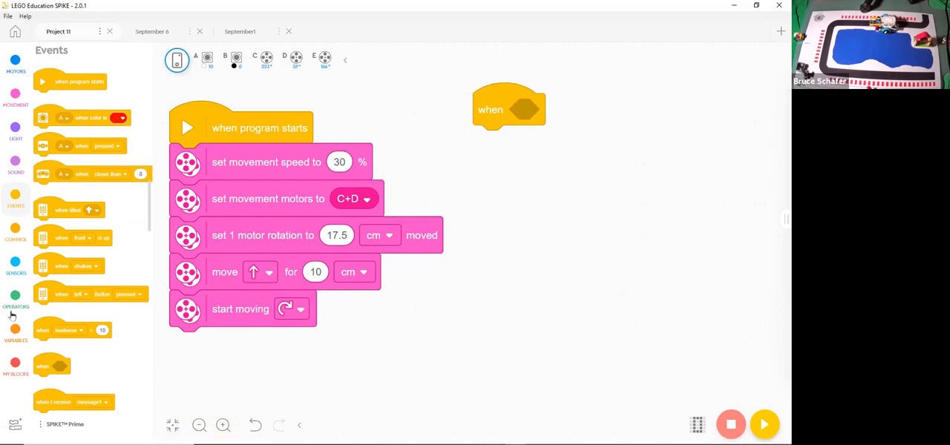
click(13, 264)
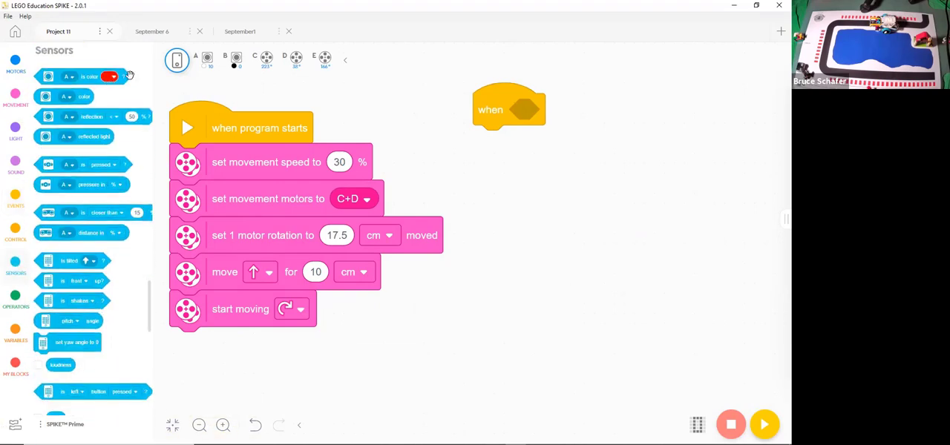
mouse_move(137, 284)
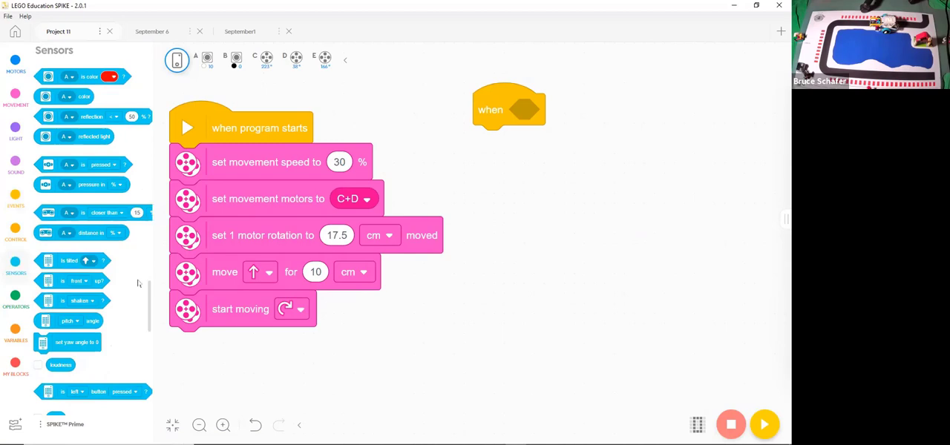
mouse_move(46, 341)
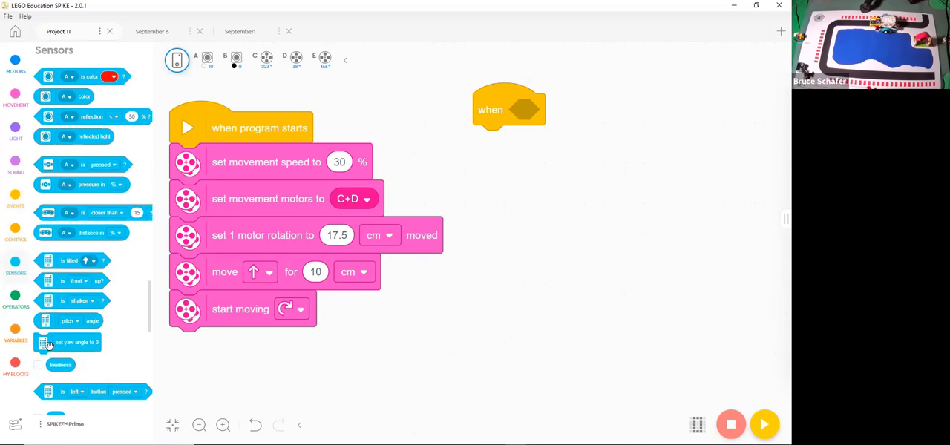
mouse_move(50, 303)
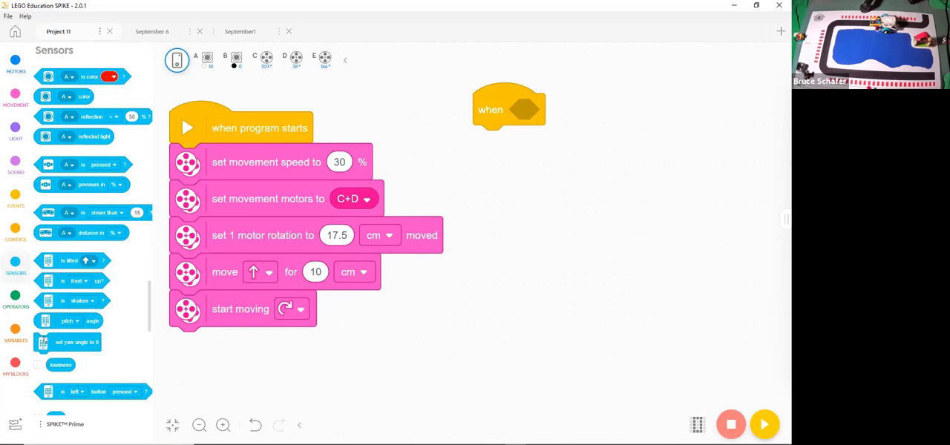
drag(71, 321, 592, 161)
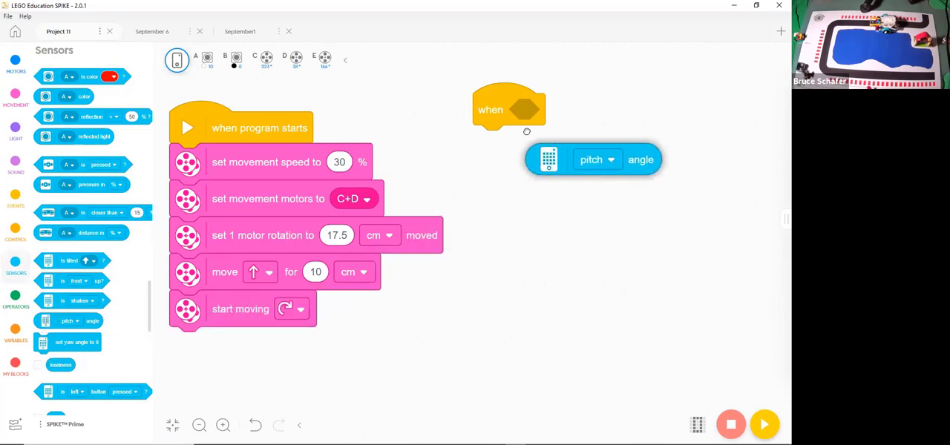
drag(549, 161, 534, 179)
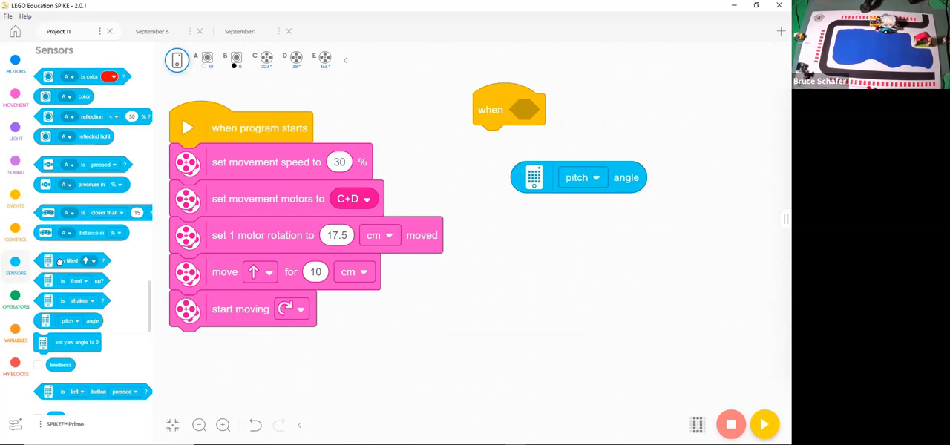
drag(72, 261, 490, 302)
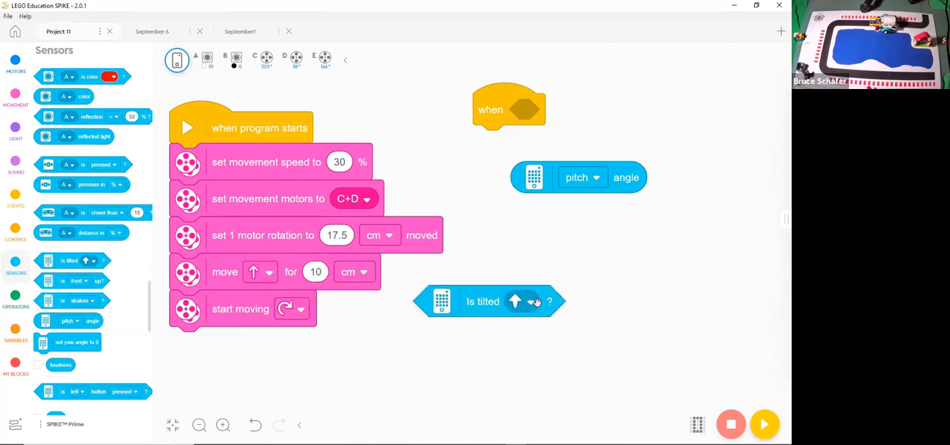
click(519, 303)
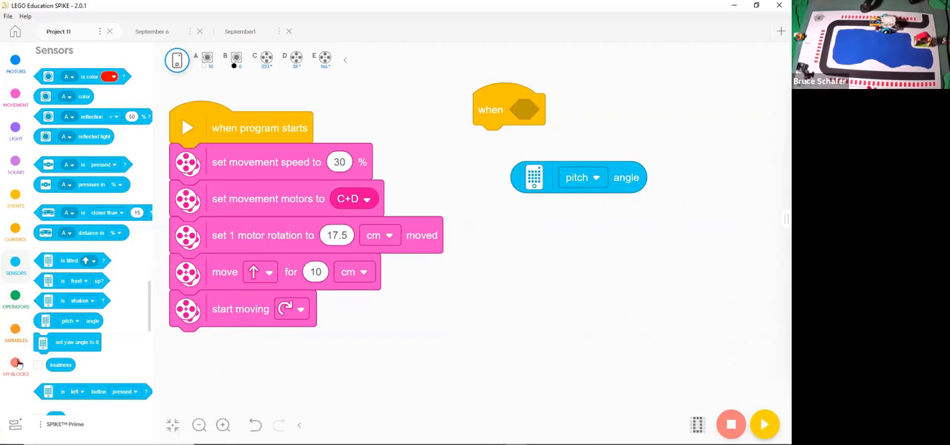
mouse_move(24, 294)
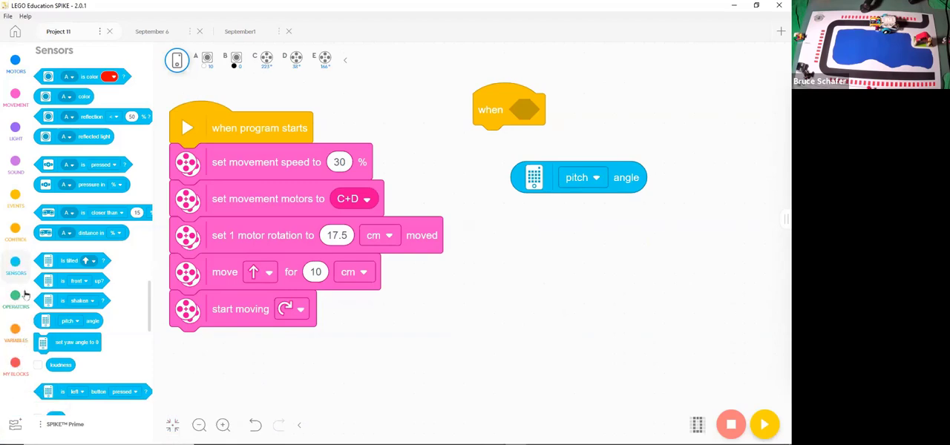
Step: Set the event's comparison to yaw angle greater than 89
click(15, 294)
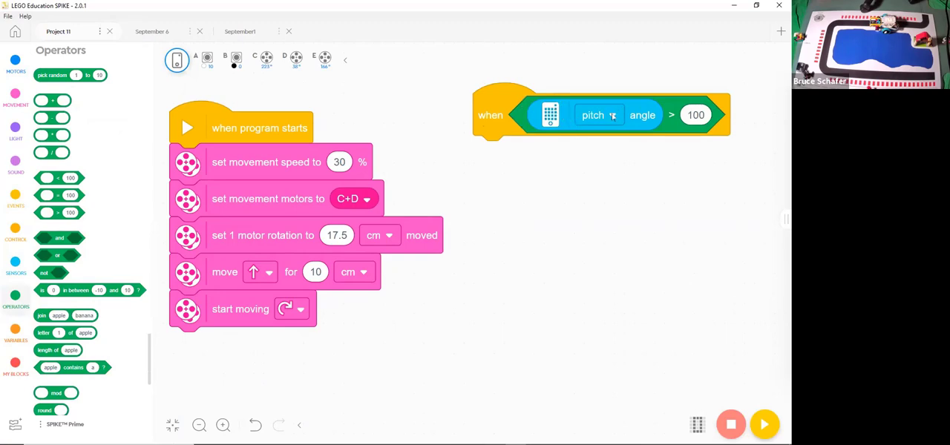
click(599, 115)
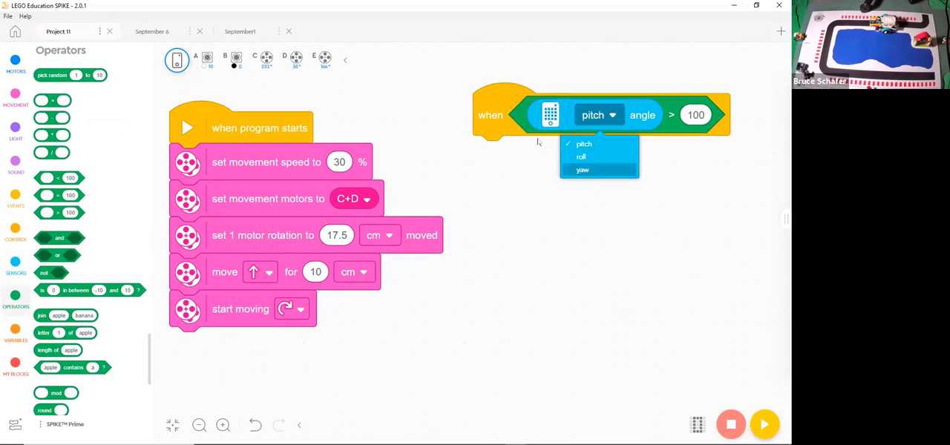
click(582, 169)
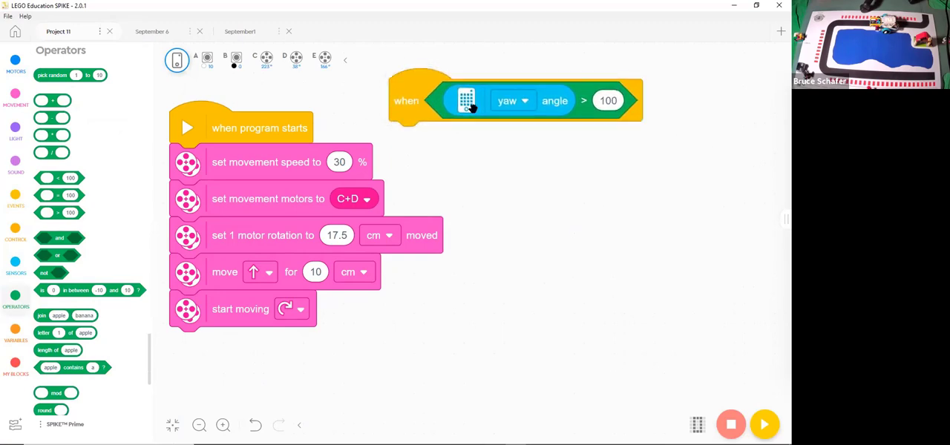
click(512, 101)
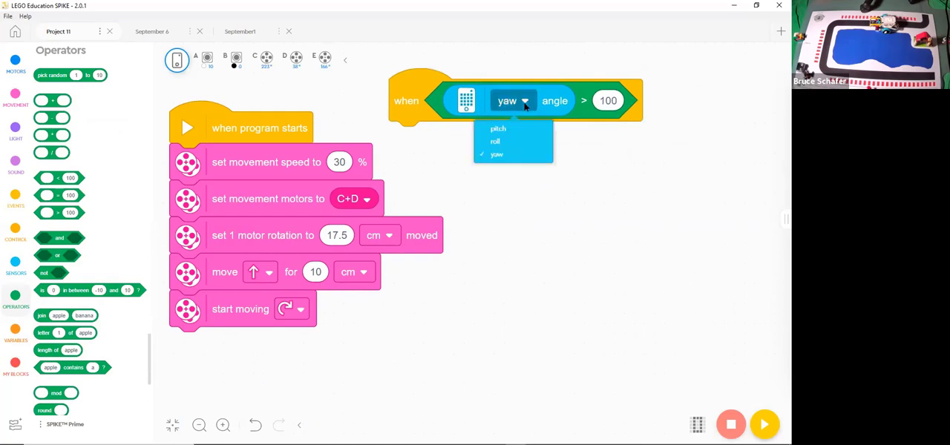
mouse_move(623, 140)
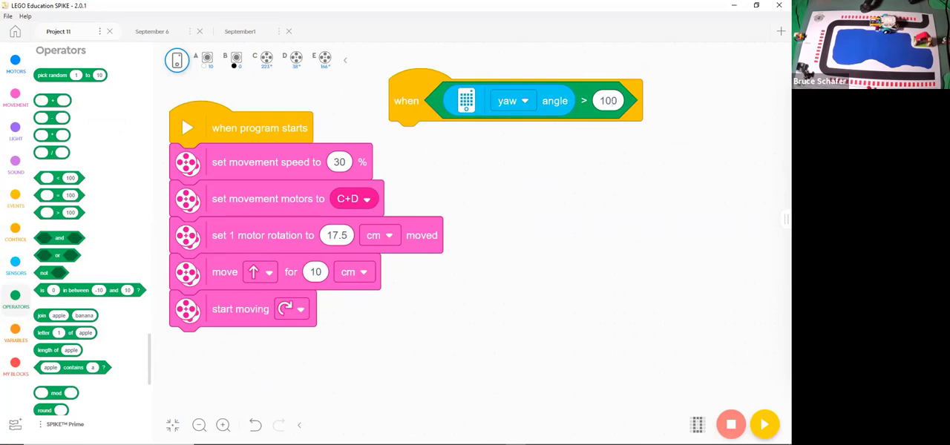
click(609, 101)
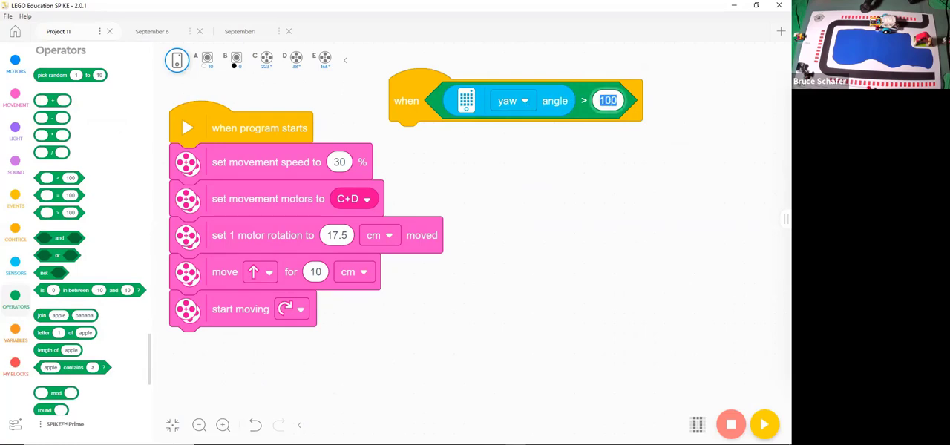
text(89)
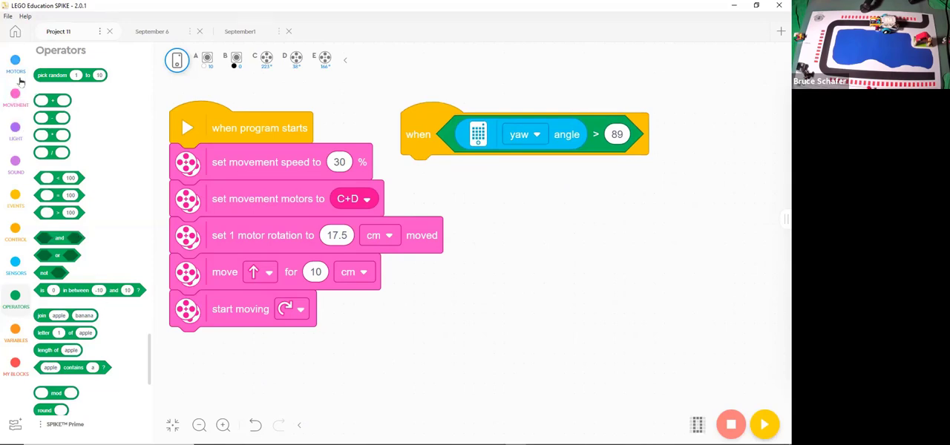
Step: Give the yaw event a move forward 30 cm block
click(9, 104)
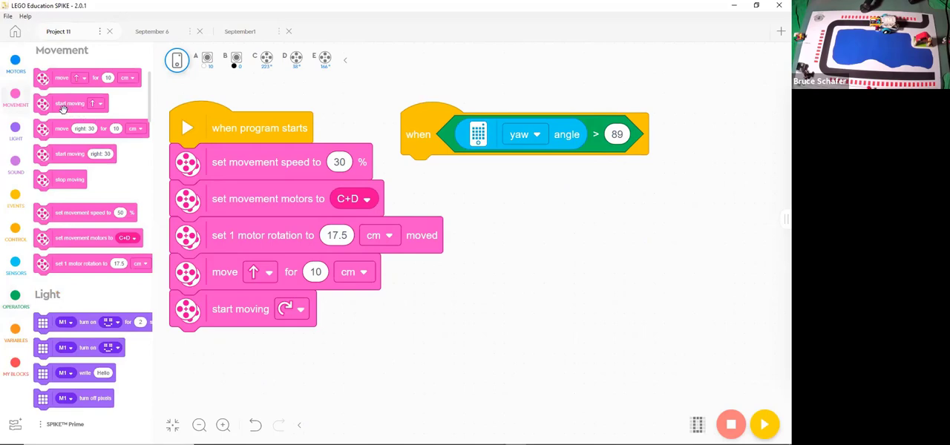
mouse_move(261, 150)
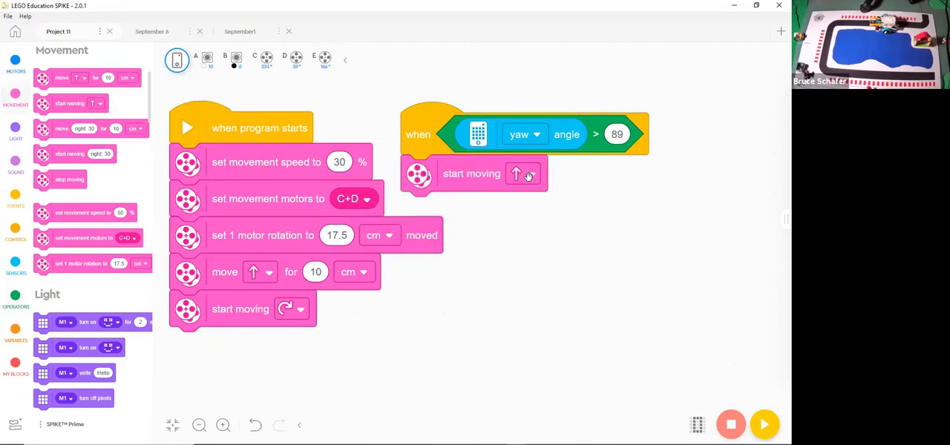
click(522, 174)
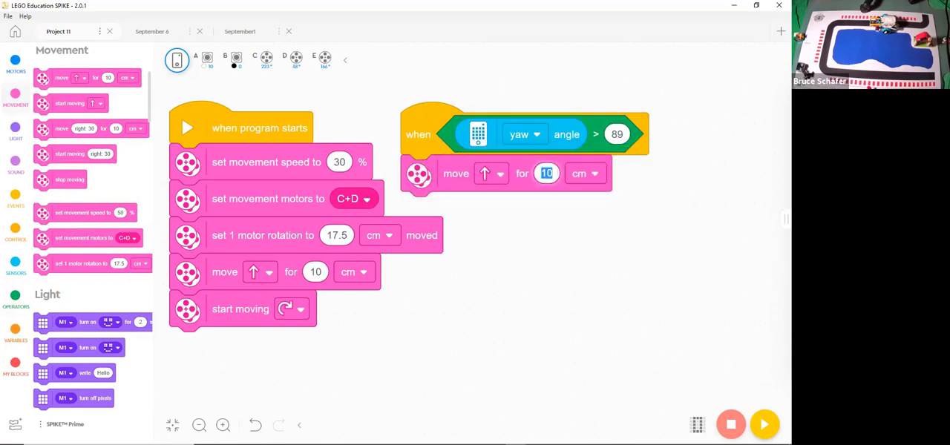
text(30)
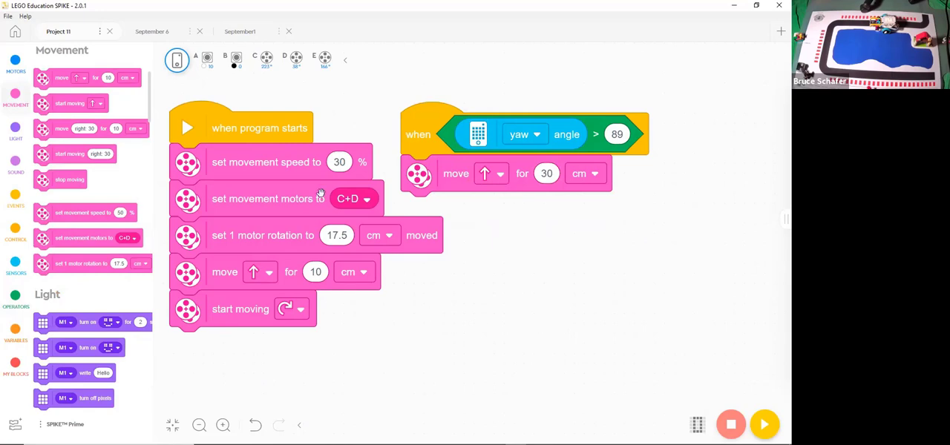
mouse_move(238, 178)
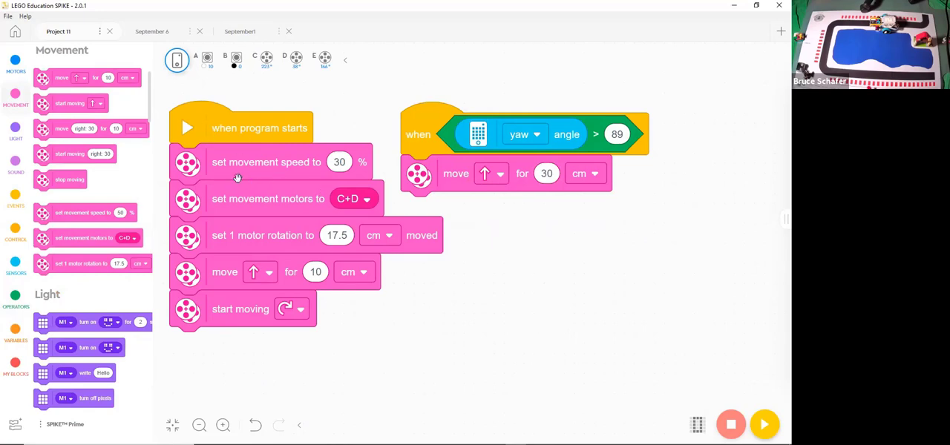
mouse_move(273, 202)
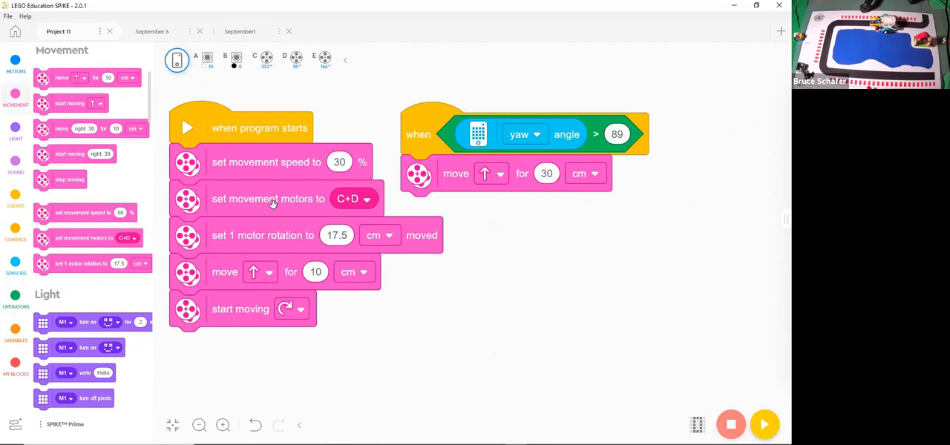
mouse_move(332, 214)
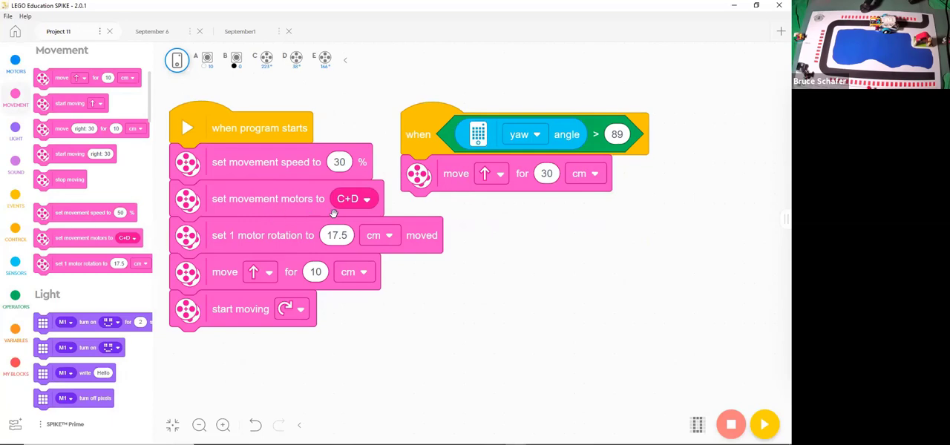
mouse_move(338, 281)
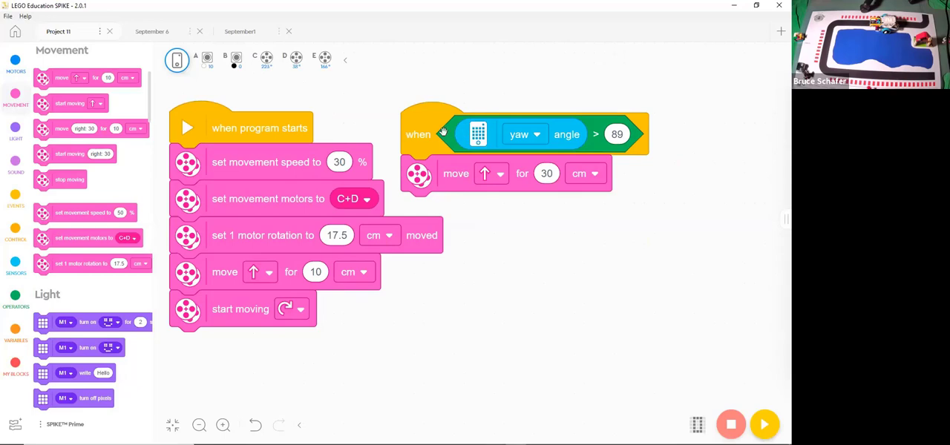
mouse_move(460, 146)
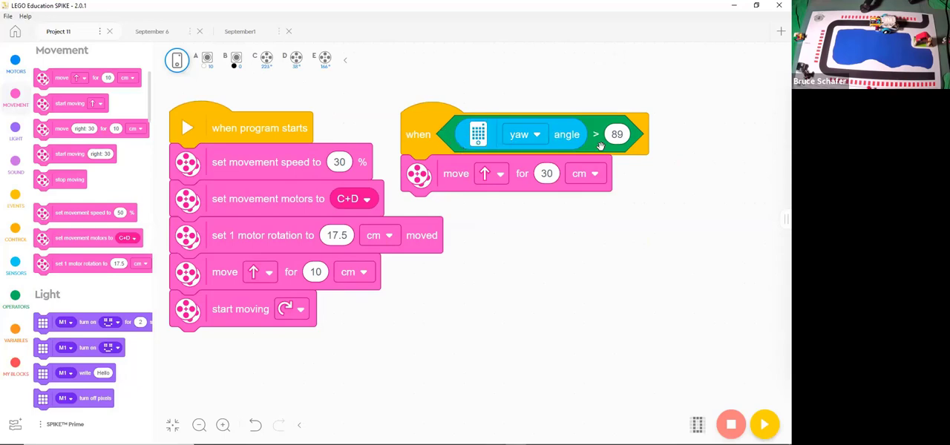
mouse_move(324, 255)
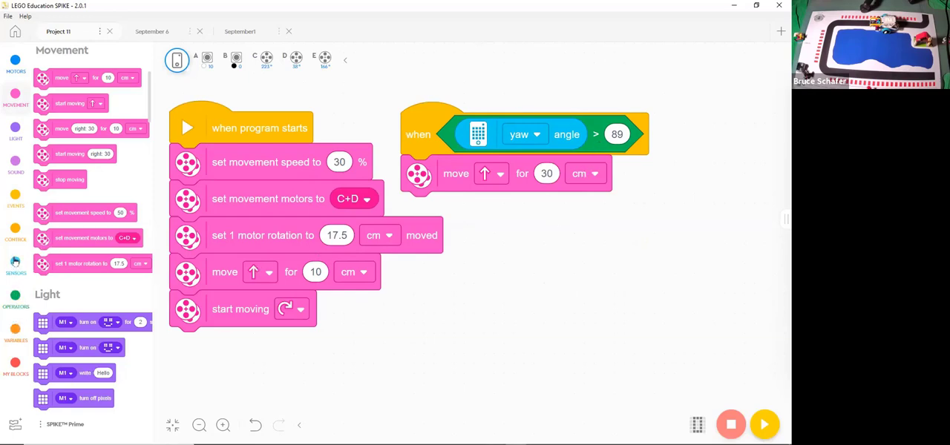
Step: Show the Sensors block category
click(15, 264)
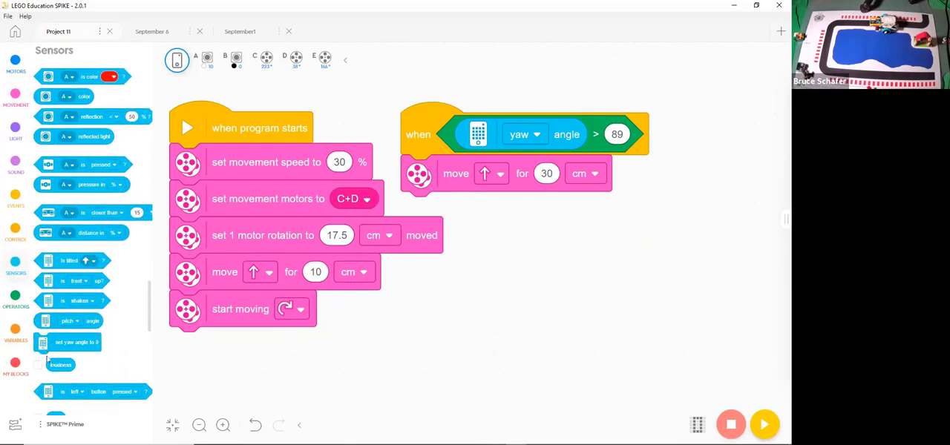
mouse_move(42, 342)
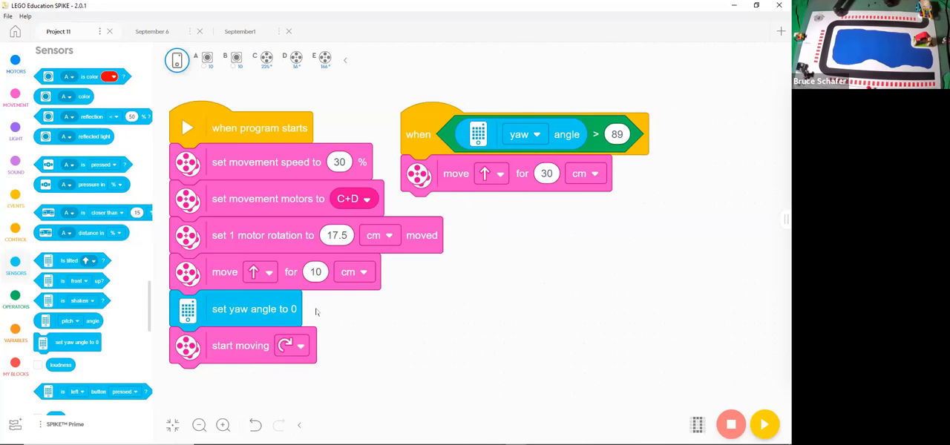
mouse_move(671, 167)
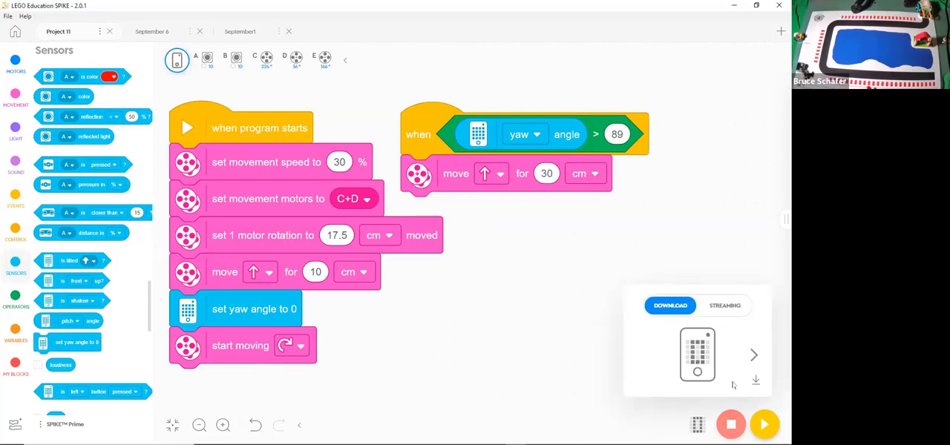
mouse_move(739, 369)
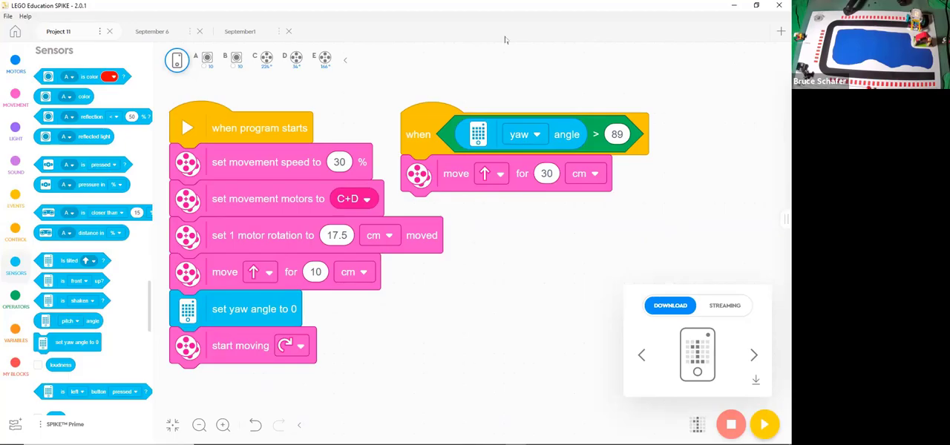
Step: Start the program running on the hub
click(769, 421)
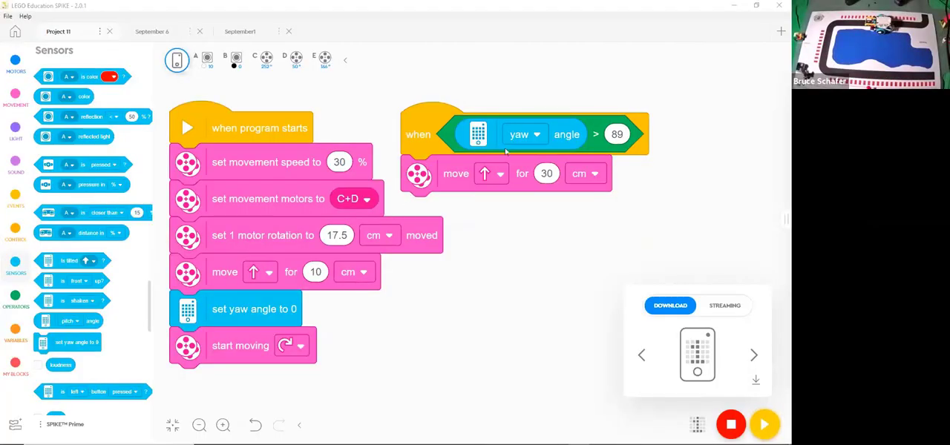
mouse_move(368, 77)
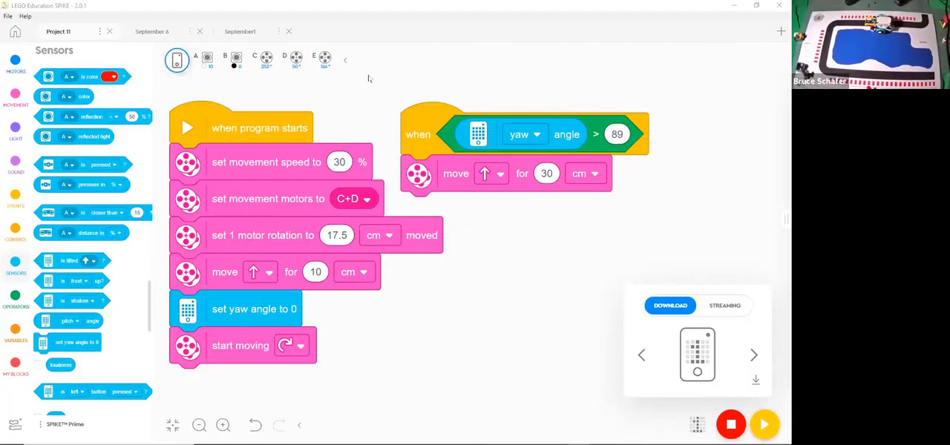
Step: Move the yaw event stack nearer the start stack and raise its threshold from 89 to 179
drag(527, 133, 443, 92)
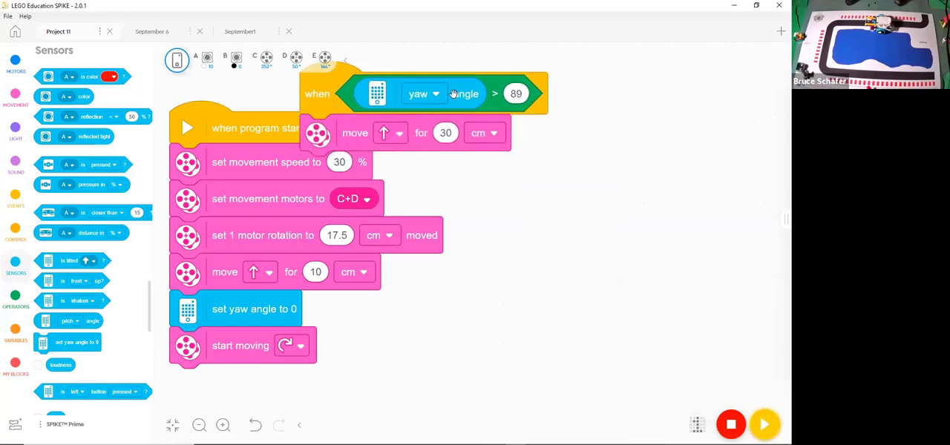
click(515, 94)
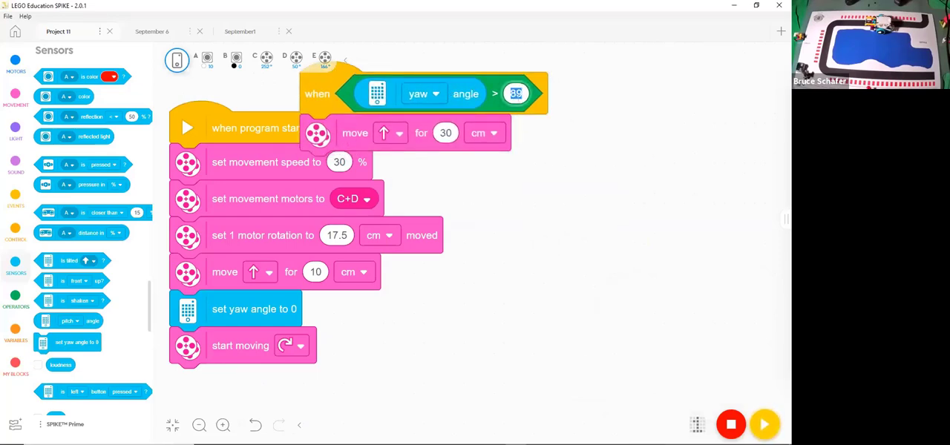
text(179)
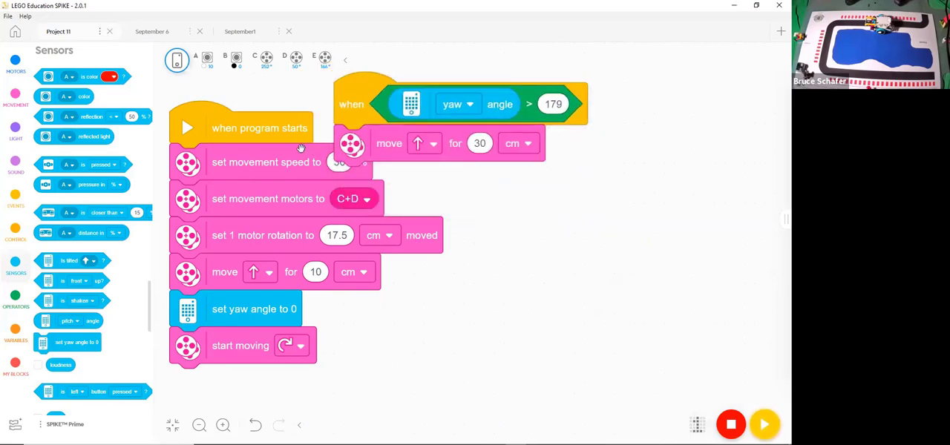
mouse_move(493, 288)
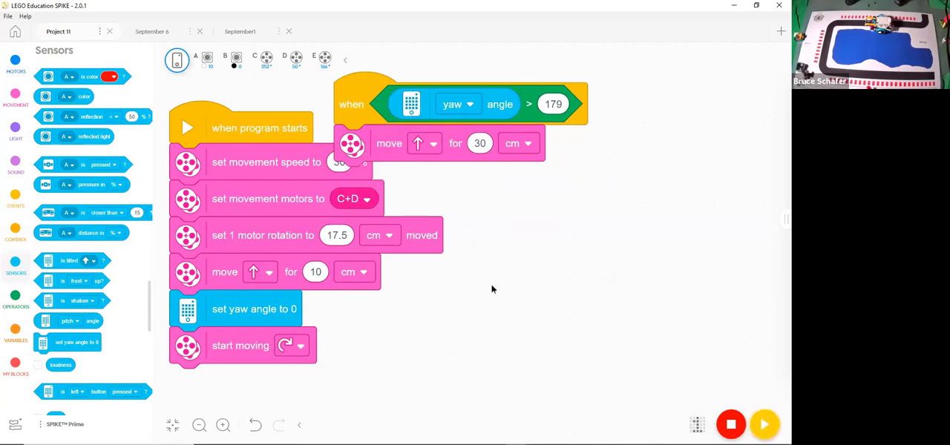
mouse_move(460, 297)
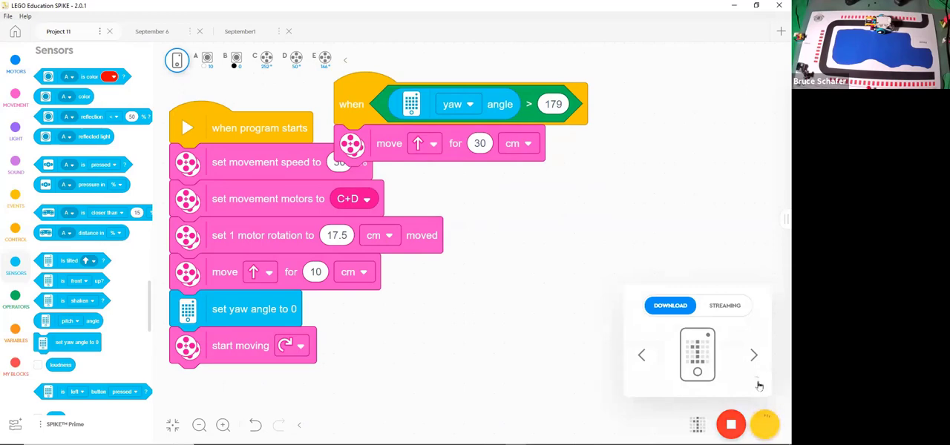
mouse_move(759, 384)
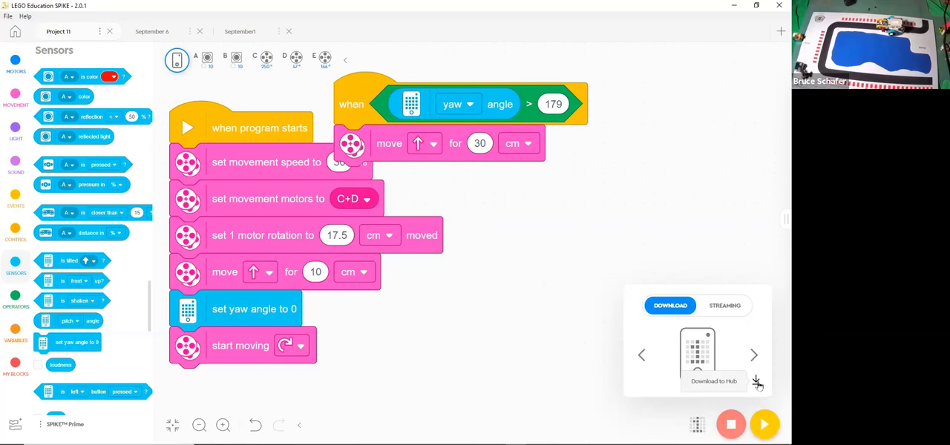
mouse_move(778, 288)
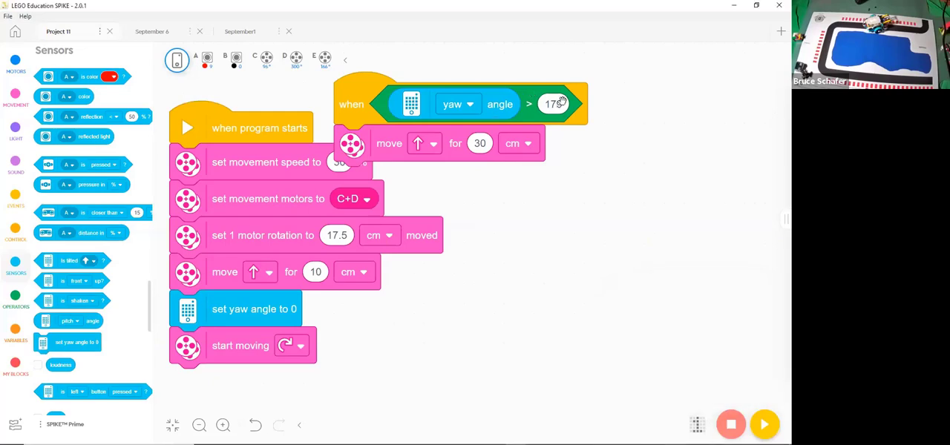
Step: Select the yaw event's 179 threshold value to edit it again after running on the hub
click(555, 103)
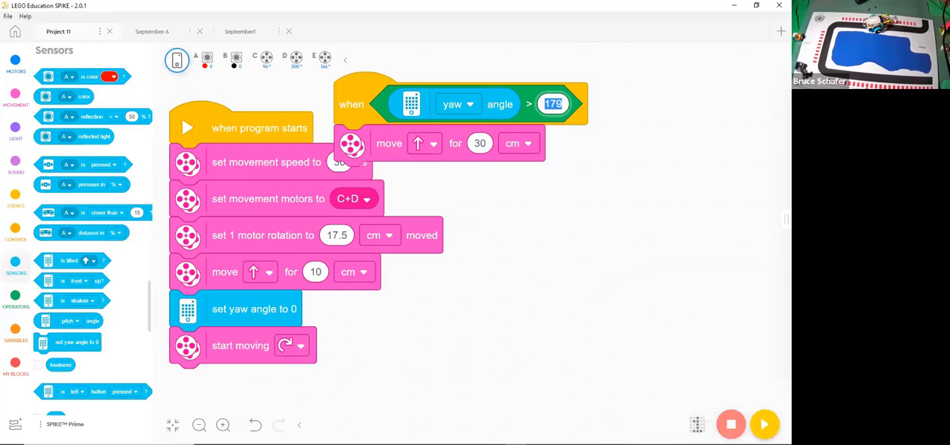